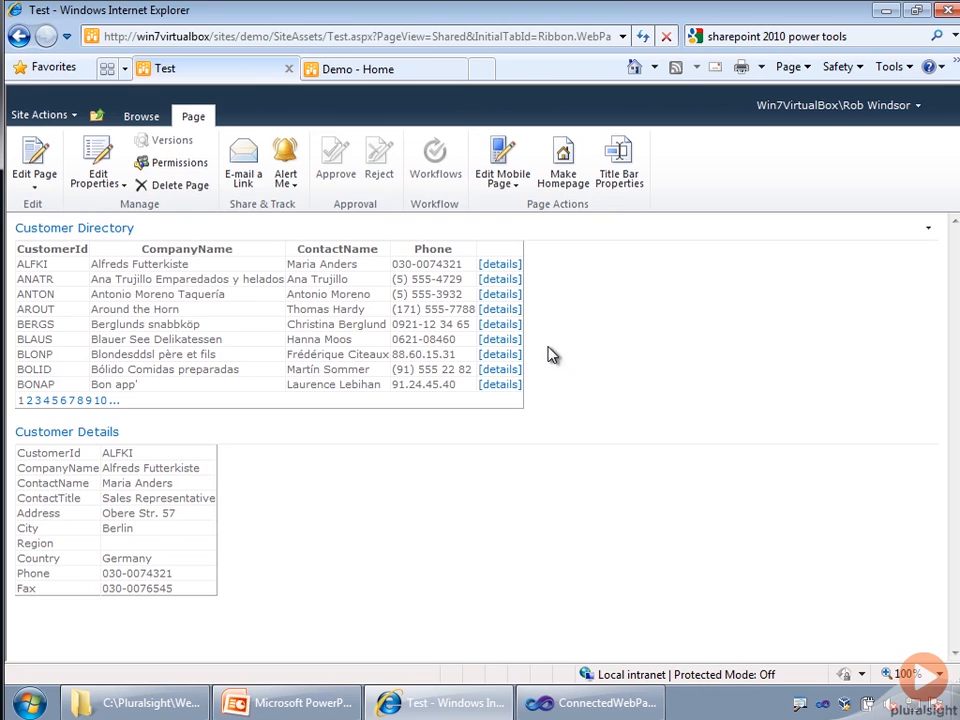
mouse_move(573, 401)
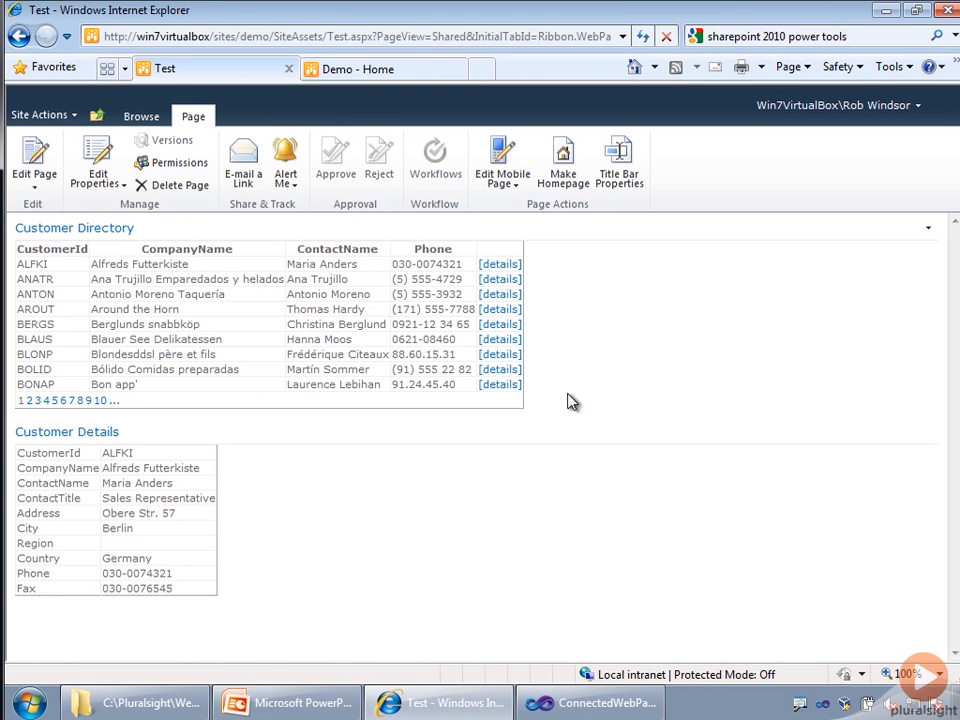
mouse_move(293, 331)
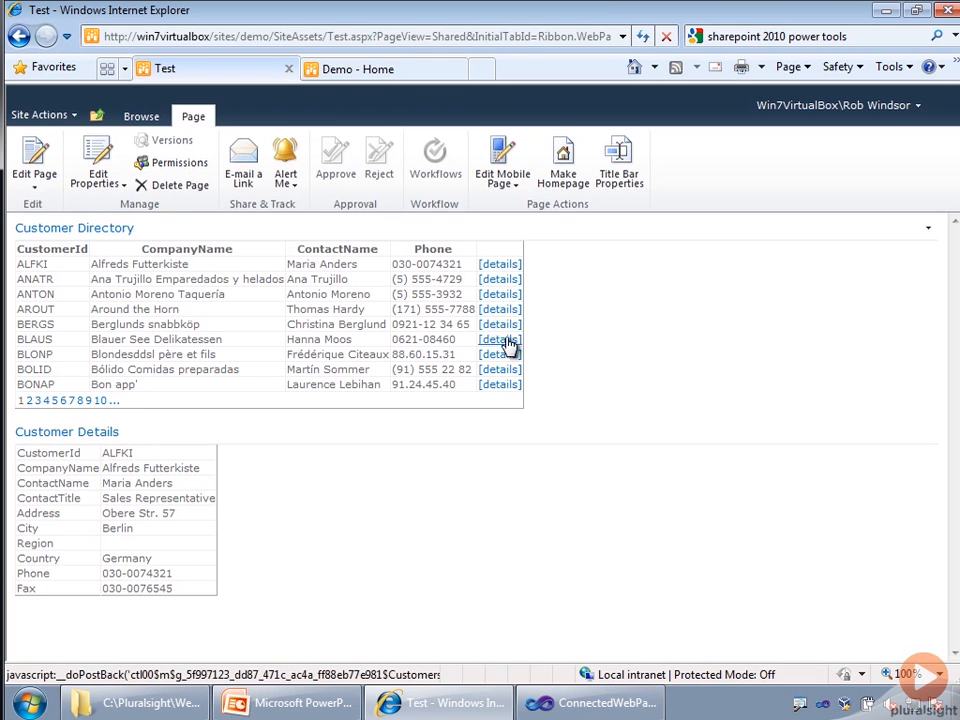
mouse_move(509, 301)
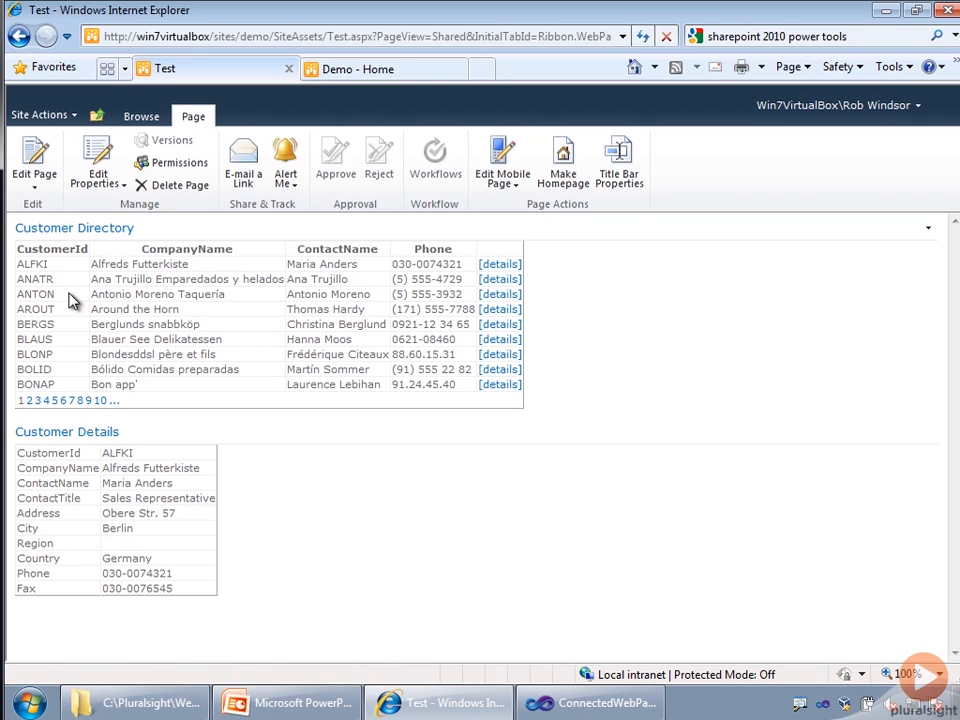
mouse_move(171, 551)
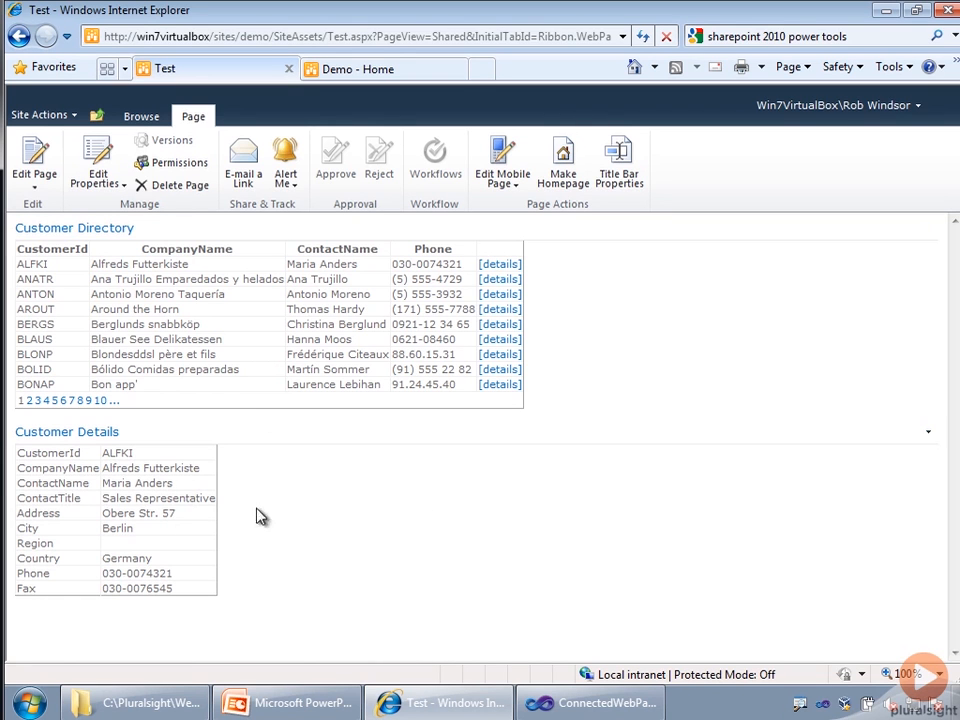
mouse_move(438, 521)
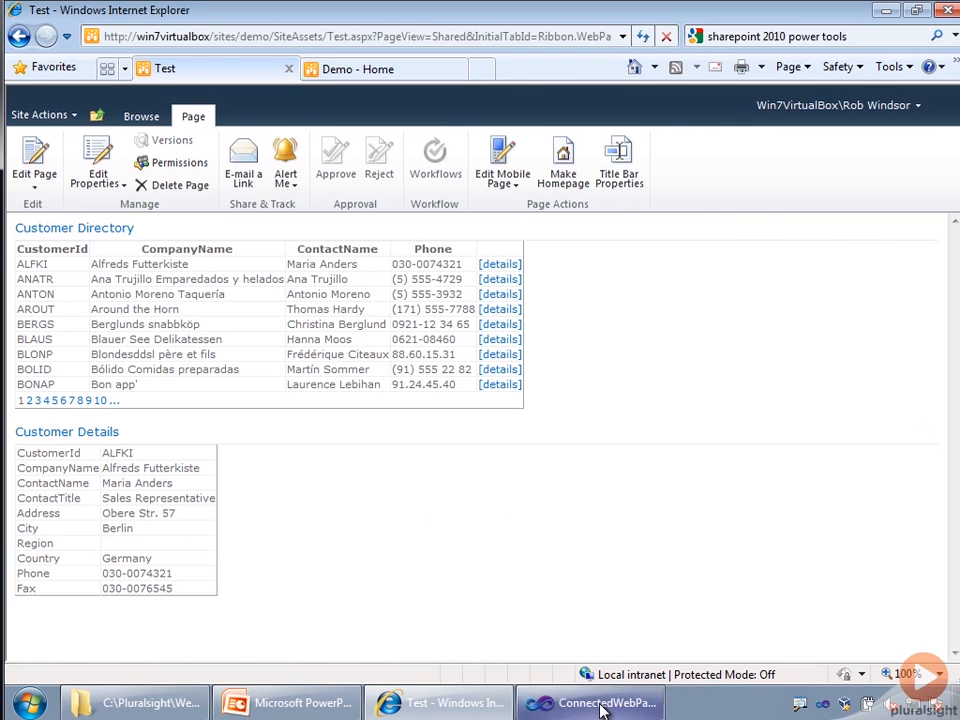
- Add a new class file named ICustomerProvider to the ConnectedWebParts project
left_click(589, 703)
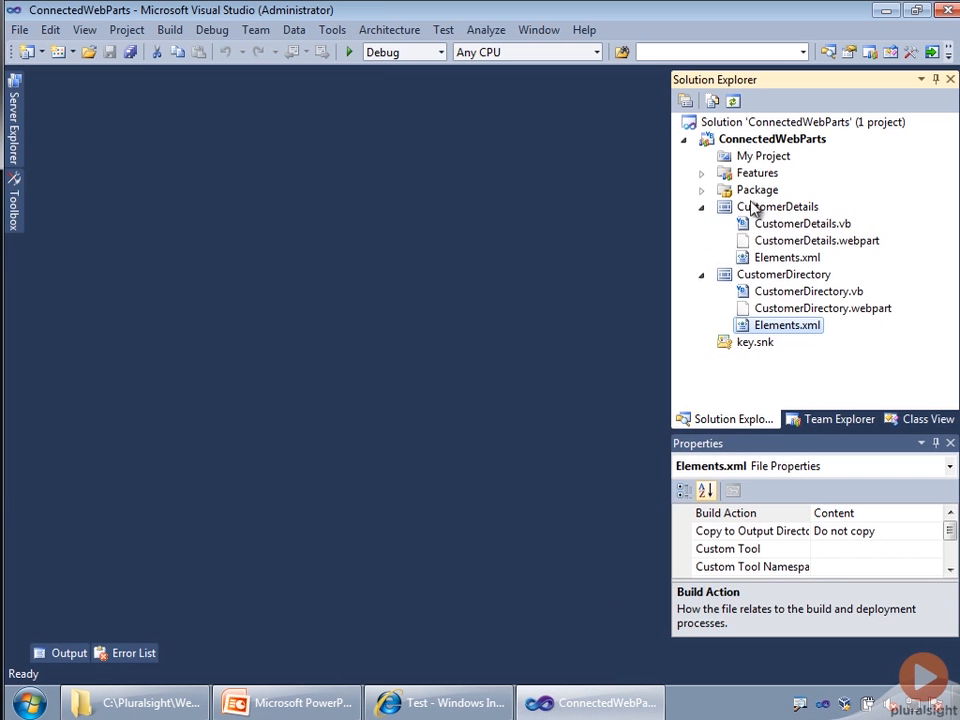
right_click(771, 138)
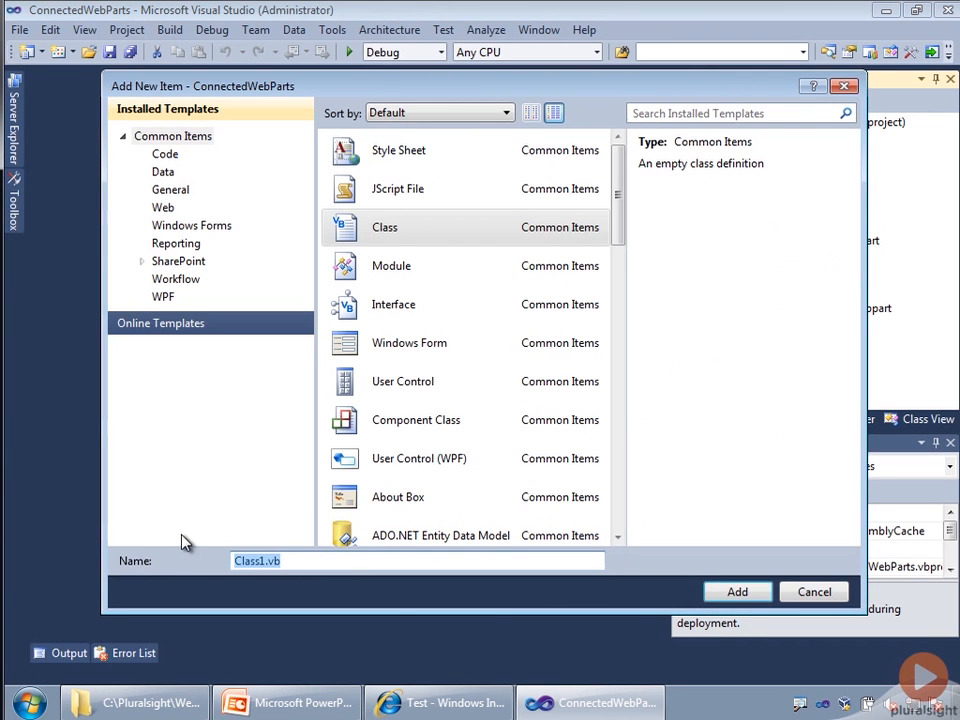
type("IC")
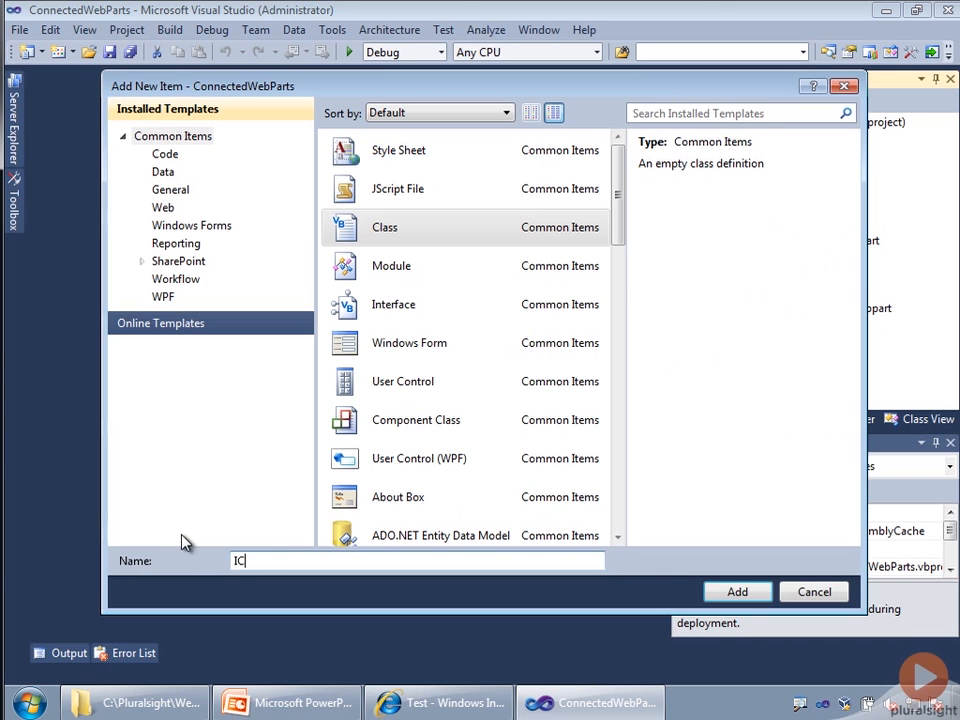
type("usto")
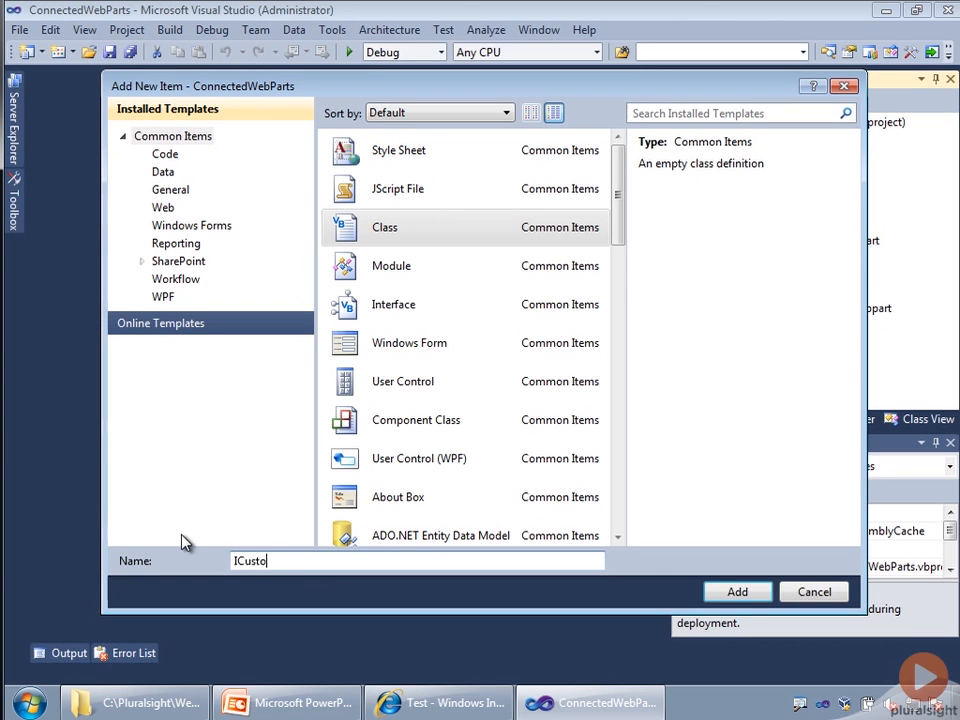
type("merProvider")
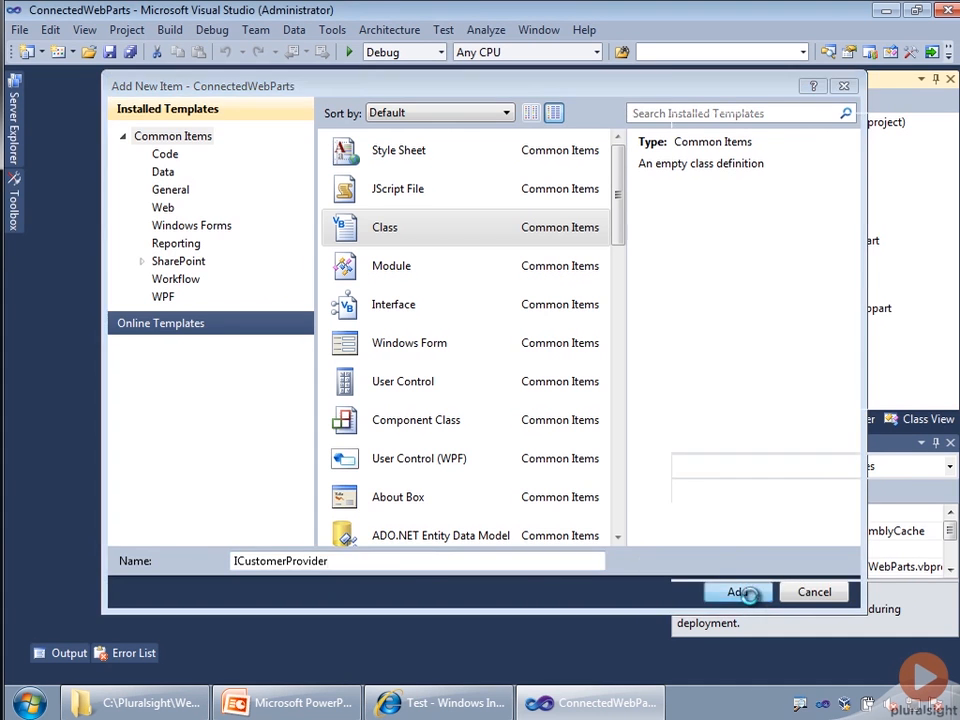
left_click(735, 592)
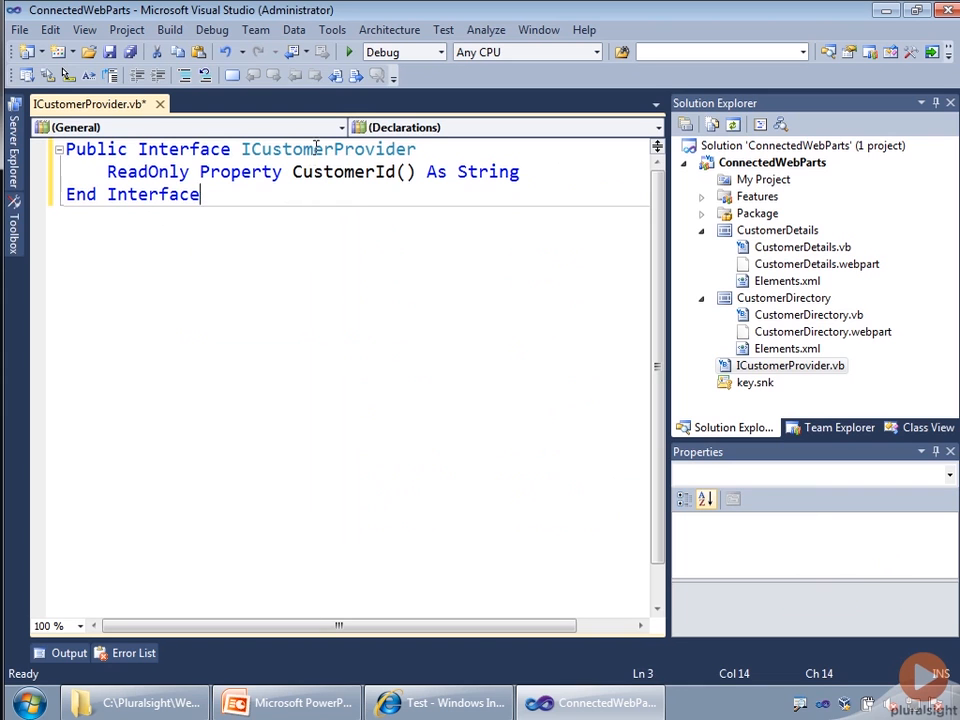
mouse_move(345, 230)
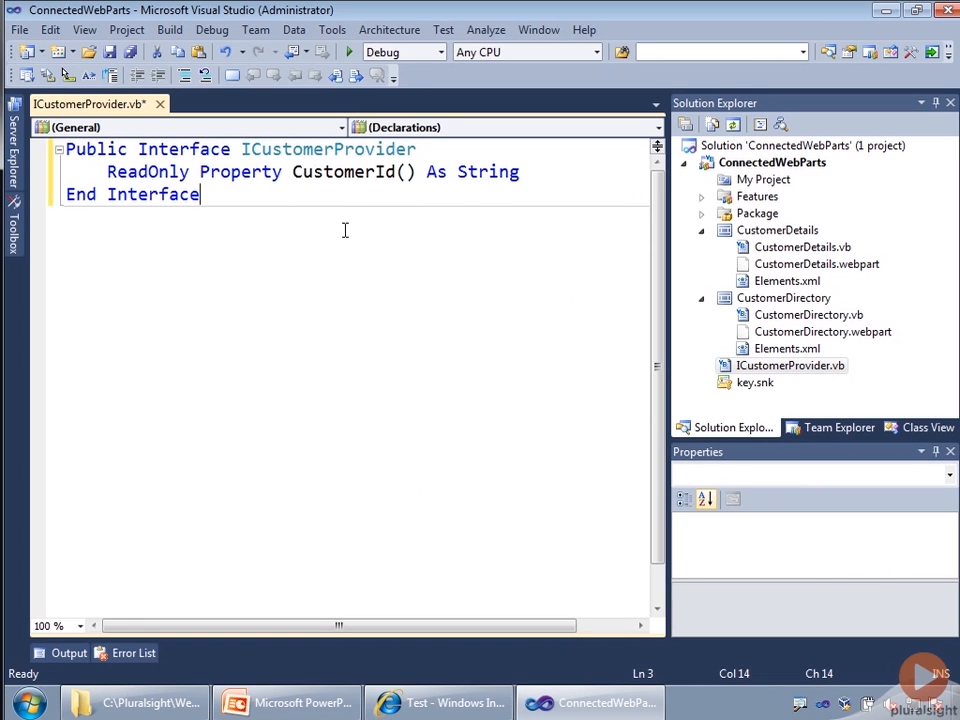
mouse_move(342, 171)
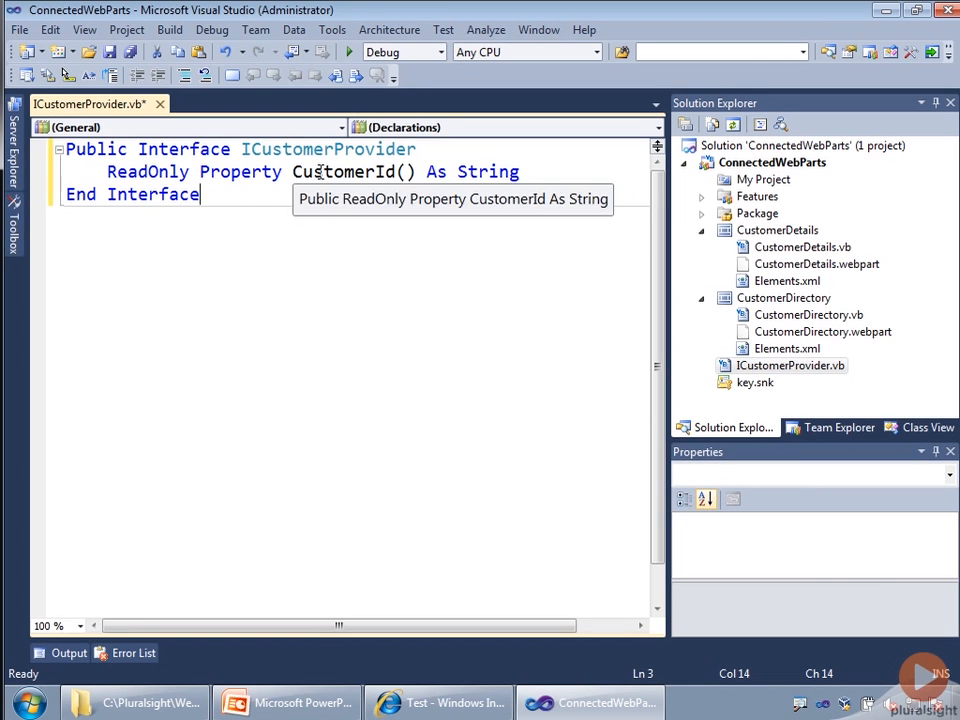
- Save the ICustomerProvider interface file and select CustomerDirectory.vb in Solution Explorer
left_click(520, 171)
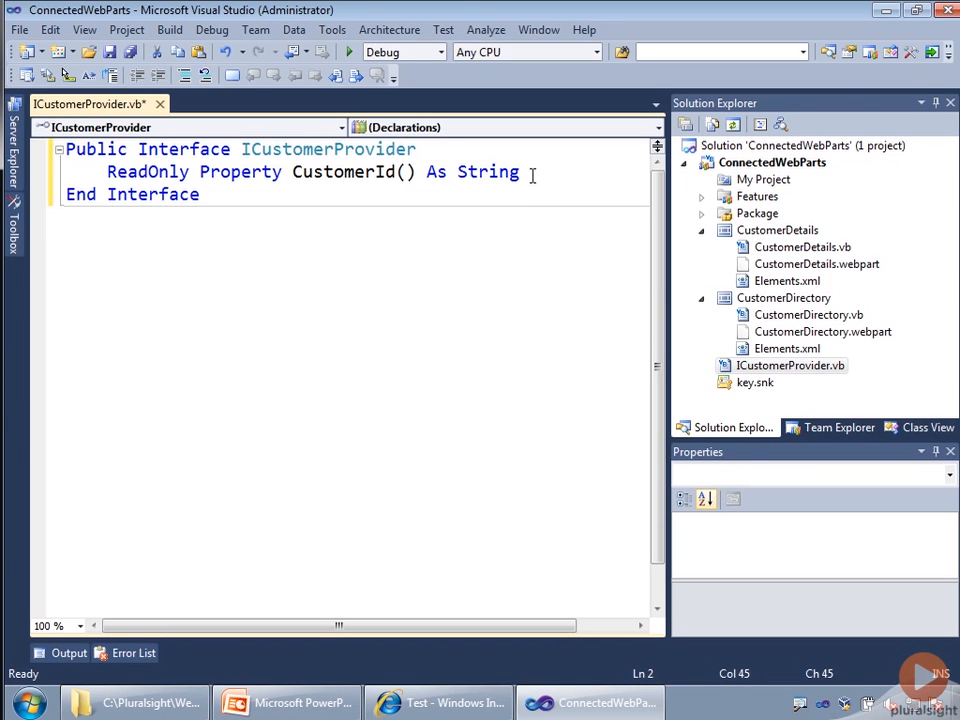
mouse_move(531, 177)
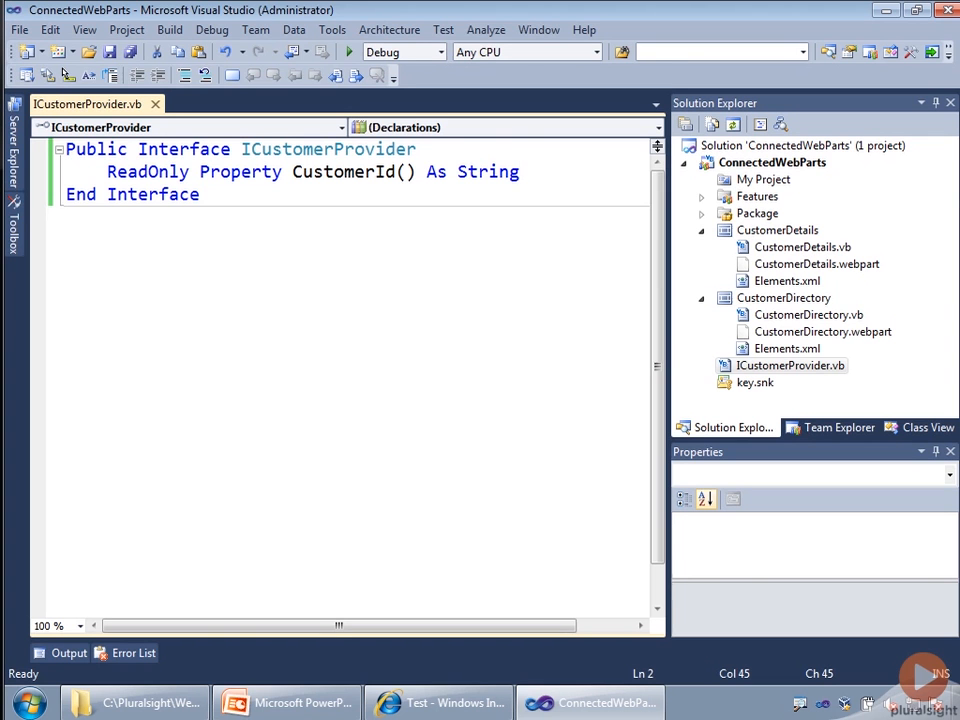
left_click(807, 314)
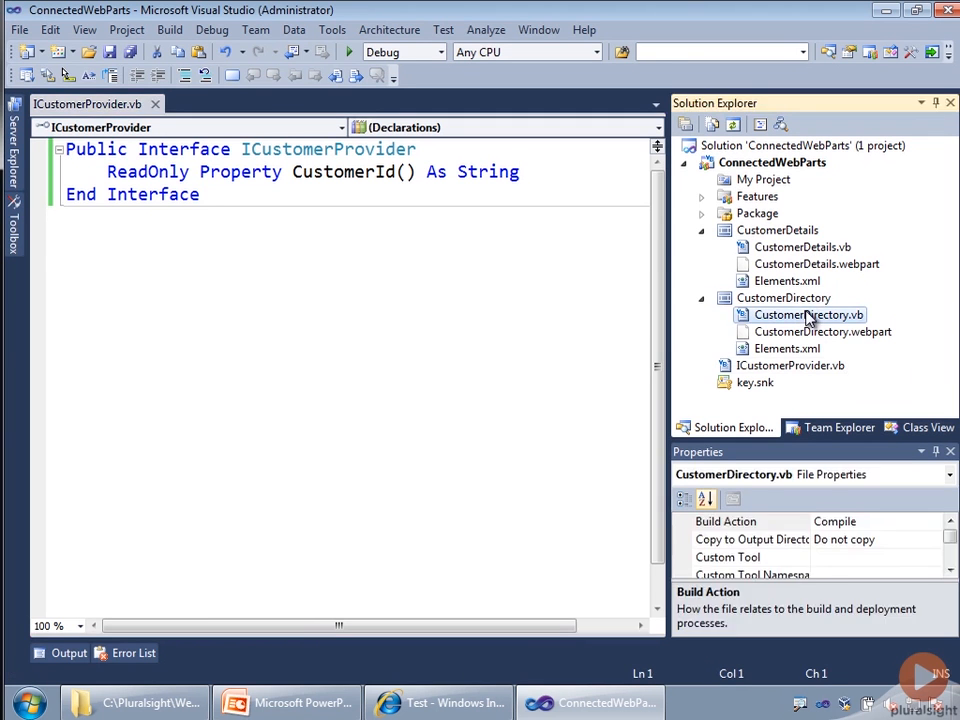
- Open CustomerDirectory.vb and add 'Implements ICustomerProvider' under 'Inherits WebPart'
double_click(808, 314)
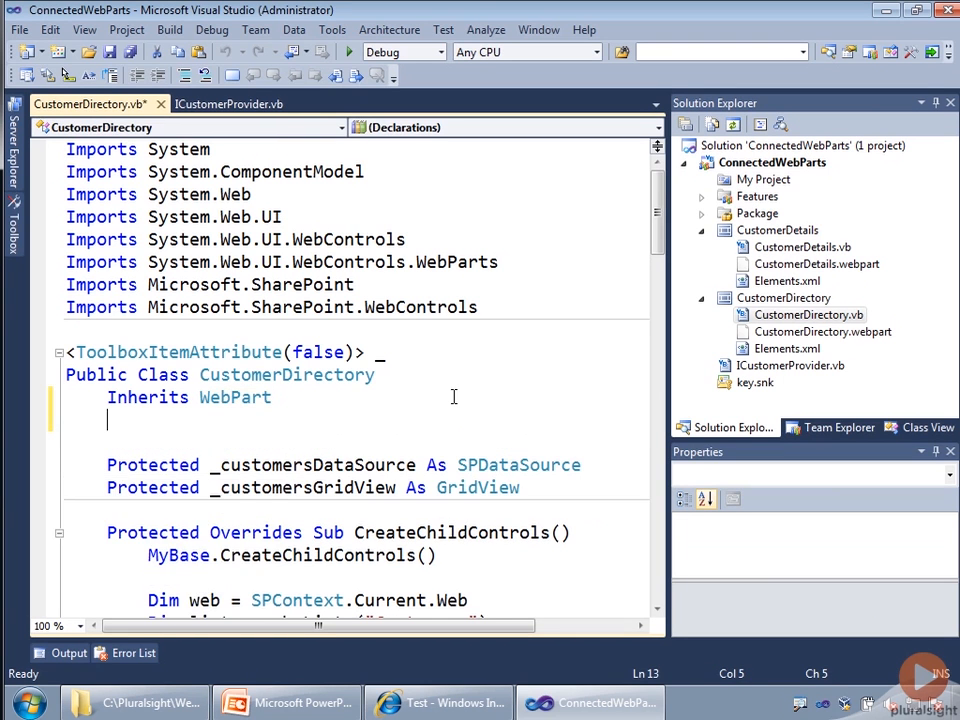
type("Implements")
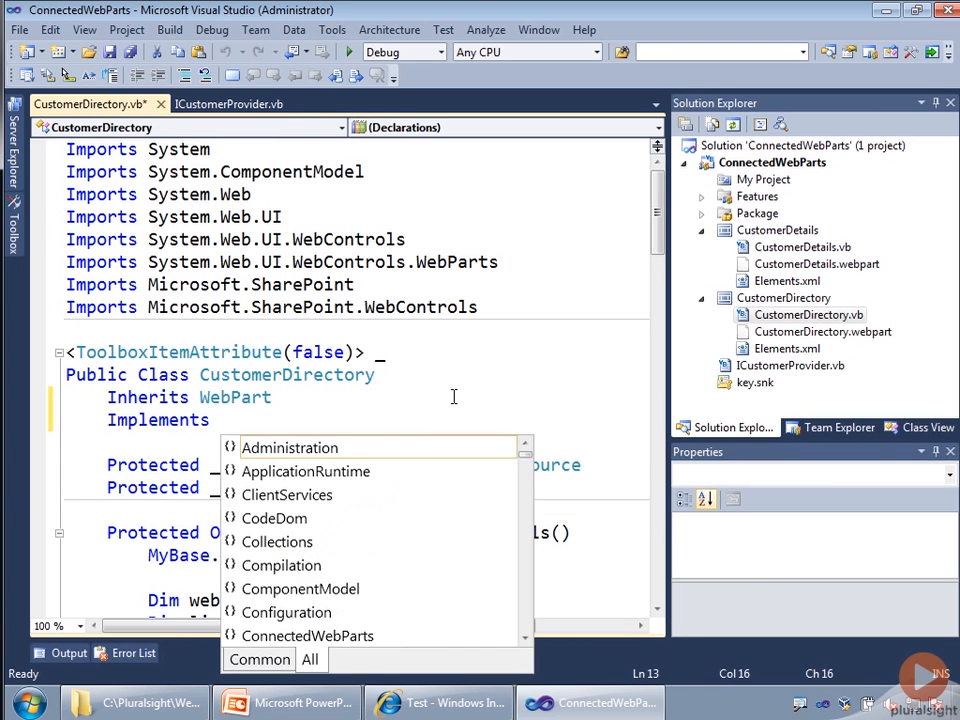
type("ic")
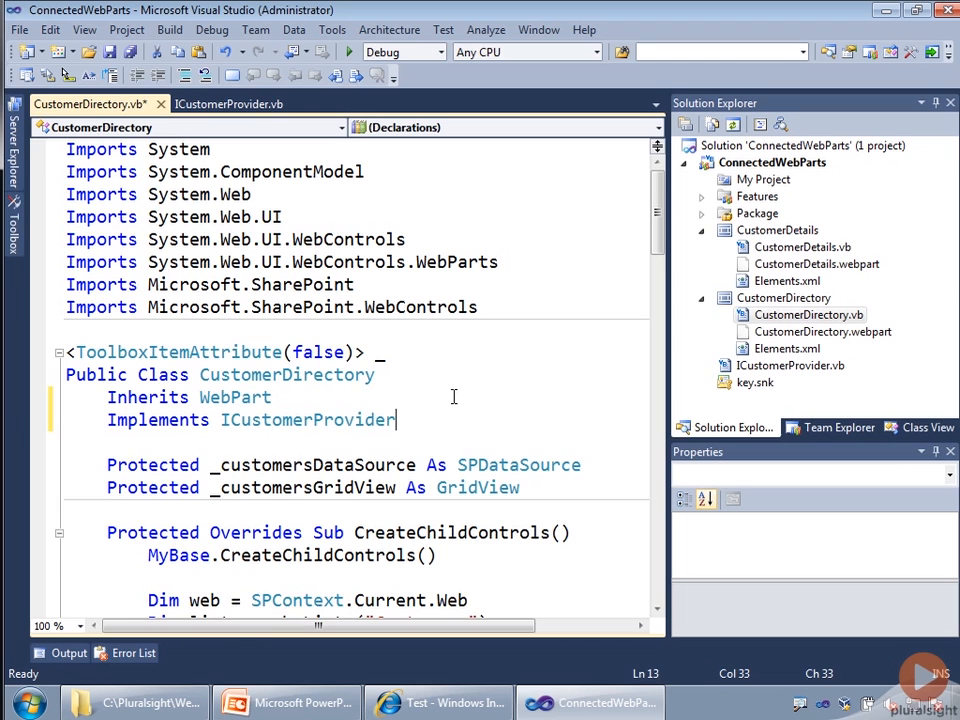
key("Return")
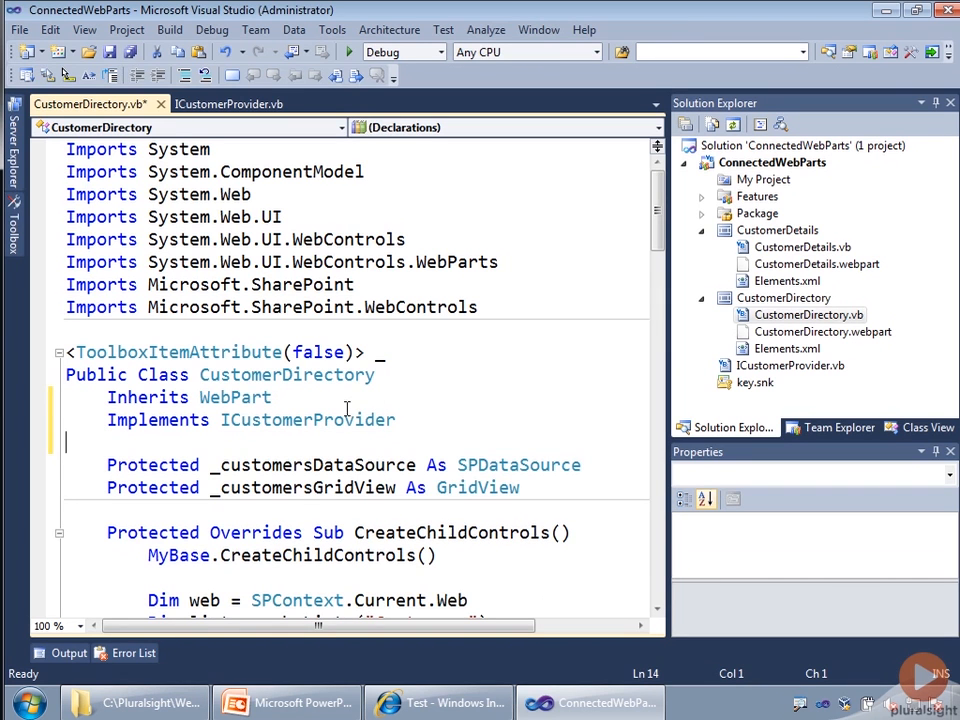
mouse_move(418, 413)
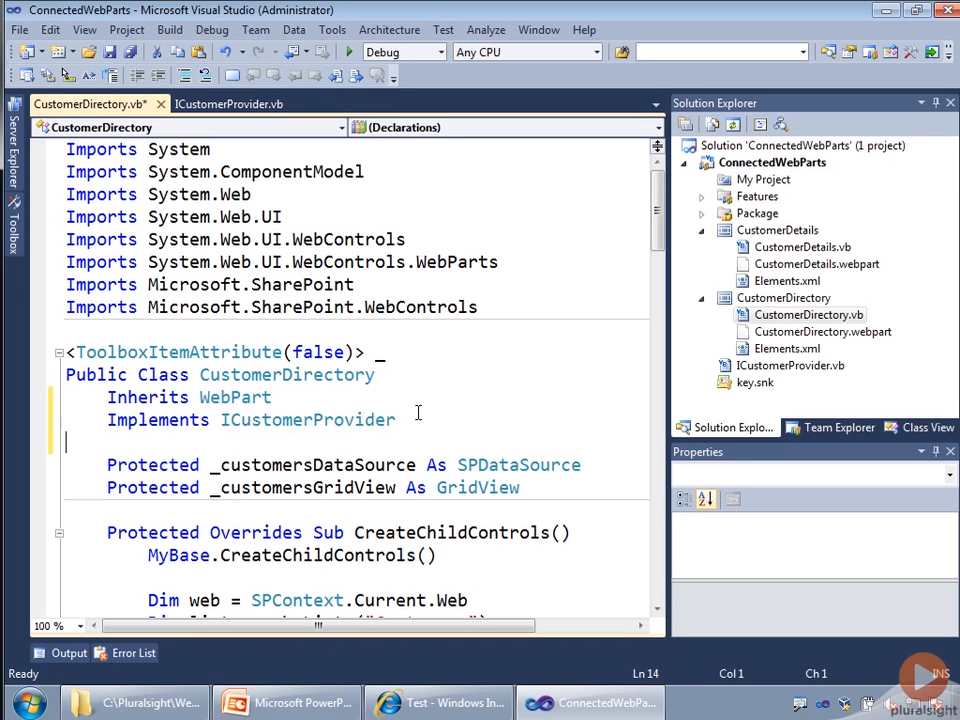
mouse_move(536, 422)
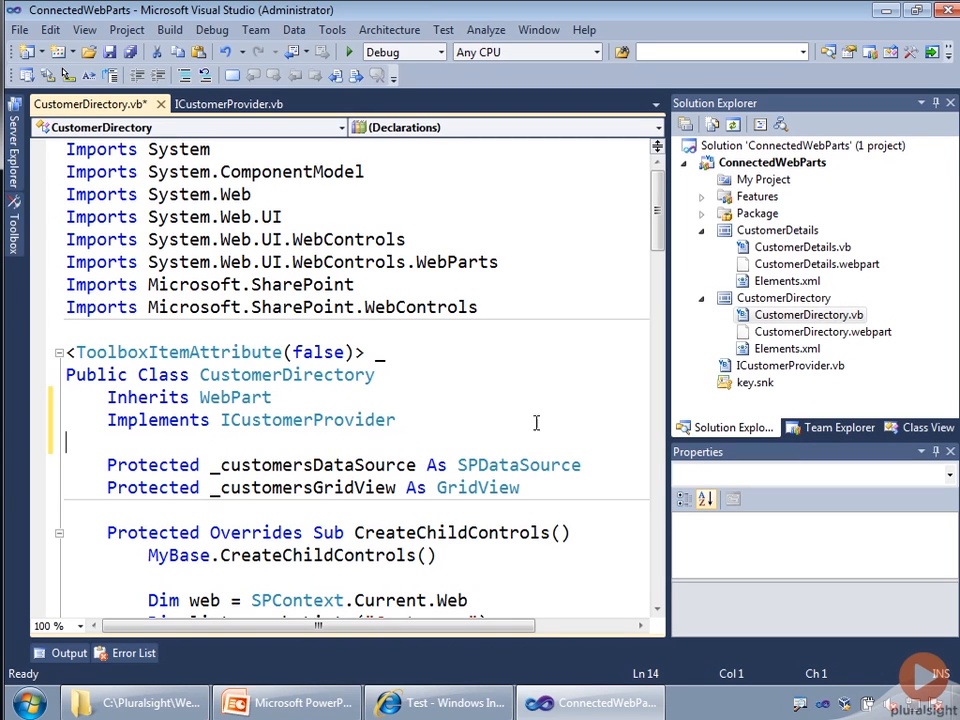
mouse_move(447, 414)
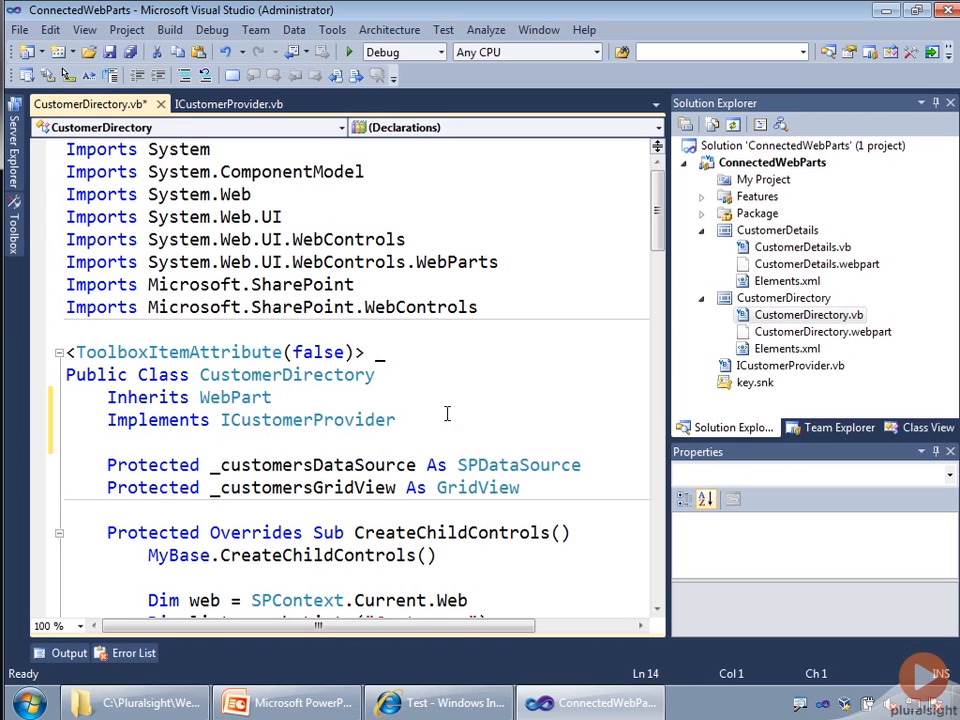
mouse_move(493, 411)
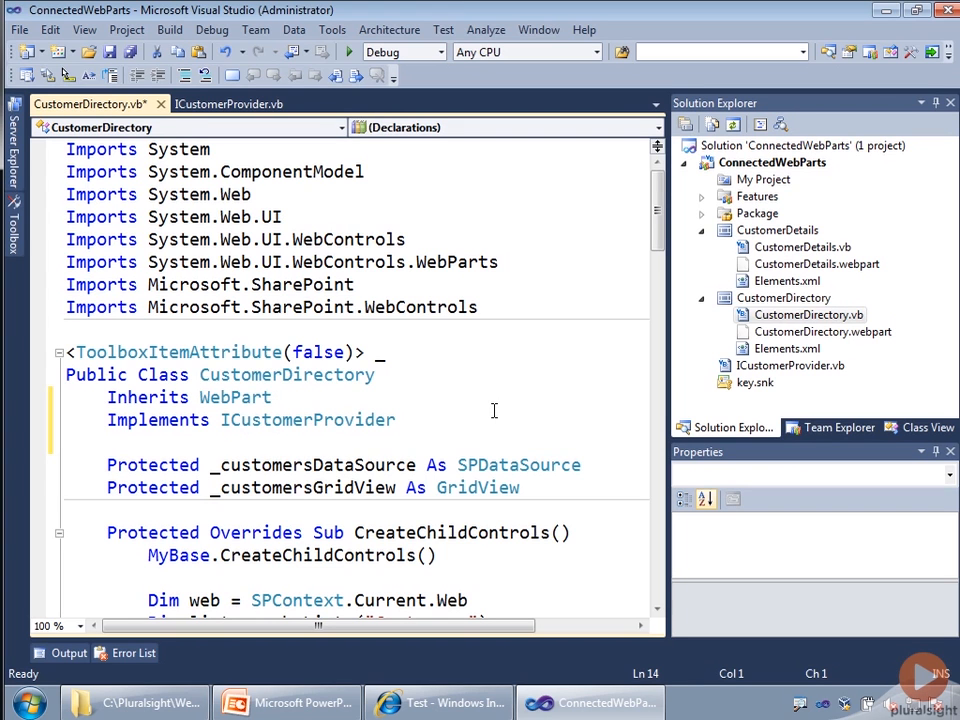
mouse_move(312, 370)
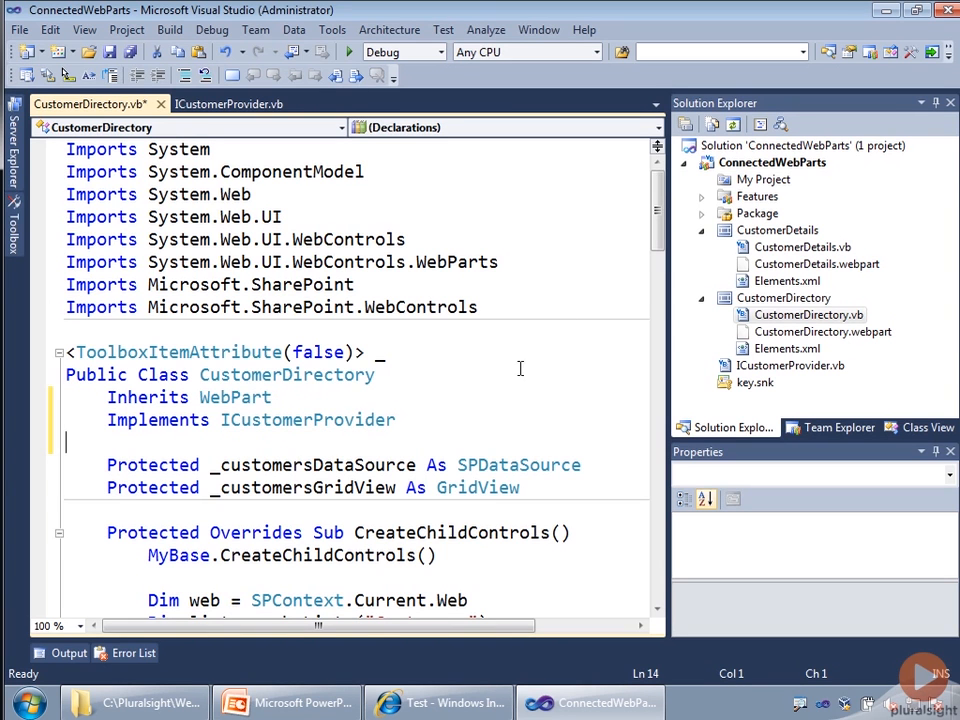
mouse_move(612, 292)
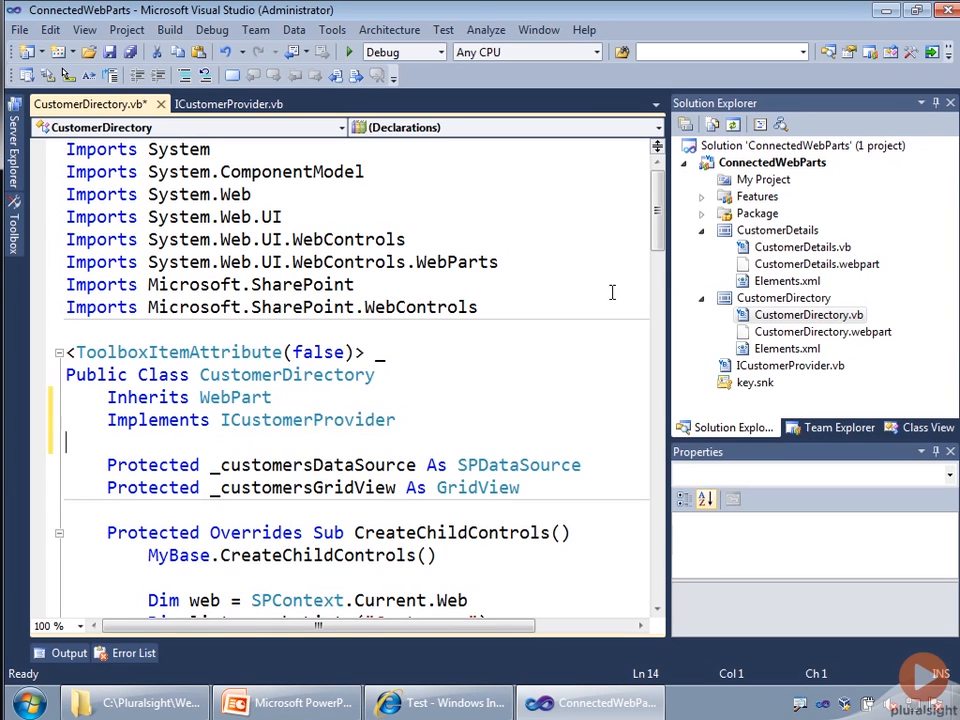
- Write the CustomerId Get body returning SelectedDataKey's value or String.Empty
scroll("down", 3)
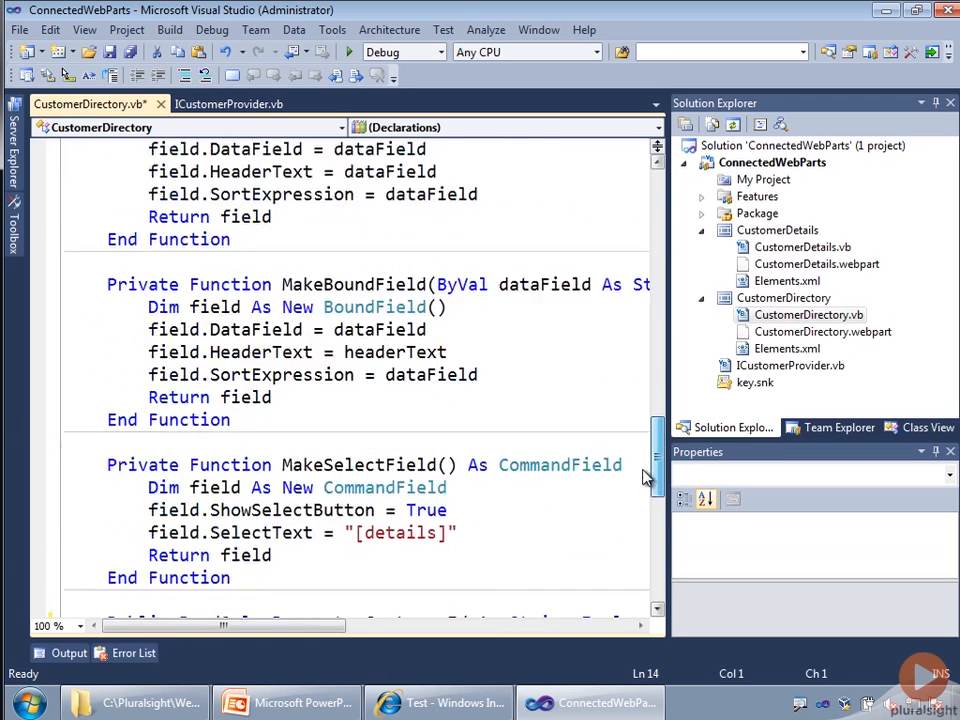
scroll("down", 3)
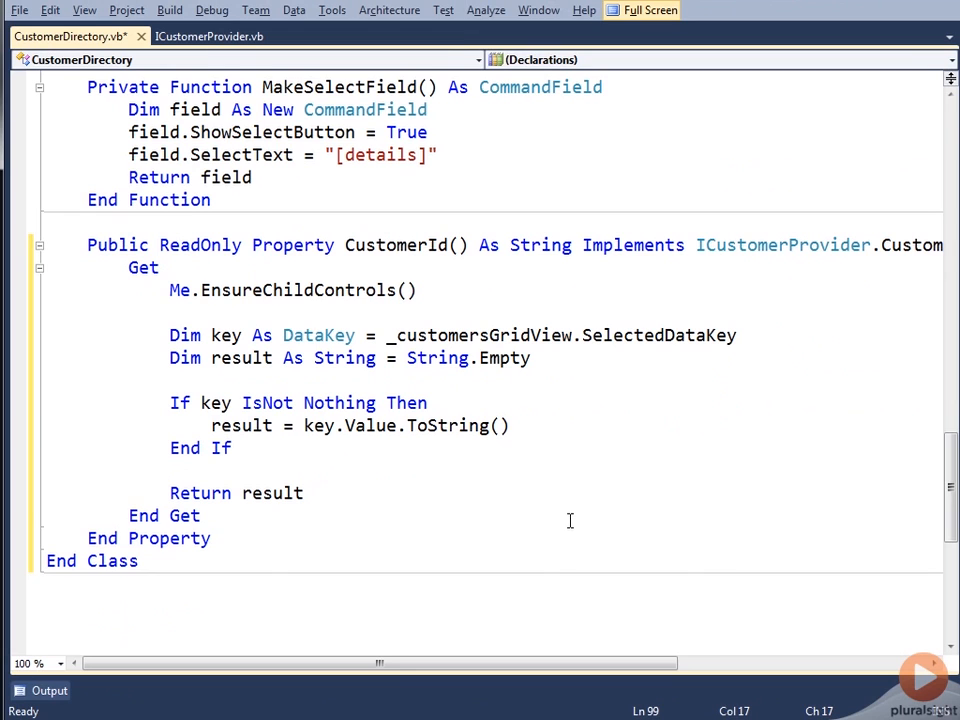
mouse_move(578, 526)
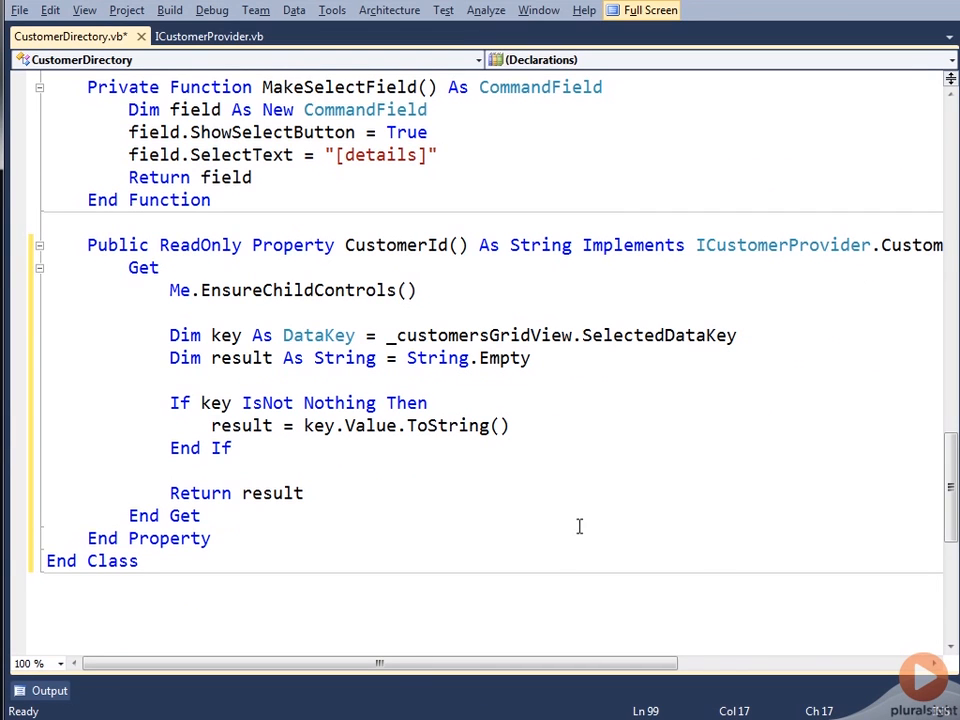
mouse_move(525, 320)
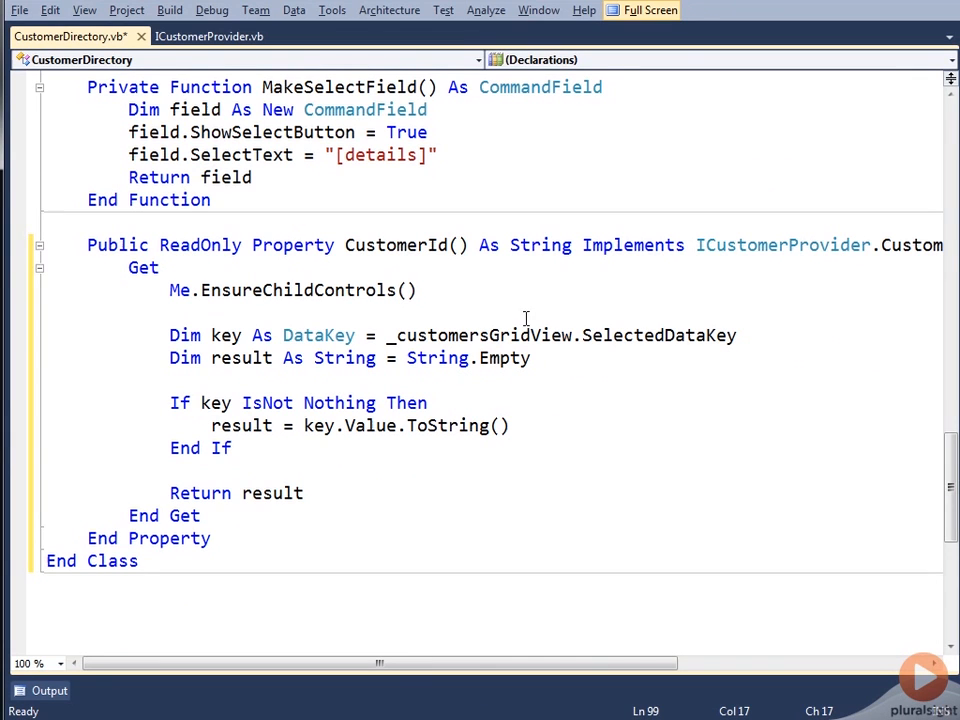
mouse_move(660, 335)
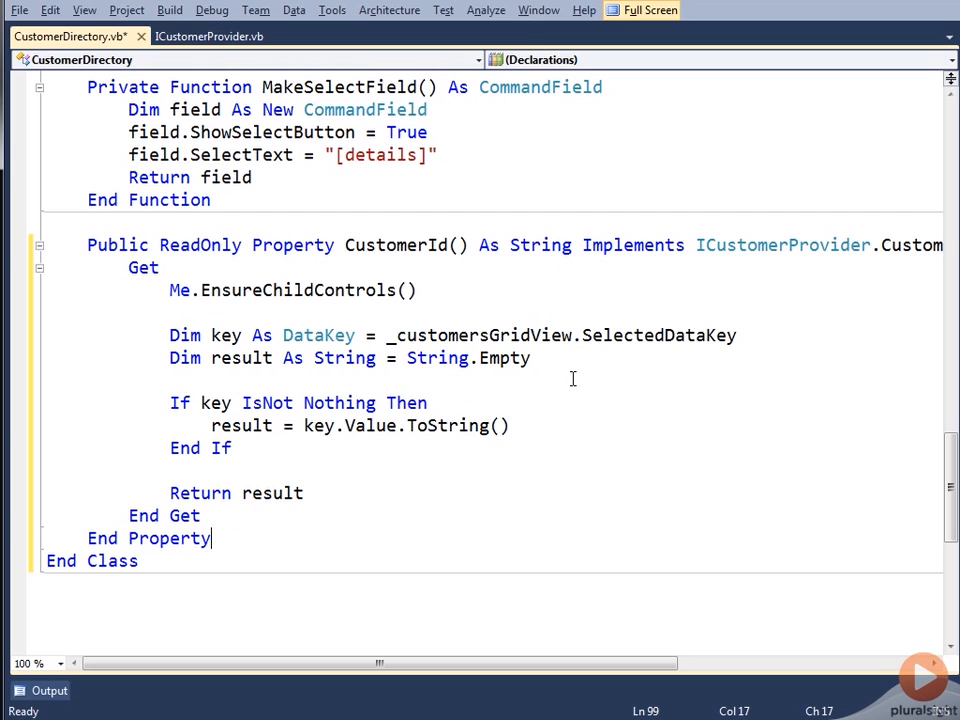
mouse_move(315, 378)
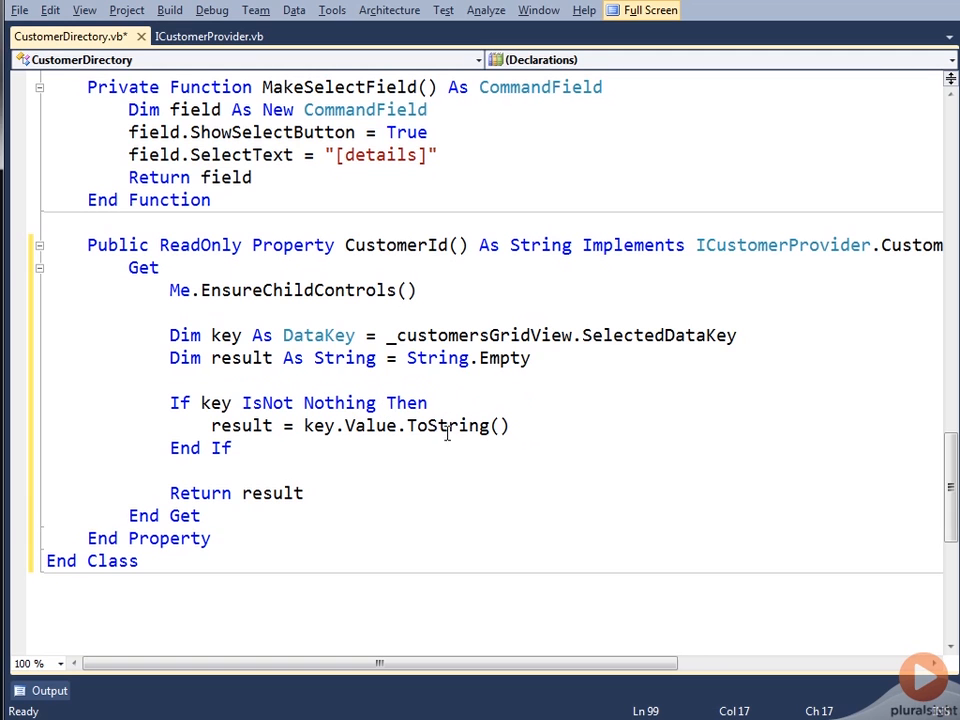
mouse_move(828, 477)
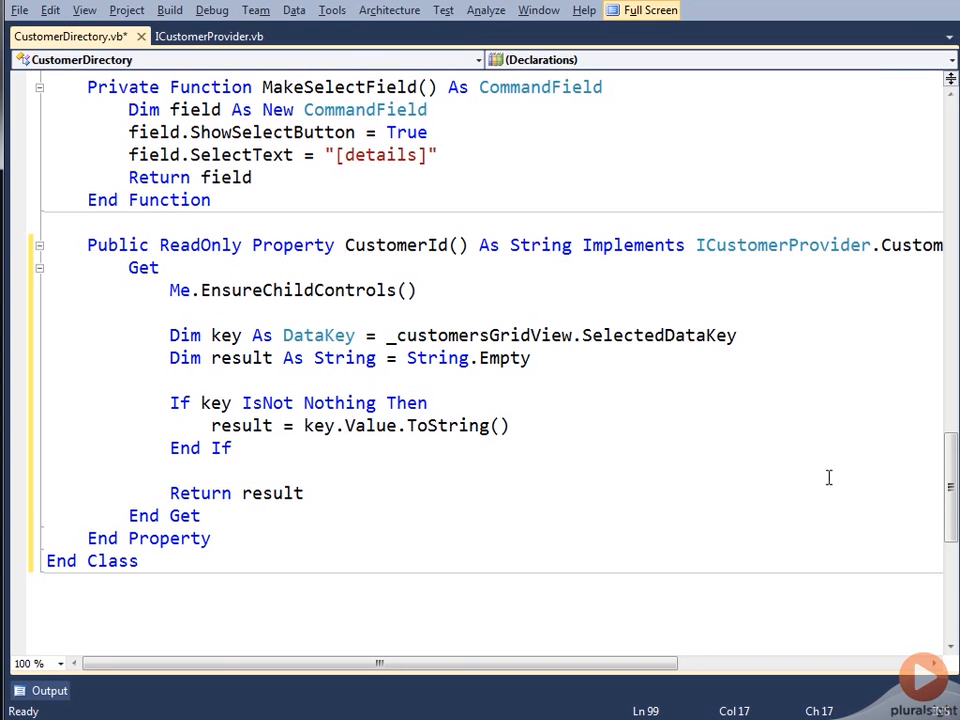
scroll("up", 3)
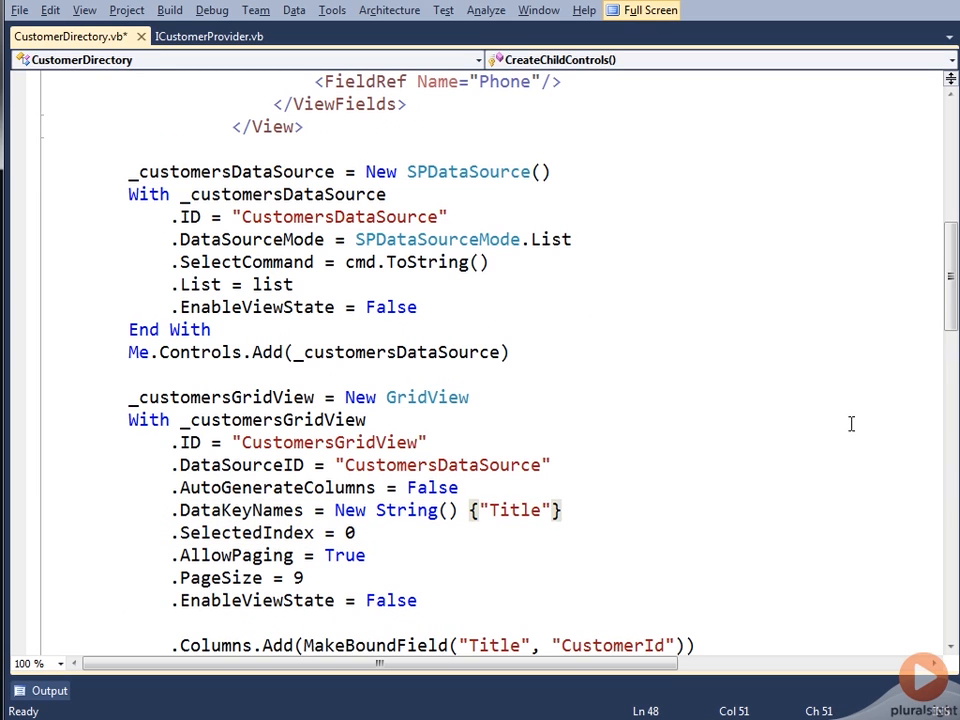
scroll("down", 3)
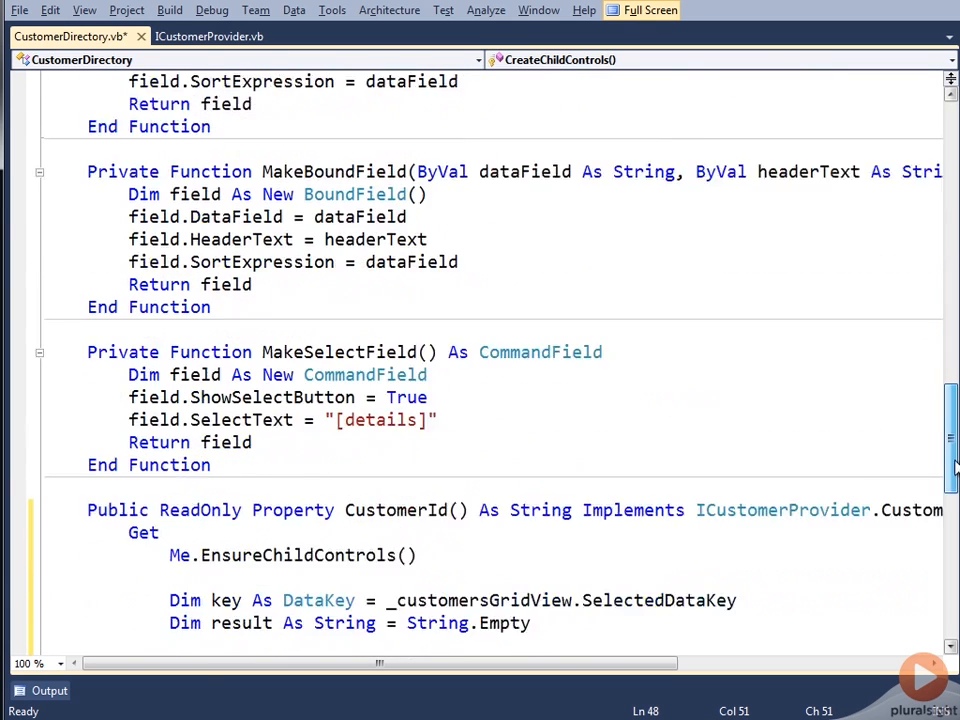
scroll("down", 3)
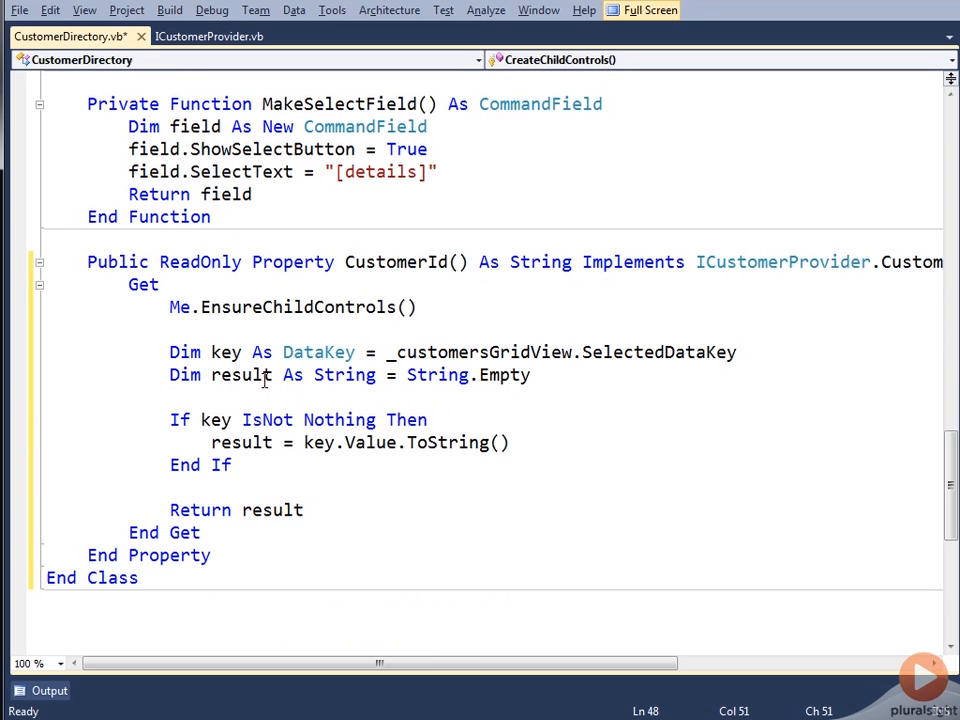
mouse_move(337, 397)
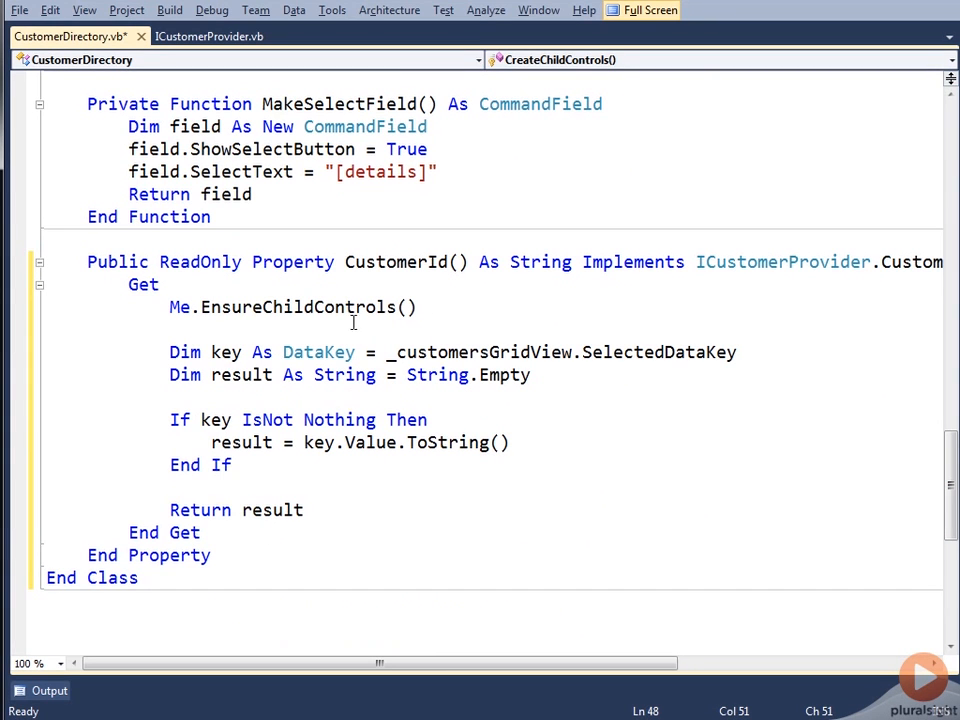
left_click(322, 217)
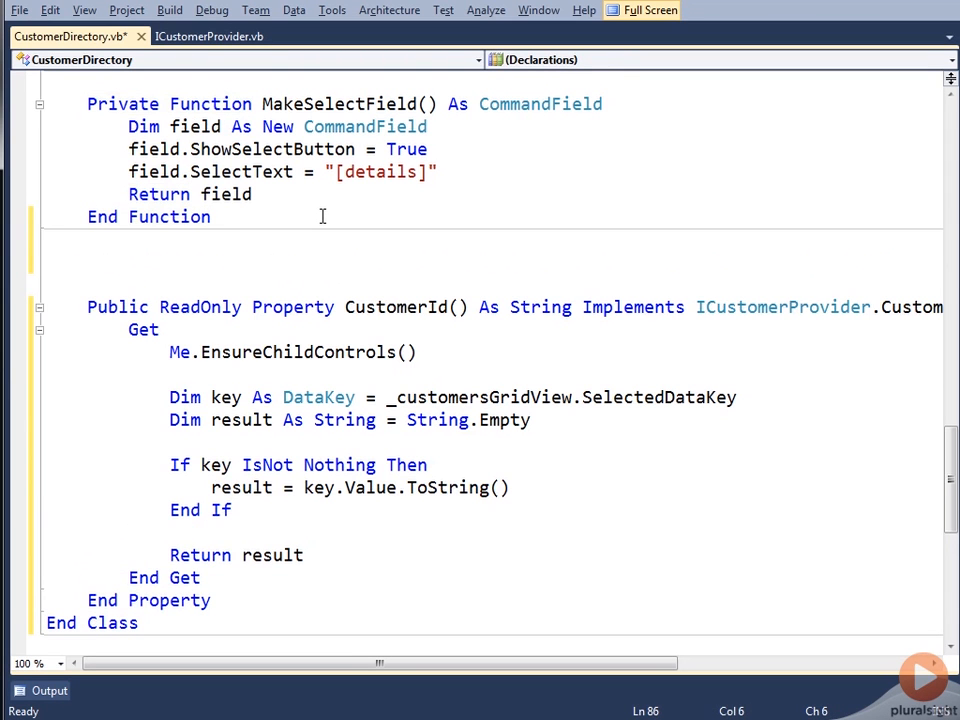
- Add Public Function GetCustomerProvider() As ICustomerProvider with body 'Return Me'
type("Public f")
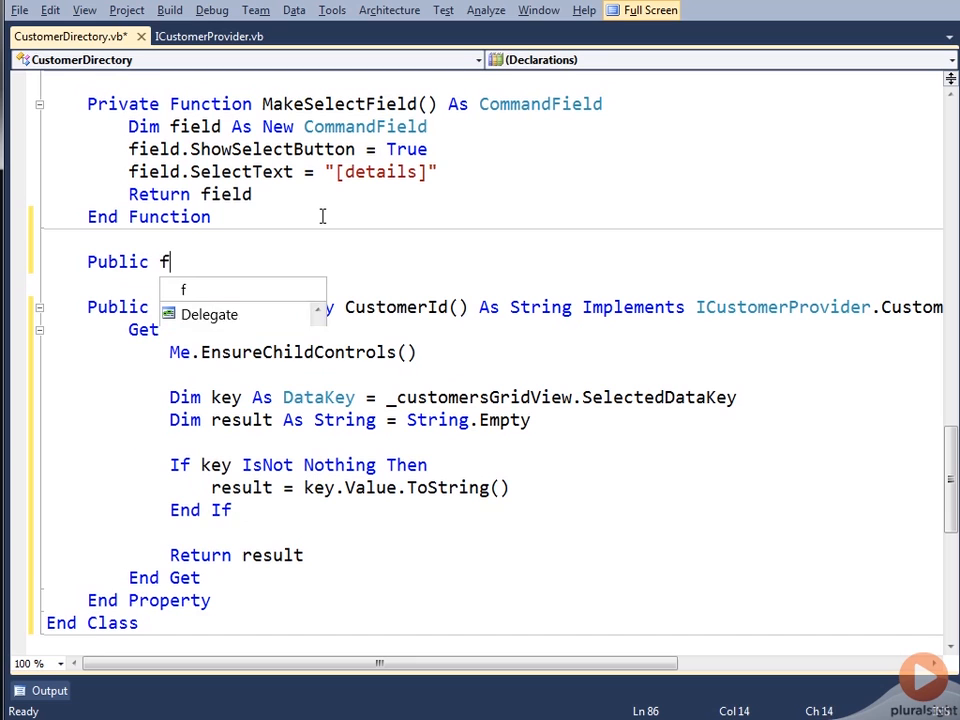
type("unction G")
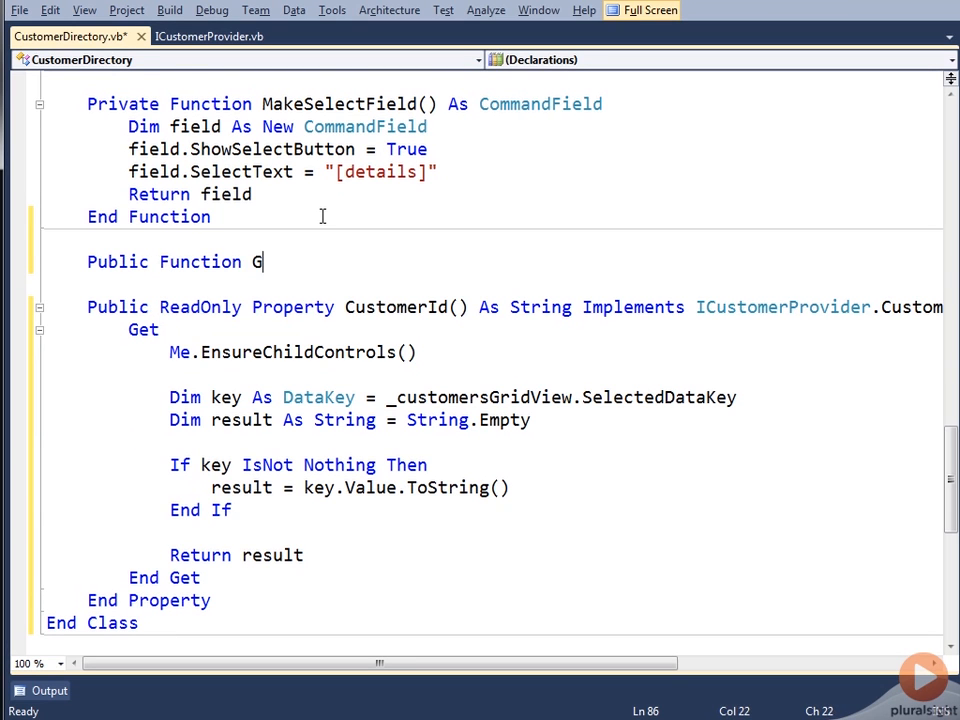
type("etCust")
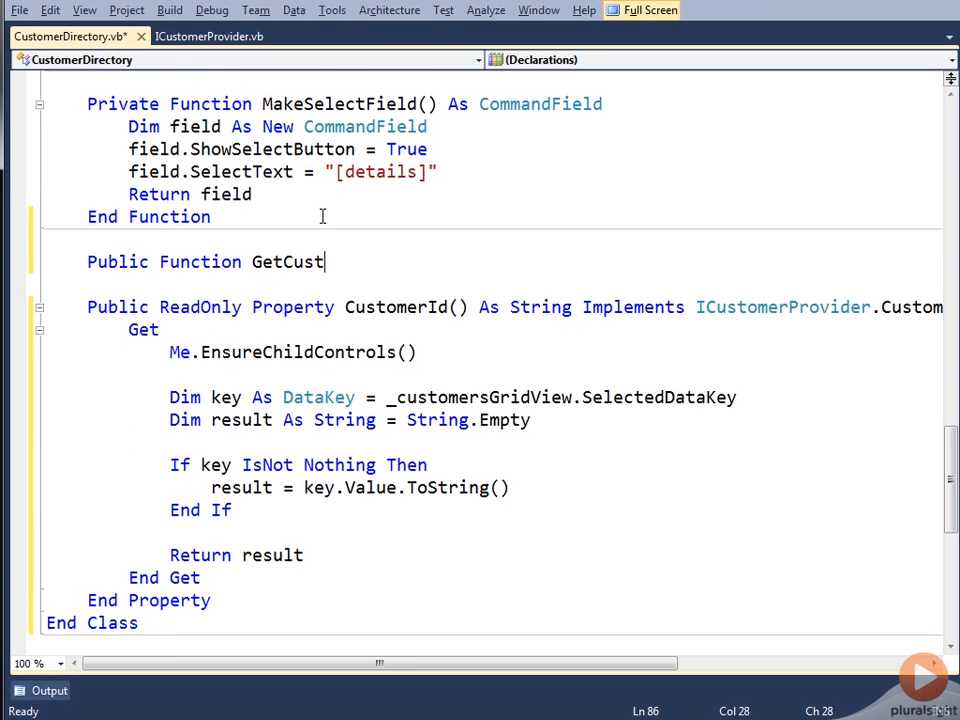
type("omerPro")
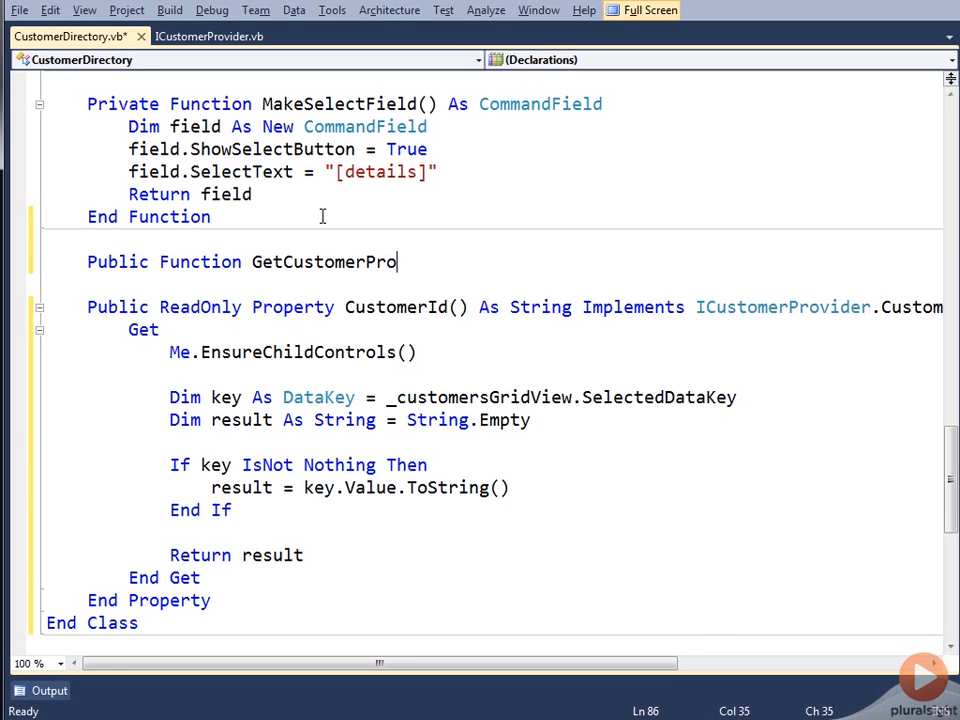
type("vider a")
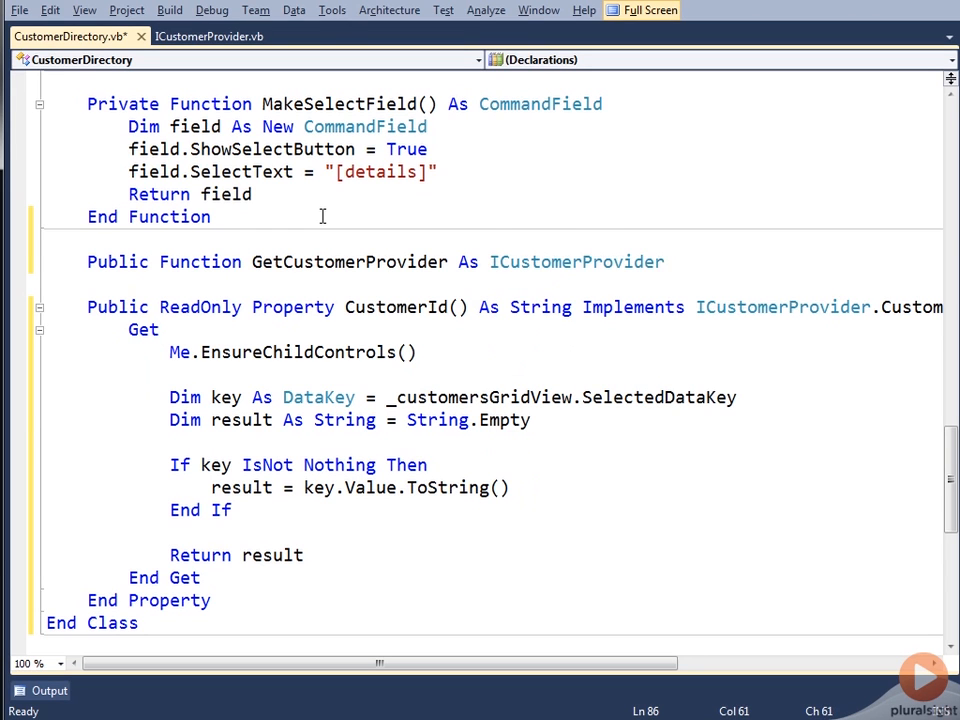
left_click(450, 261)
type("()")
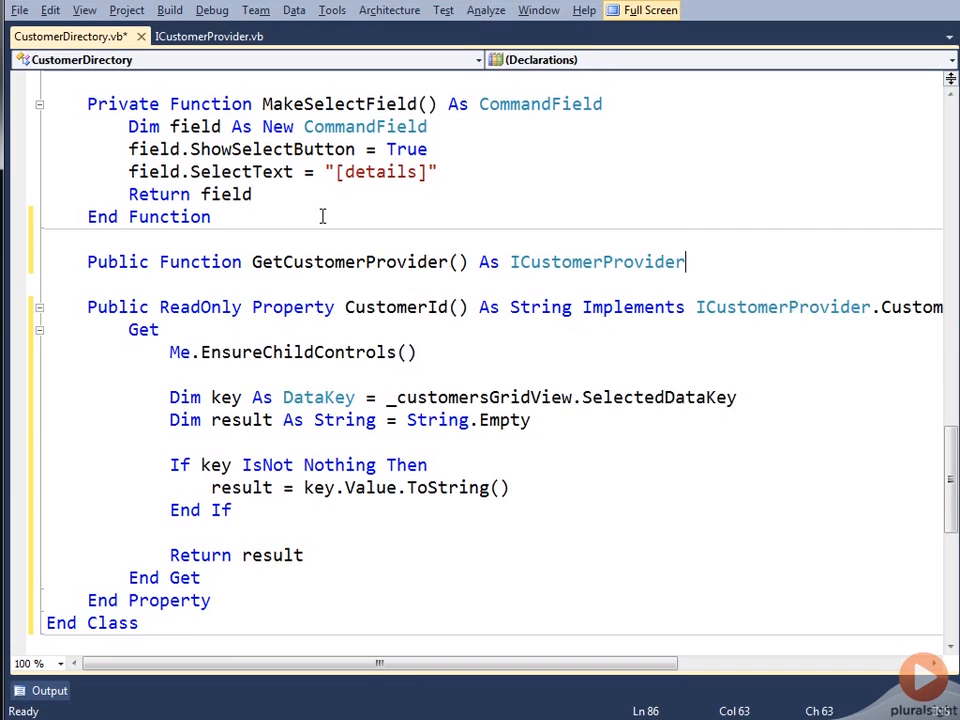
key("enter")
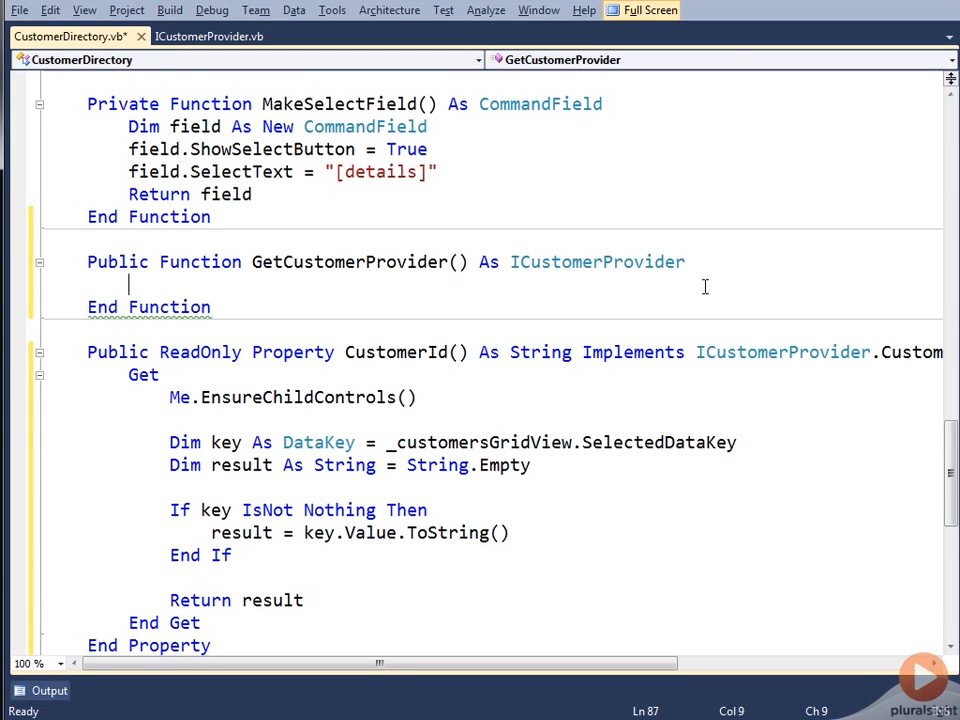
type("return")
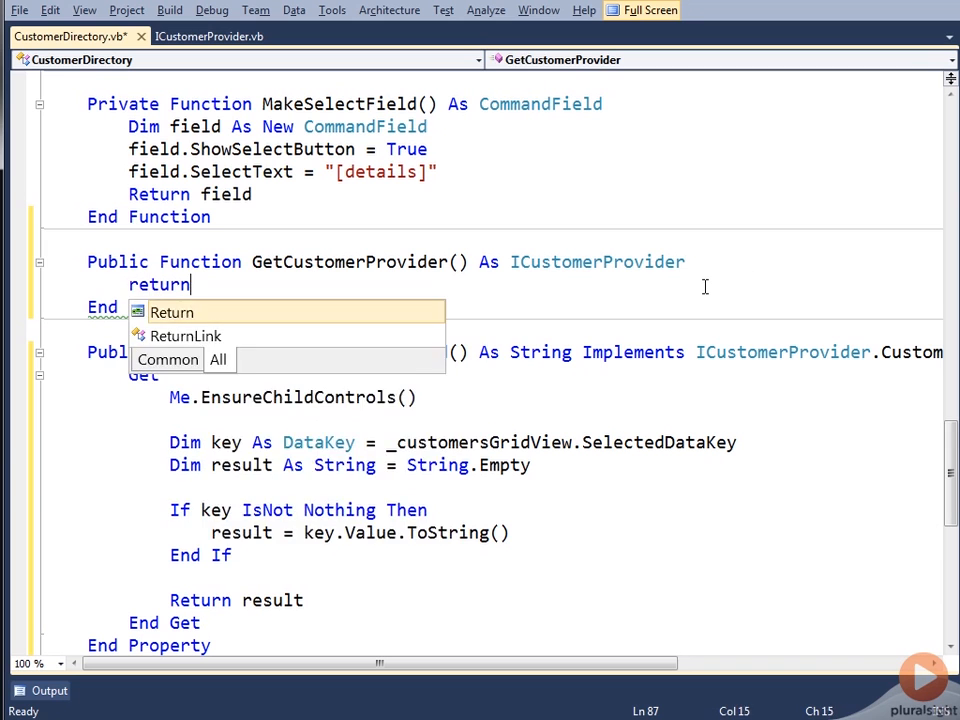
type("Me")
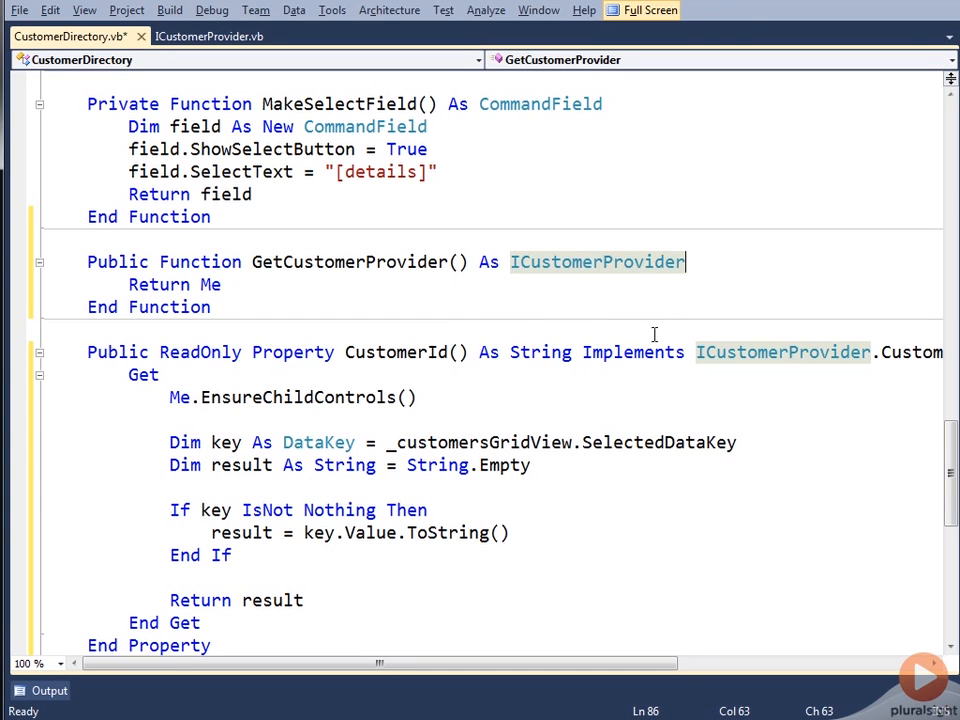
mouse_move(309, 284)
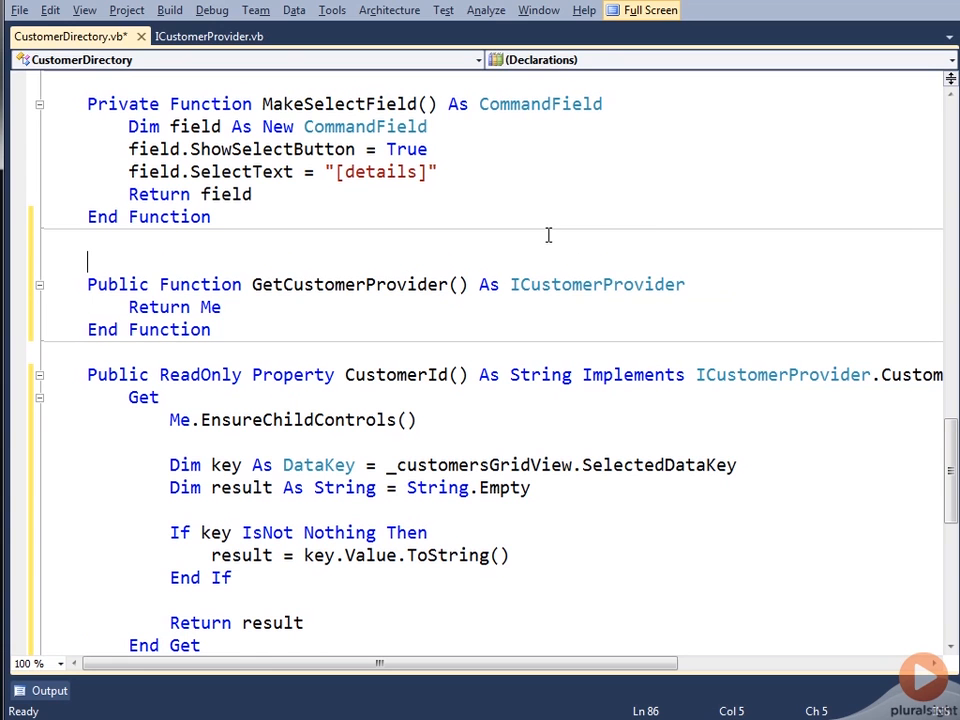
- Add <ConnectionProvider("Customer ID")> _ above GetCustomerProvider and remove the extra comma
type("<")
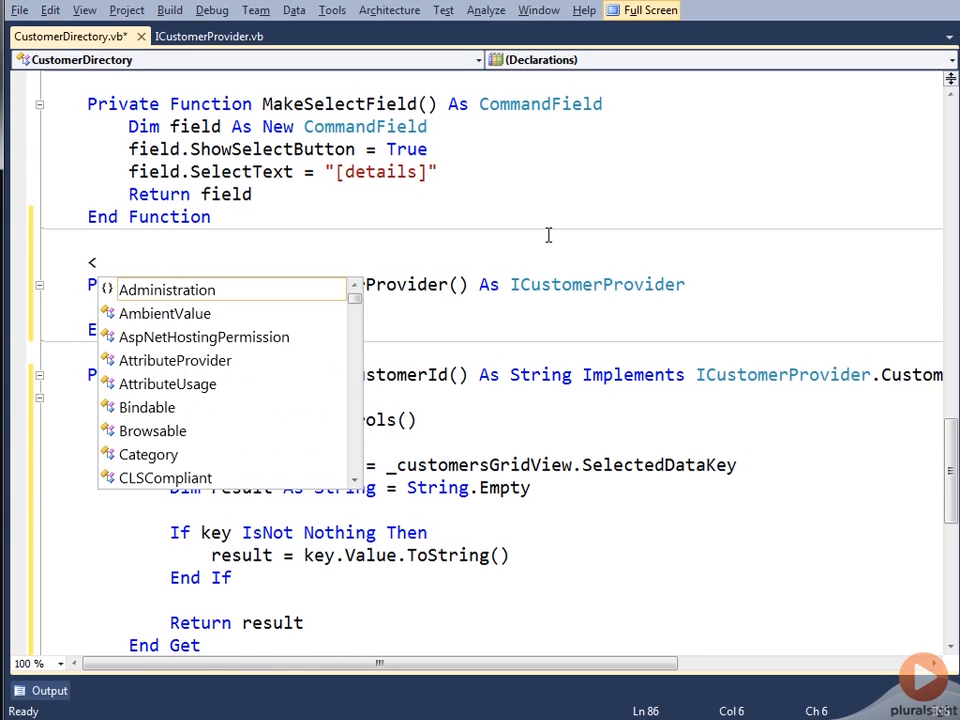
type("ConnectionProvider")
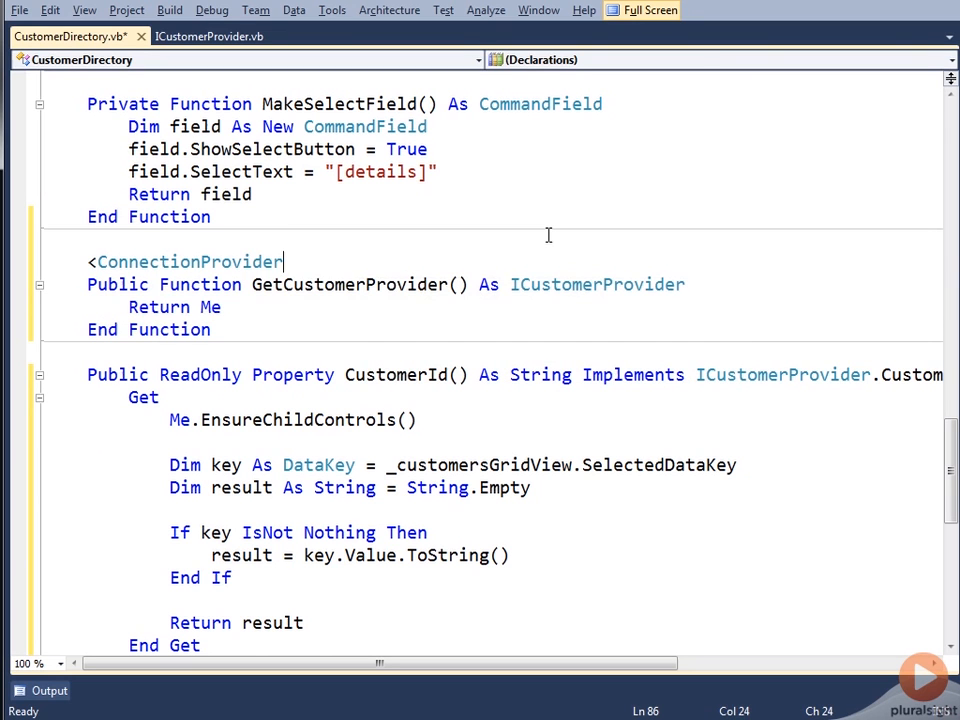
type("(\"")
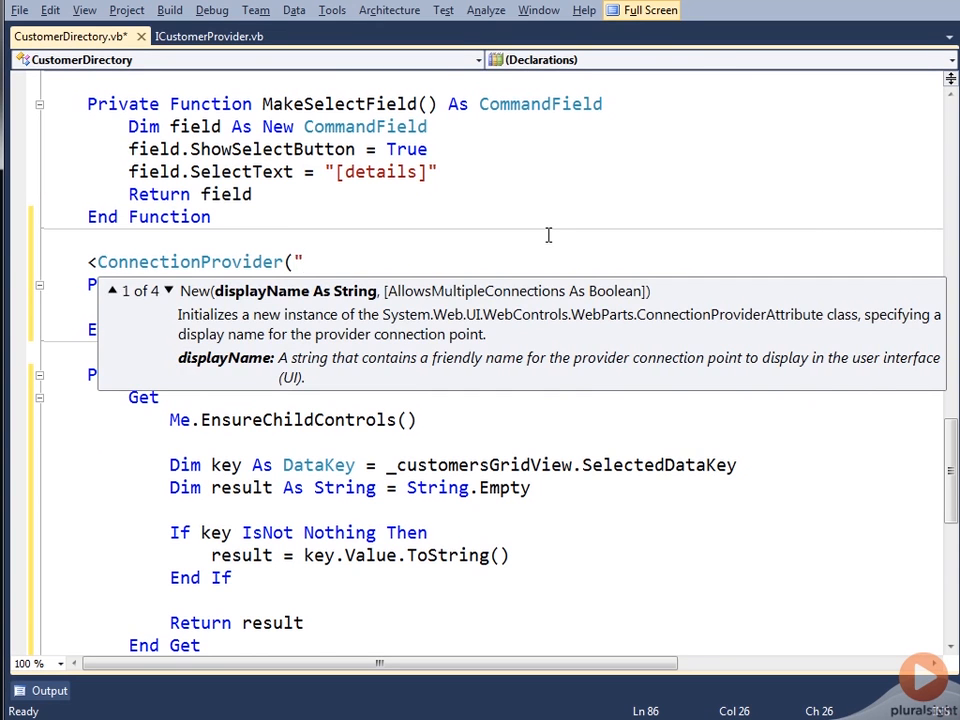
type("Cu")
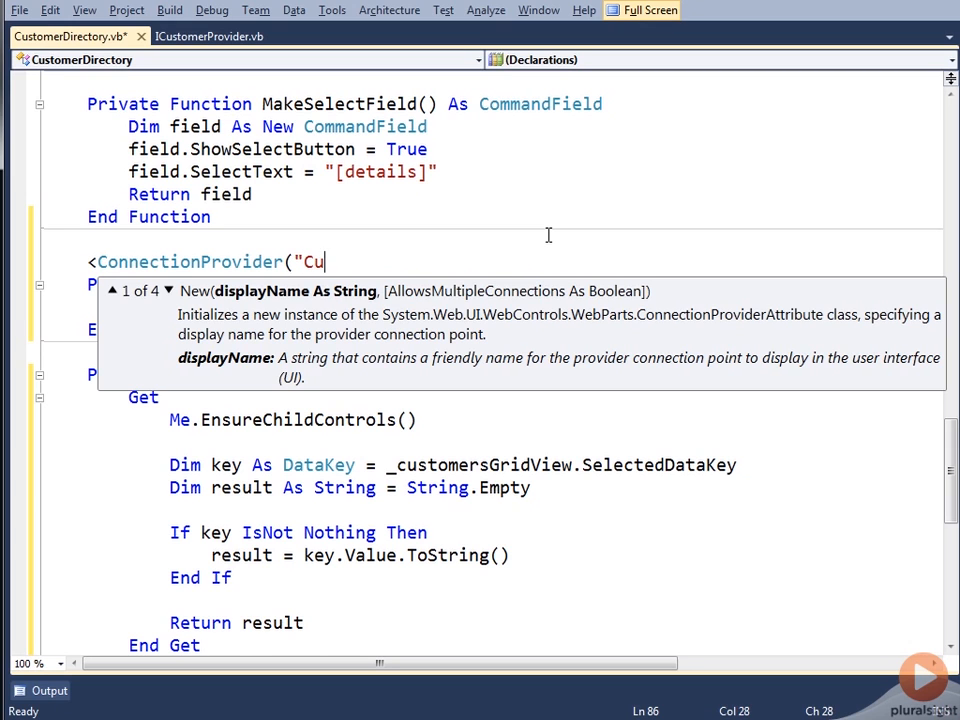
type("stomer")
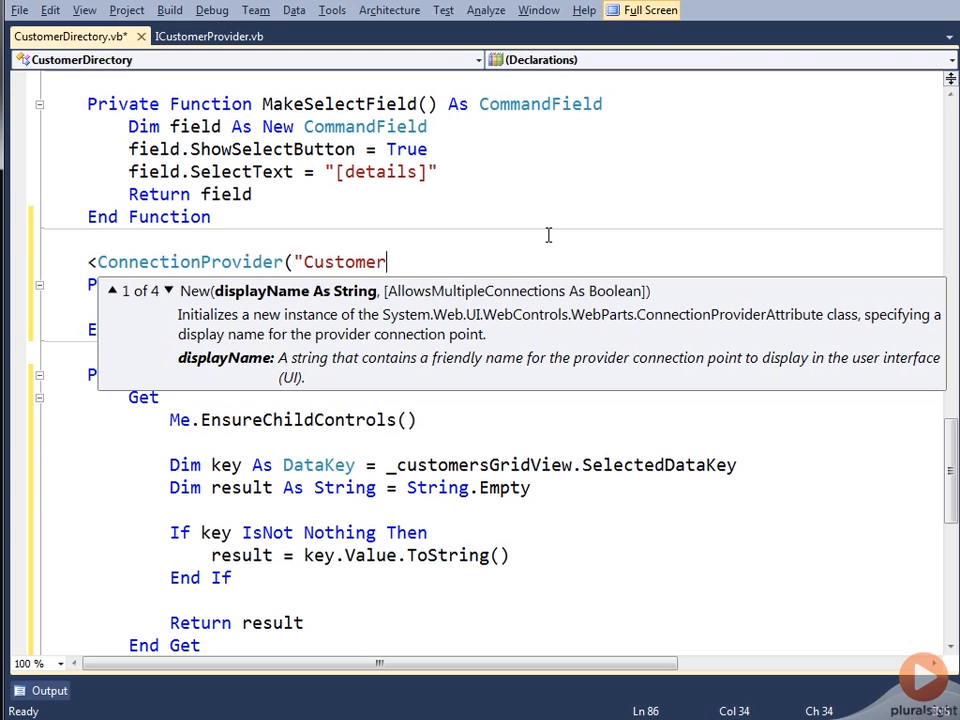
type("ID\", )> _")
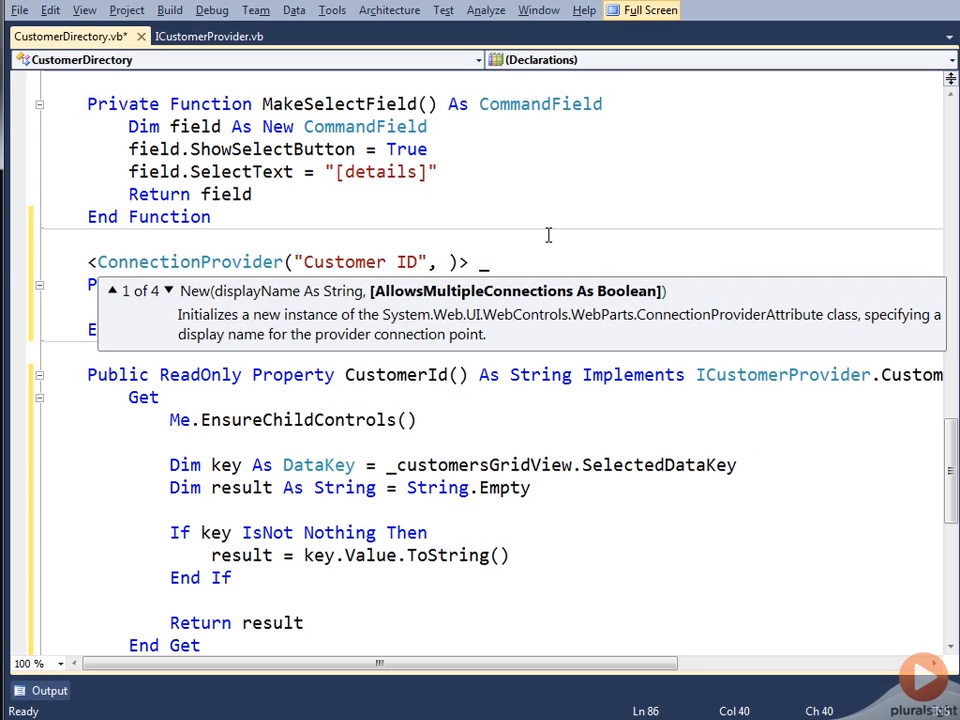
key("Backspace")
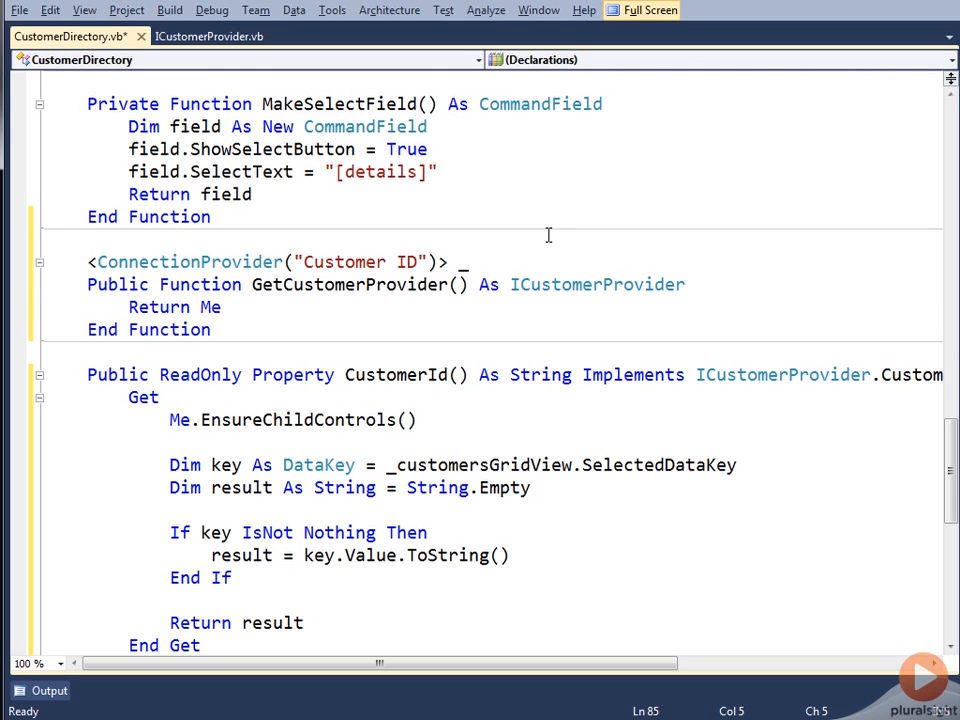
- Highlight the ICustomerProvider return type and its references
left_click(90, 238)
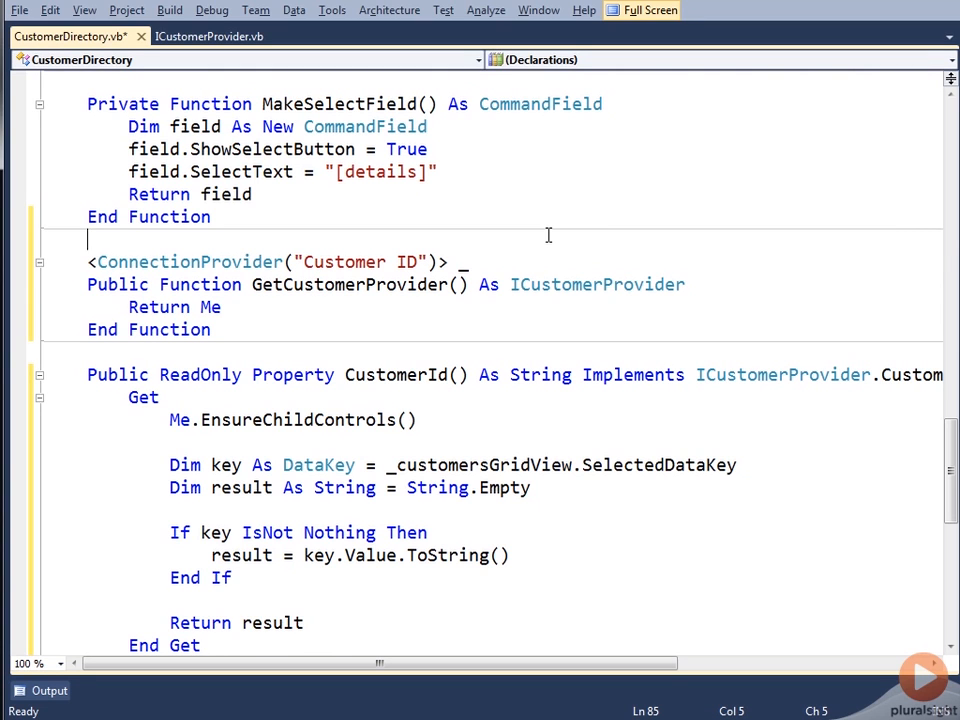
mouse_move(152, 278)
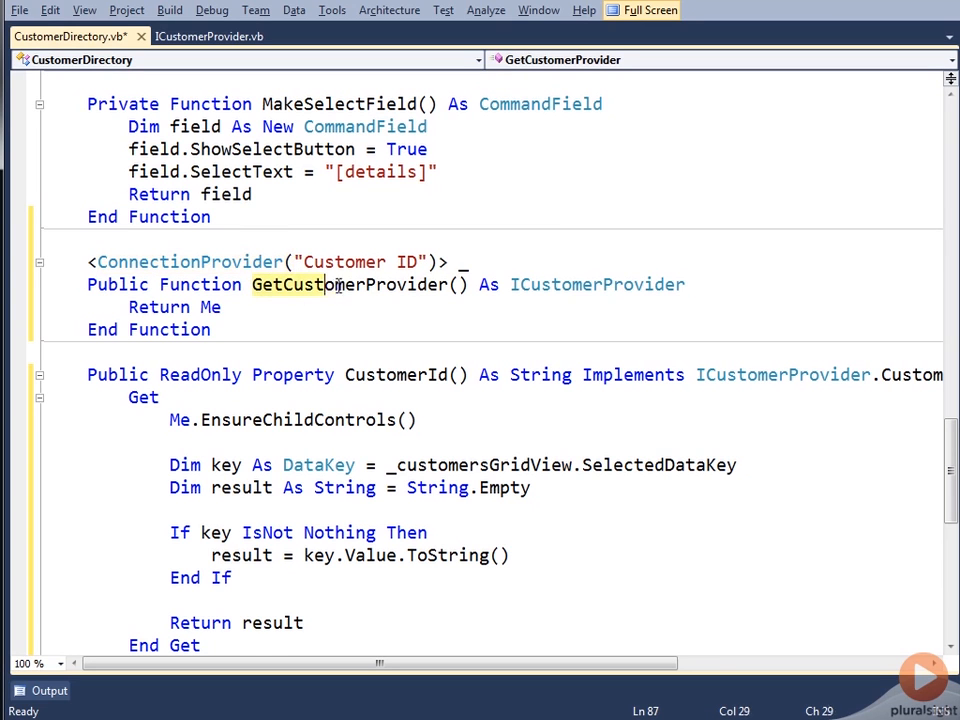
left_click(509, 284)
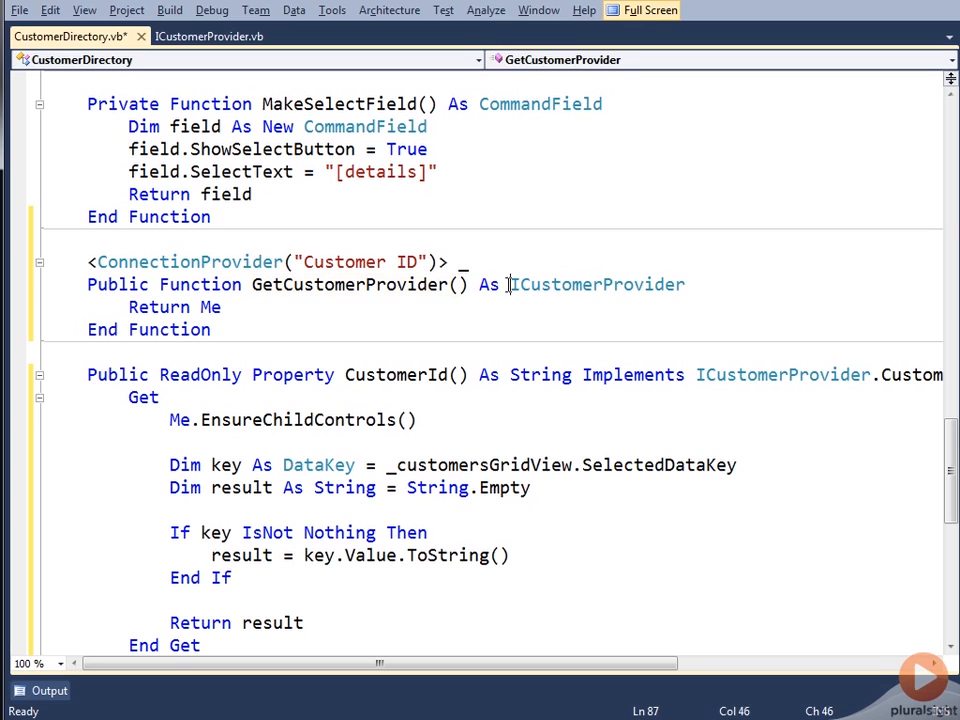
double_click(597, 284)
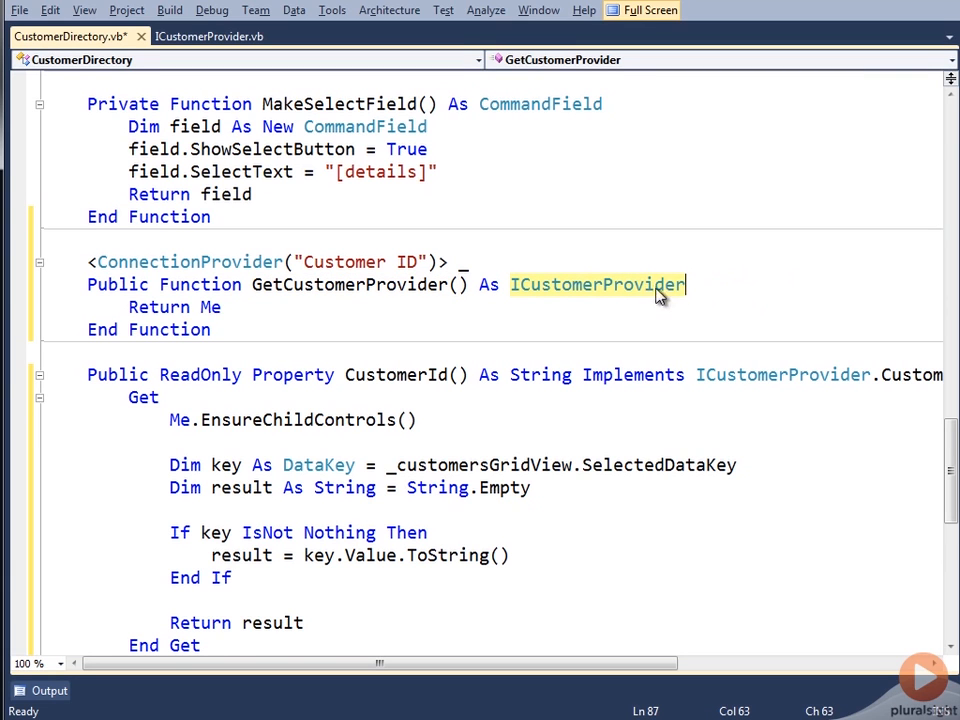
mouse_move(682, 300)
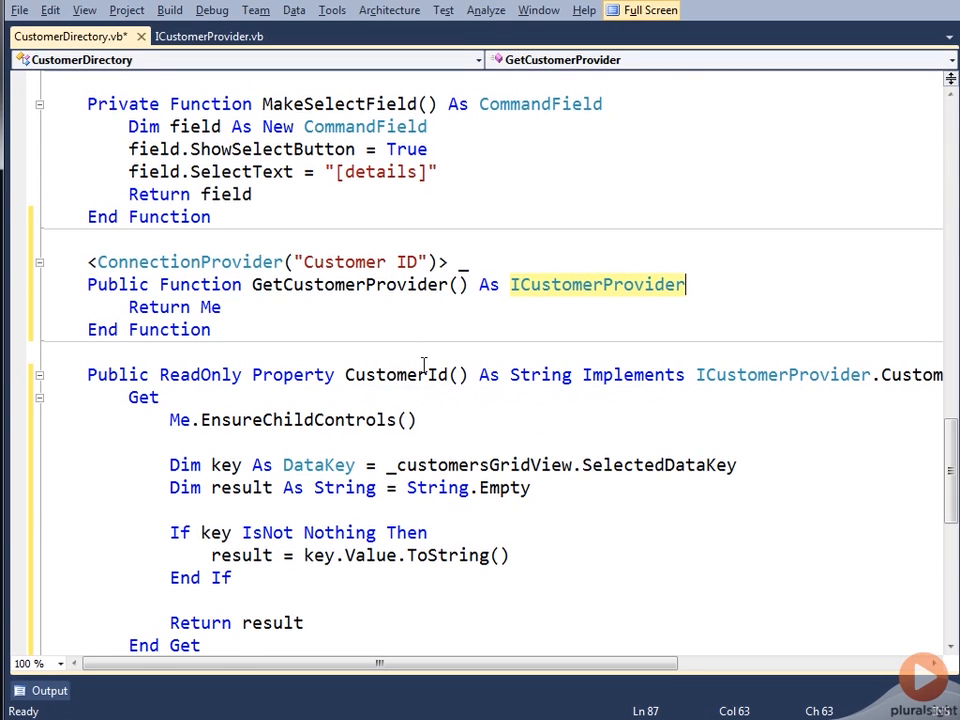
mouse_move(641, 10)
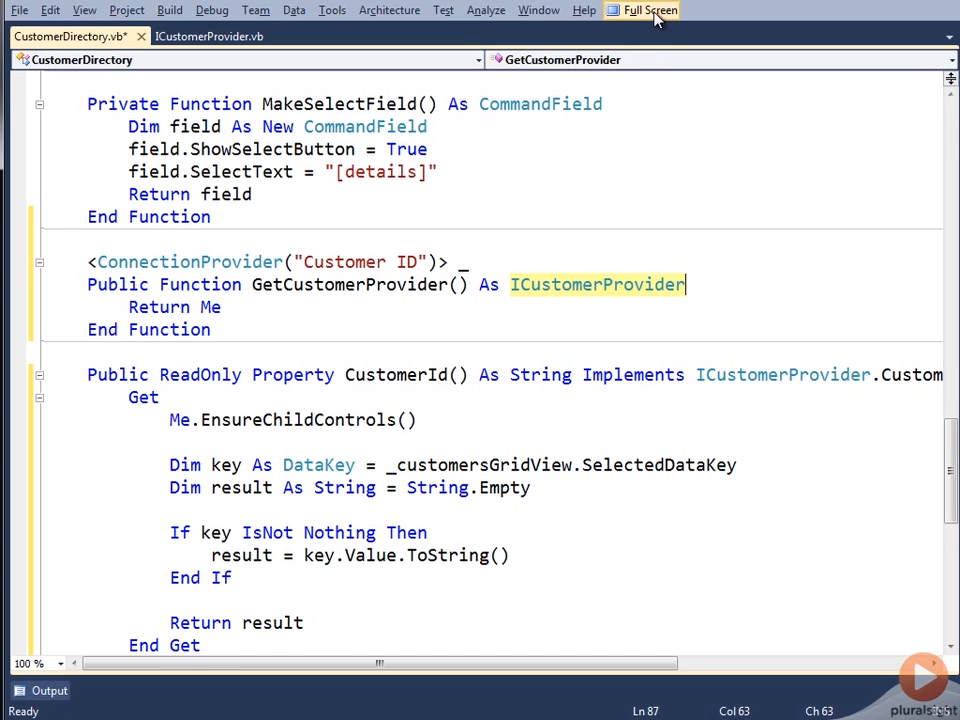
- In CustomerDetails.vb, add an empty Public Sub RegisterCustomerProvider(ByVal provider As ...)
left_click(651, 10)
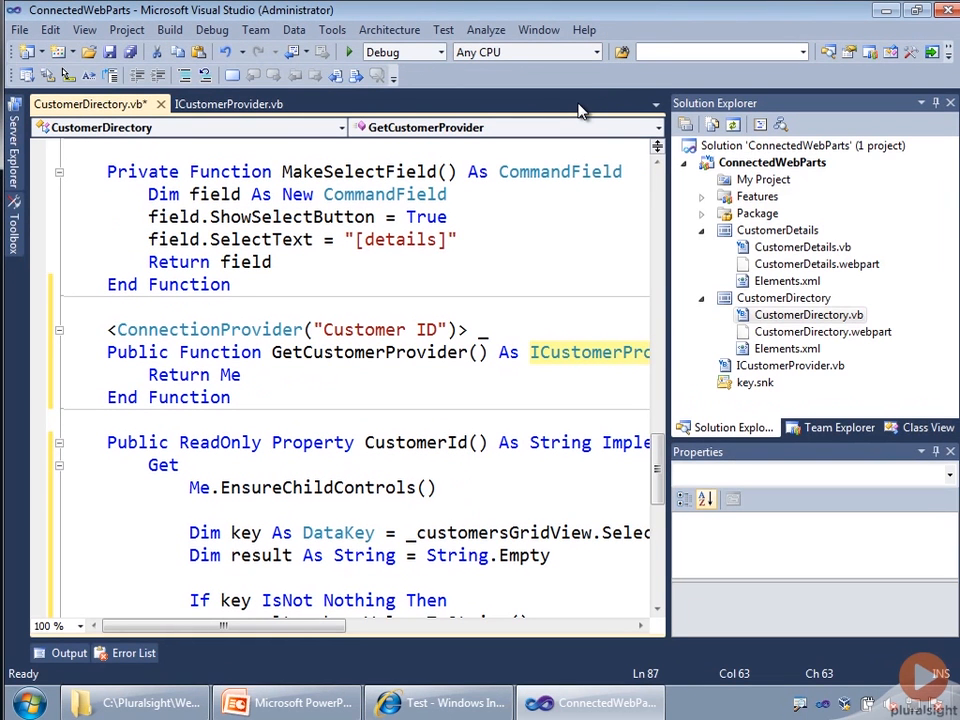
mouse_move(497, 107)
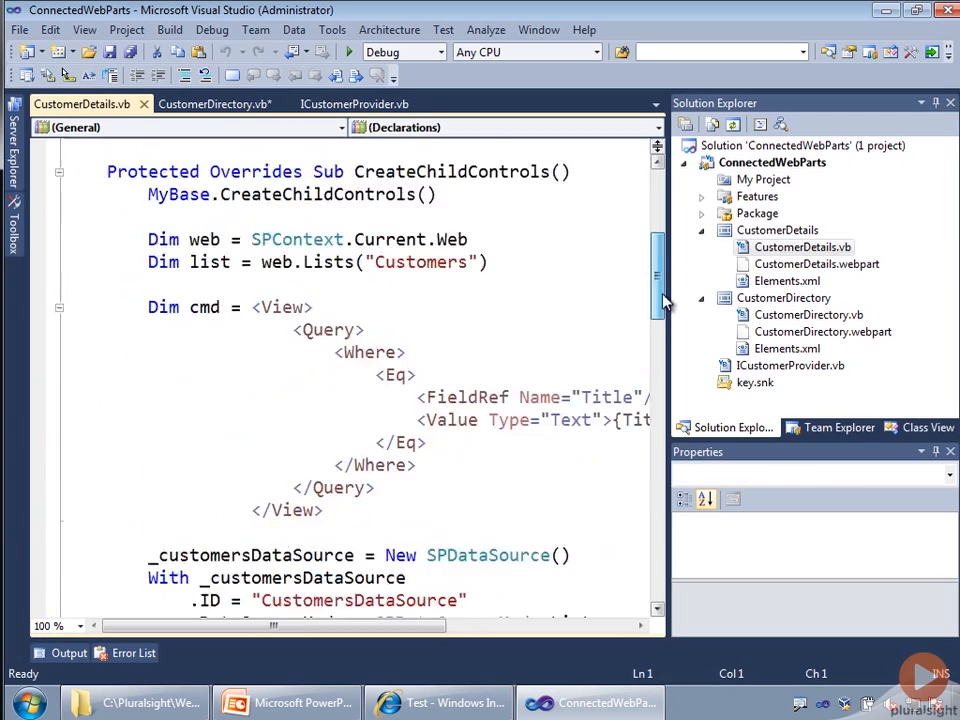
scroll("down", 3)
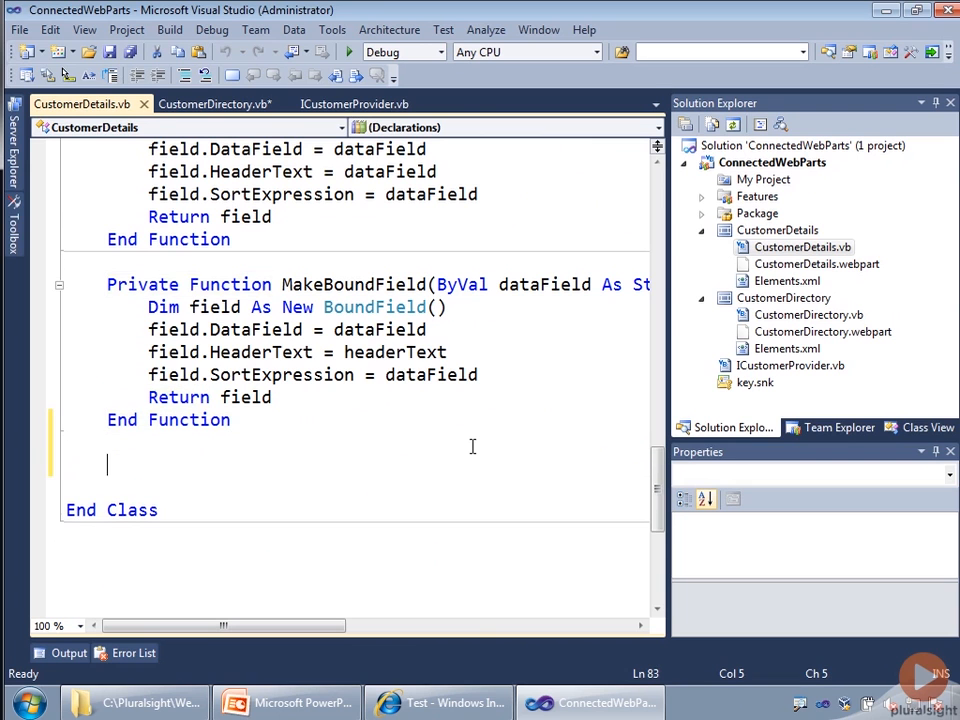
type("p")
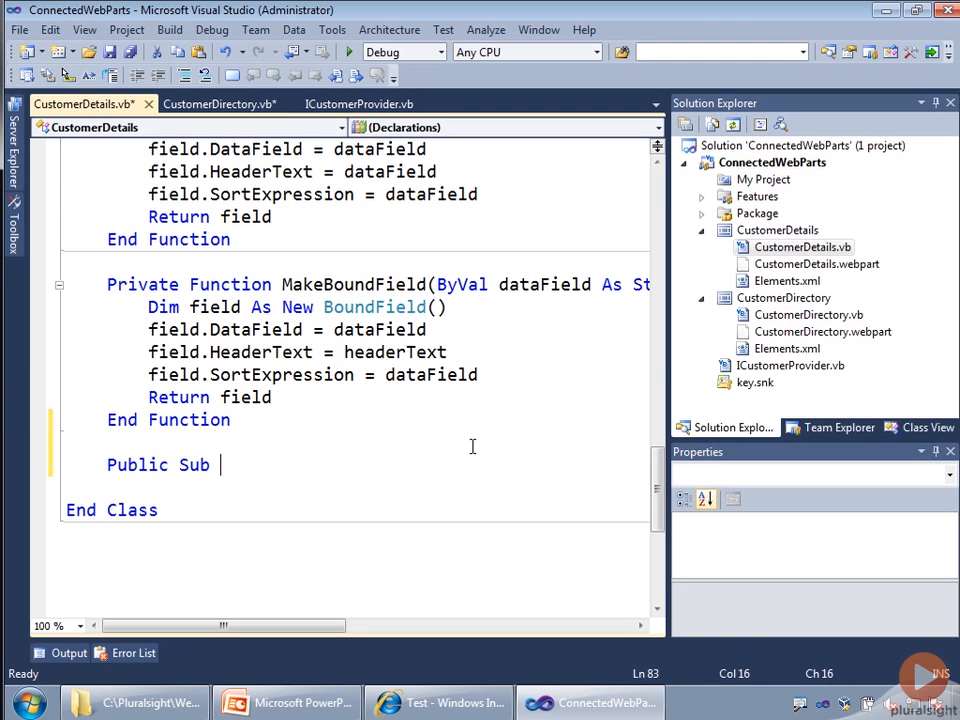
type("Regist")
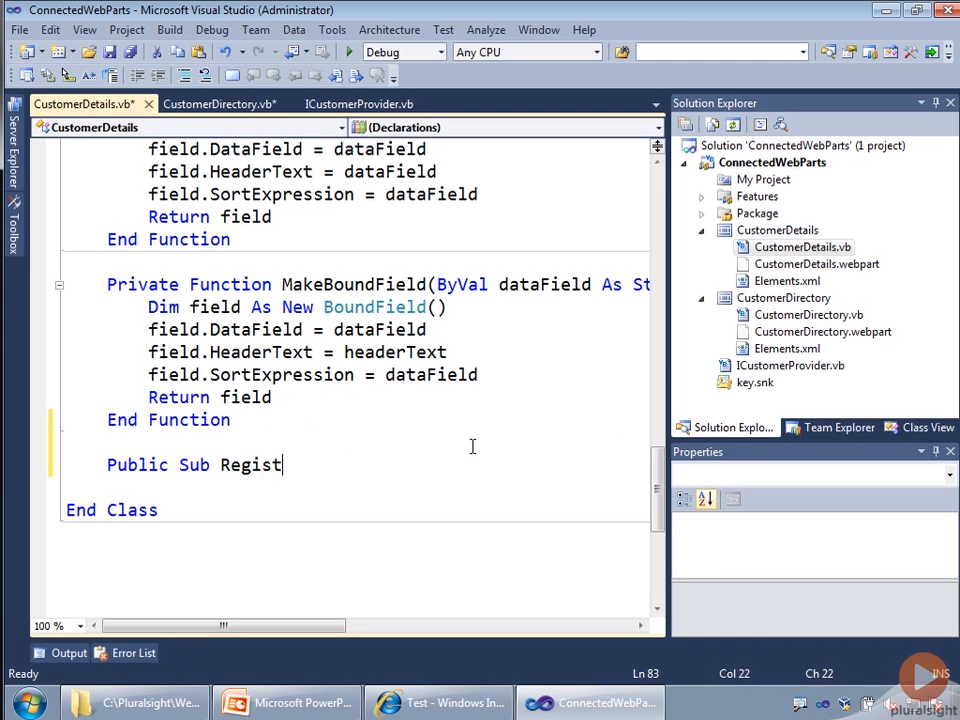
type("erCusto,m")
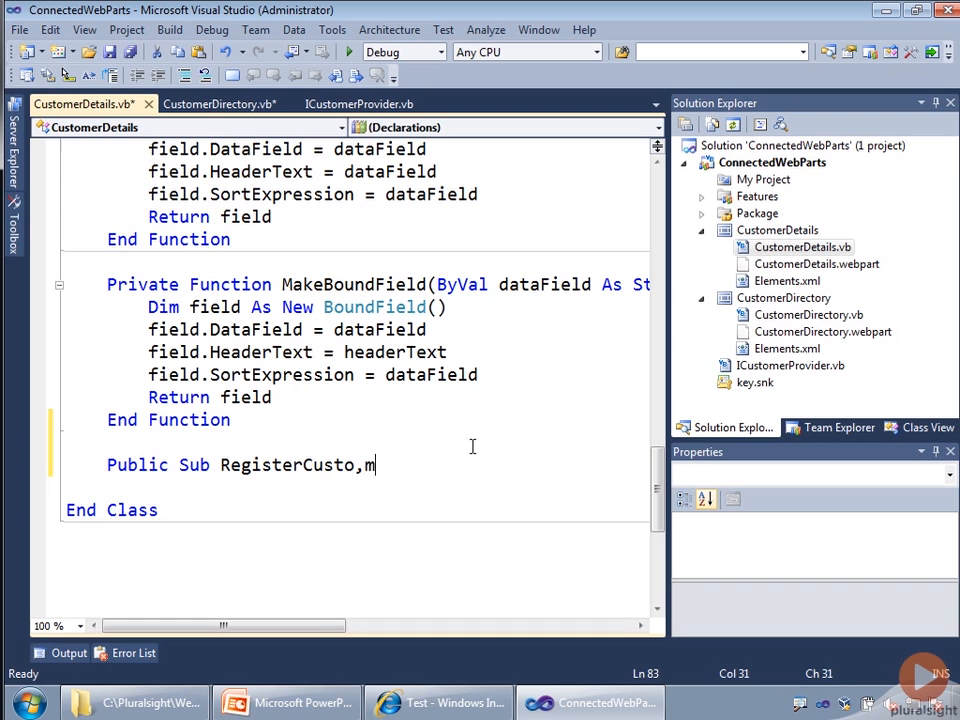
type("er")
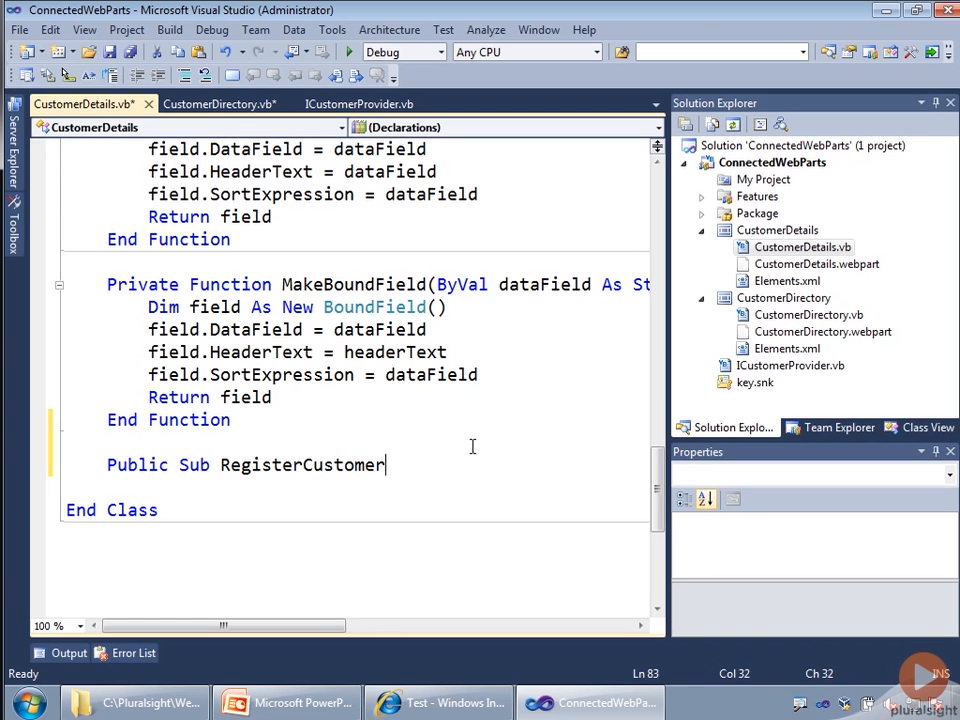
type("Provide")
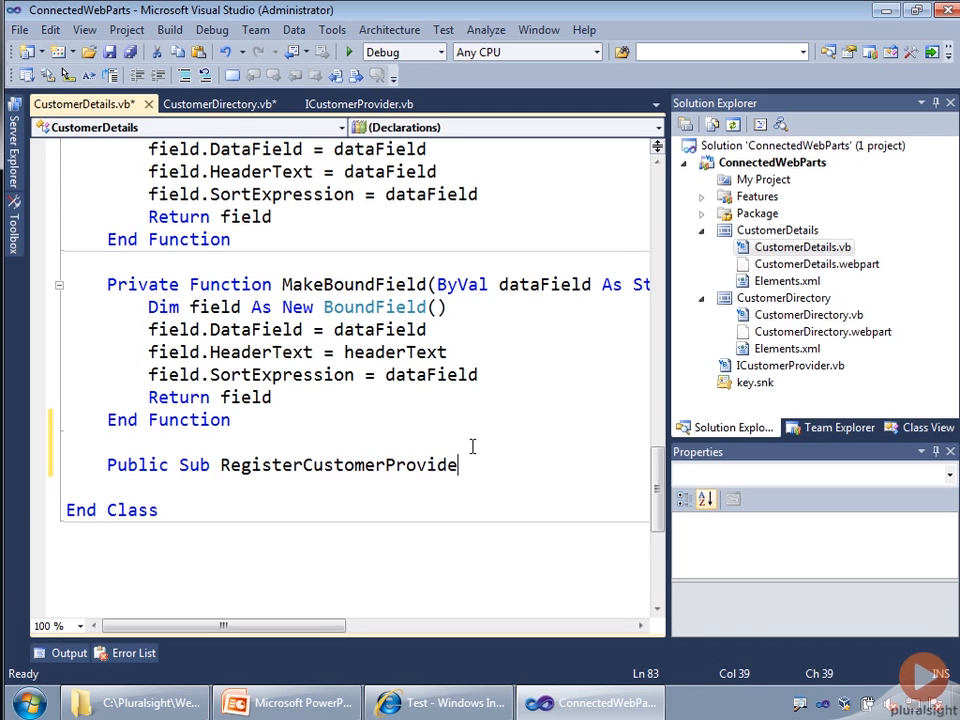
type("(")
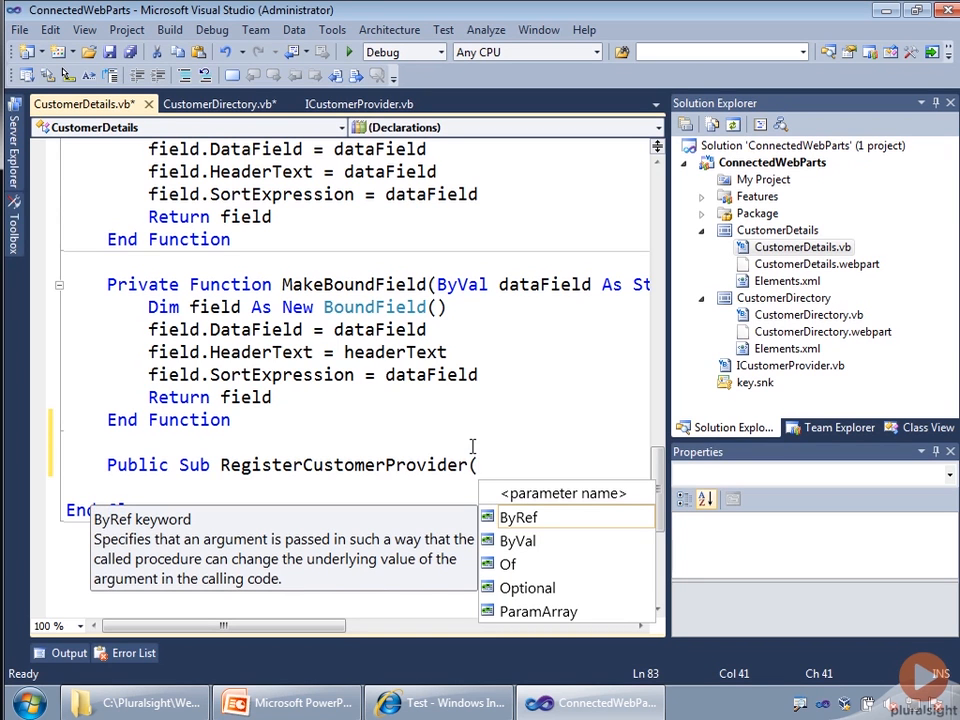
type("p")
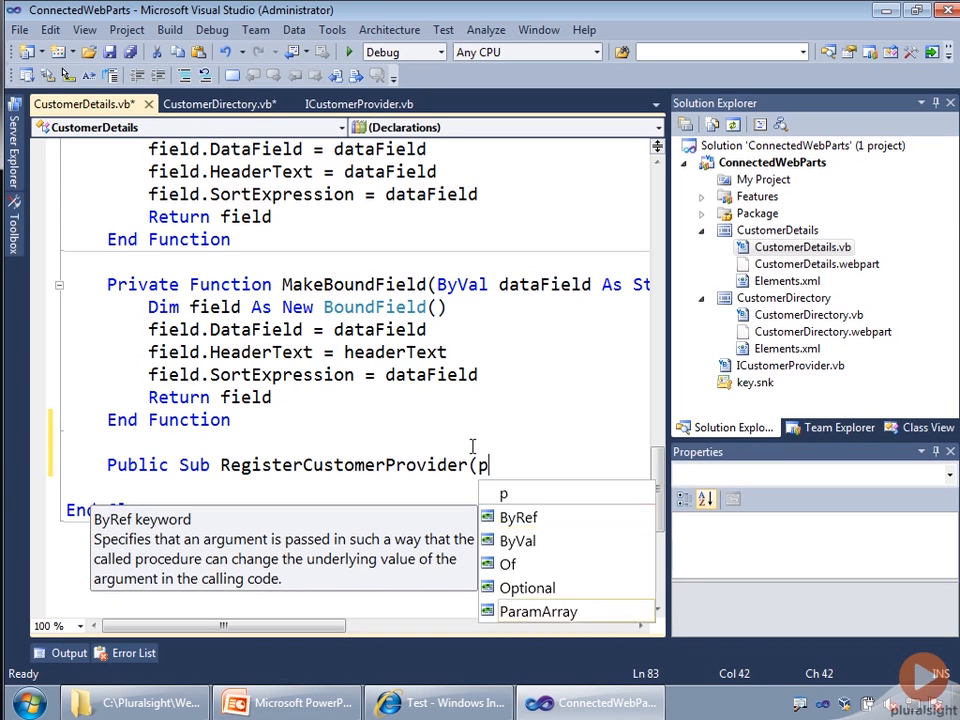
type("rovider As St")
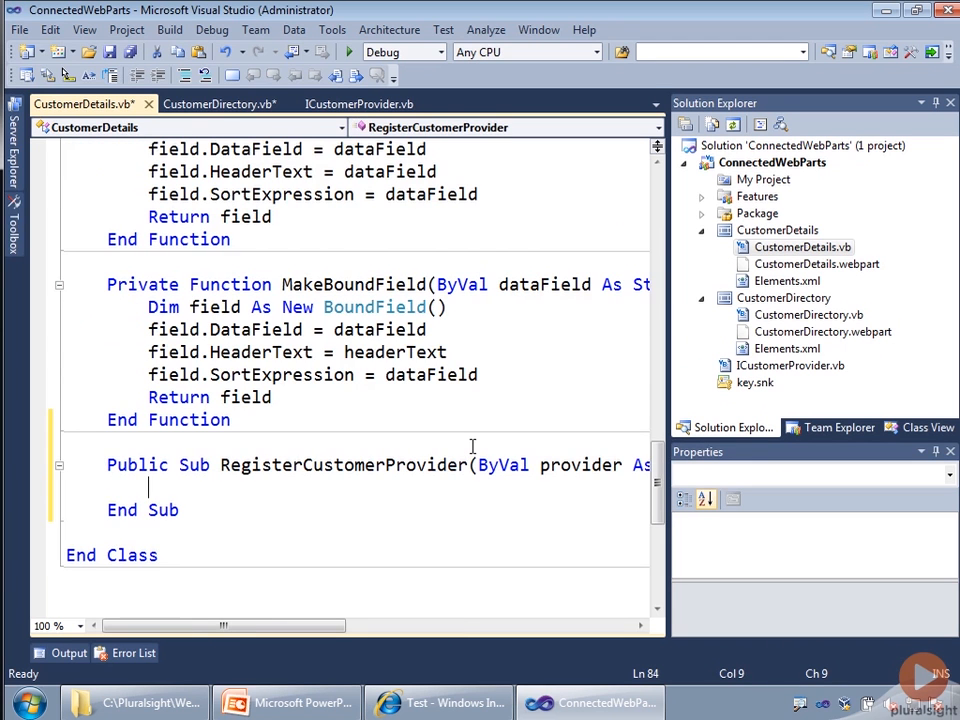
- Below the DetailsView declaration, begin typing 'Protected _provider As'
scroll("up", 3)
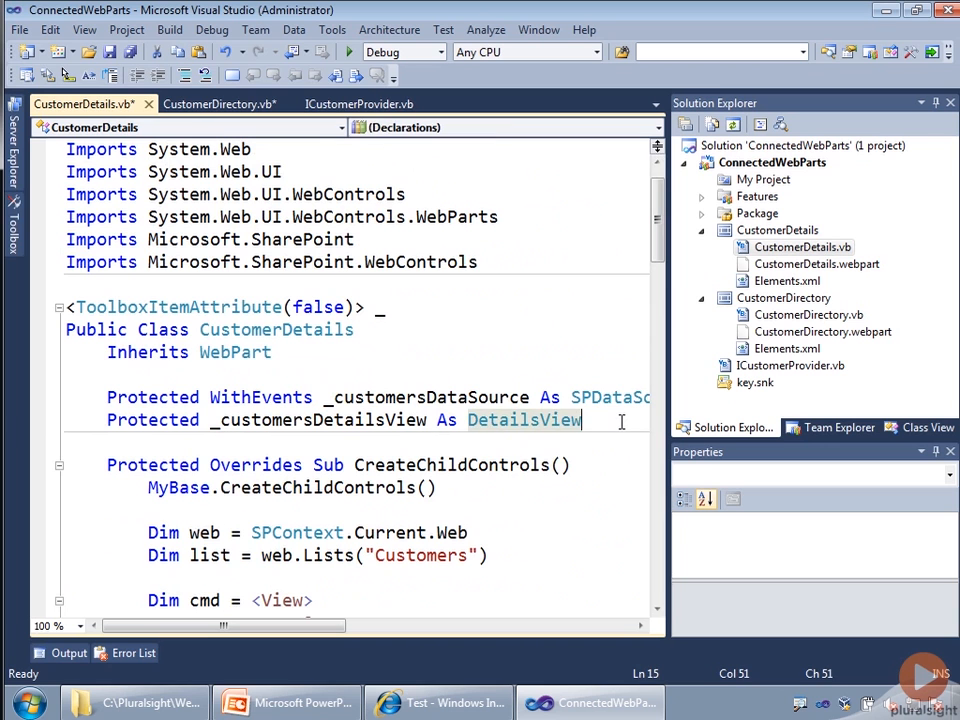
type("Protected")
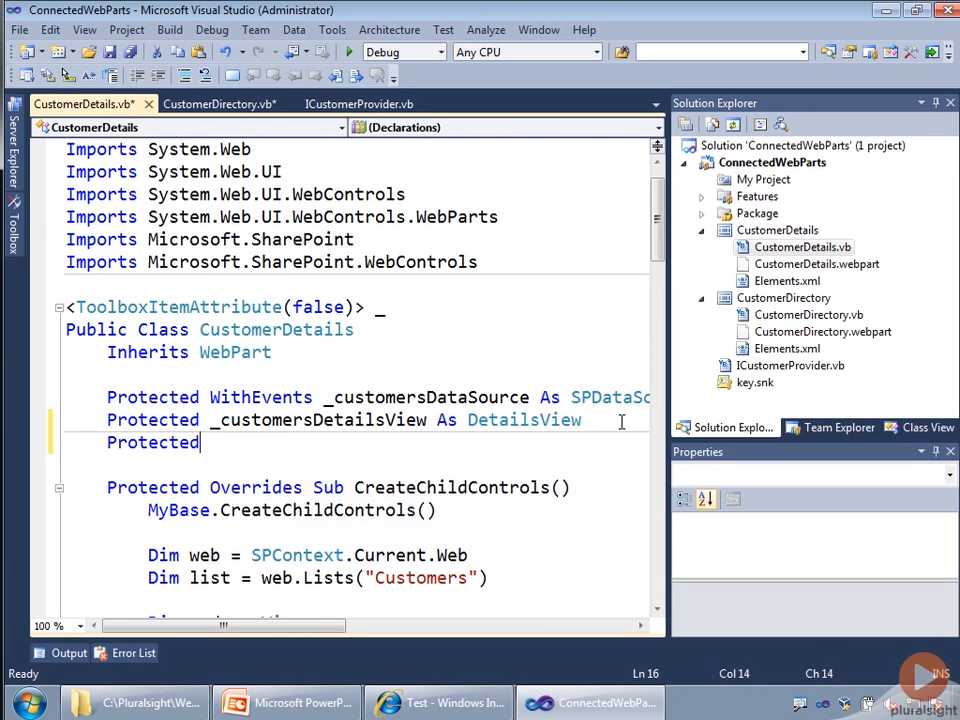
type("_pr")
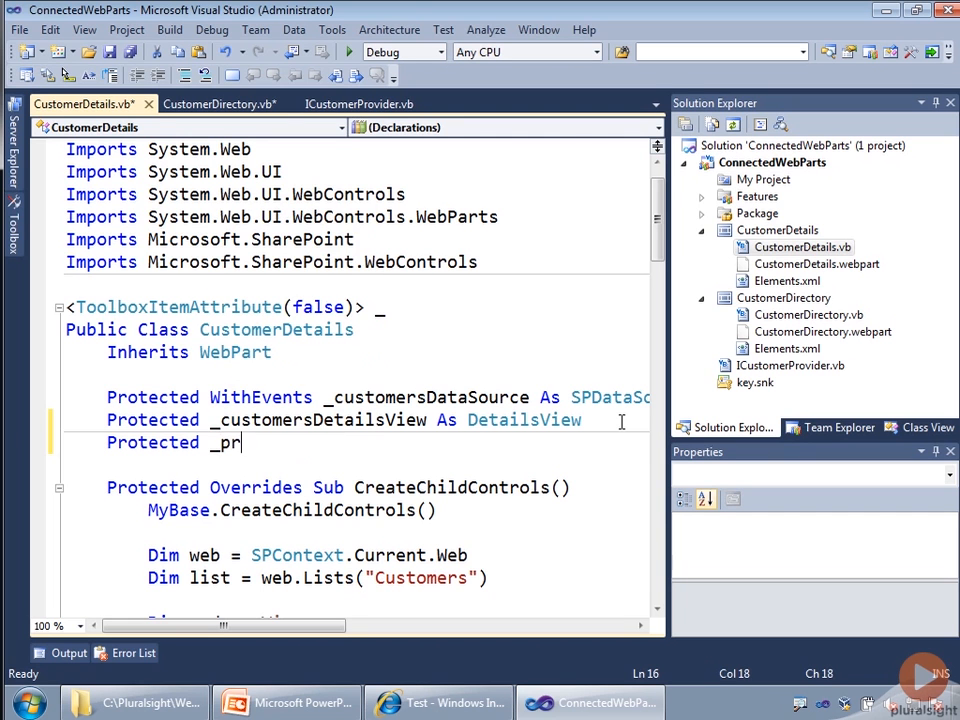
type("ovider as")
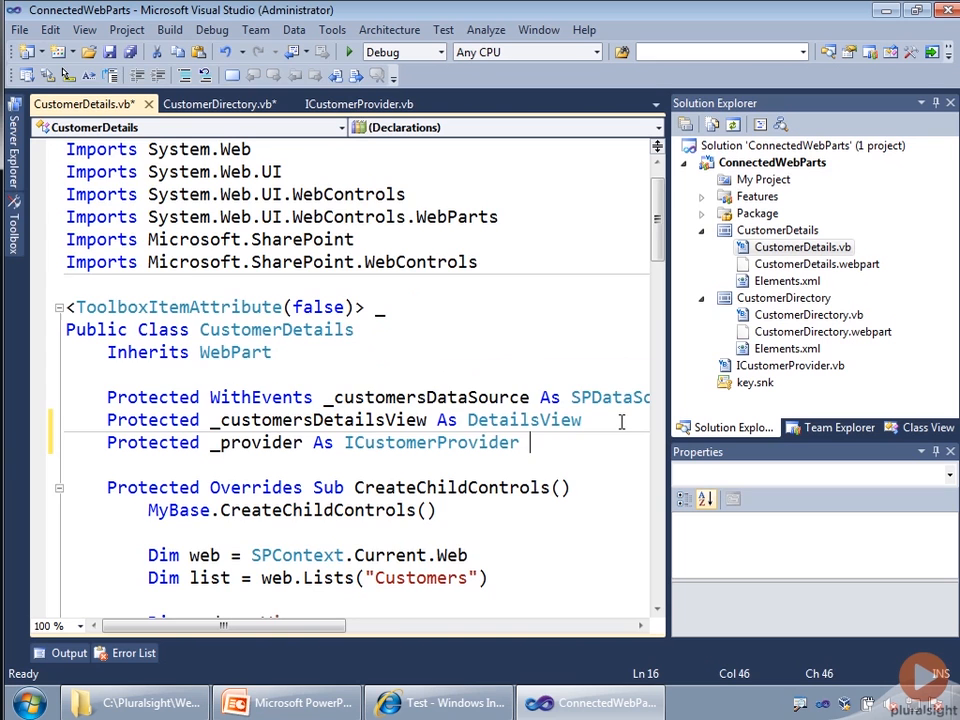
- Type ICustomerProvider as the field type and put '_provider = provider' in RegisterCustomerProvider
scroll("down", 3)
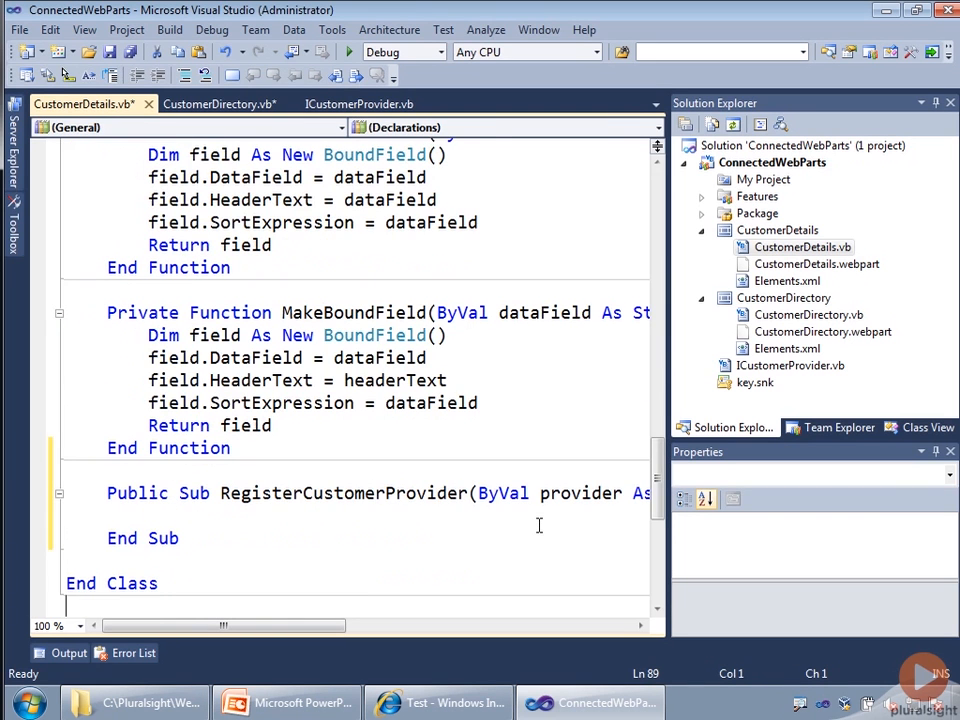
type("_p")
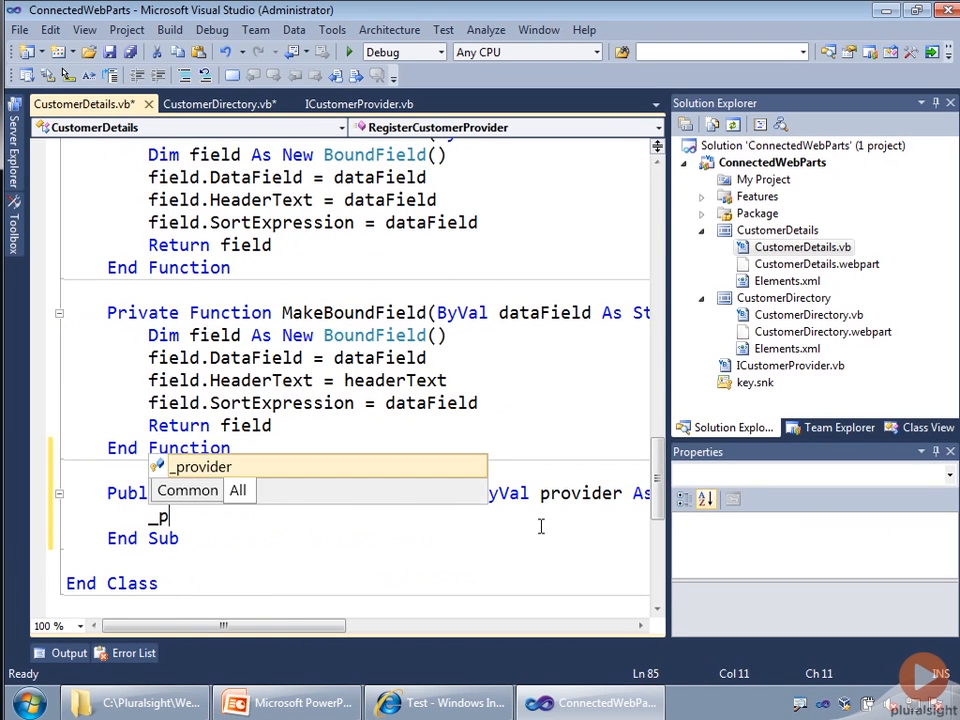
type("=p")
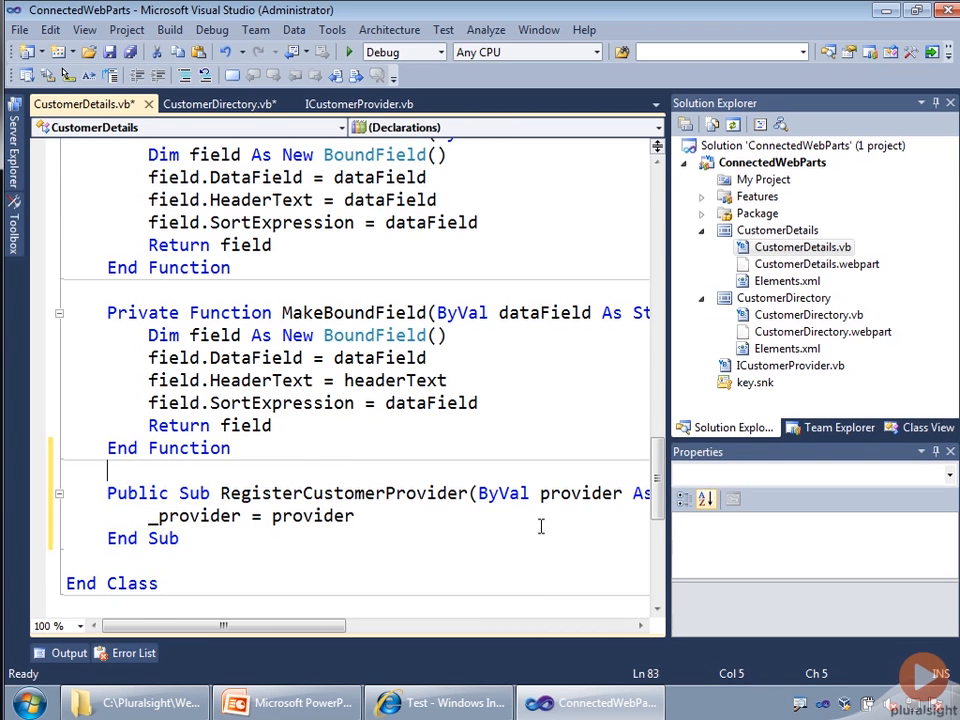
- Add <ConnectionConsumer("Customer ID")> _ above the RegisterCustomerProvider sub
type("<")
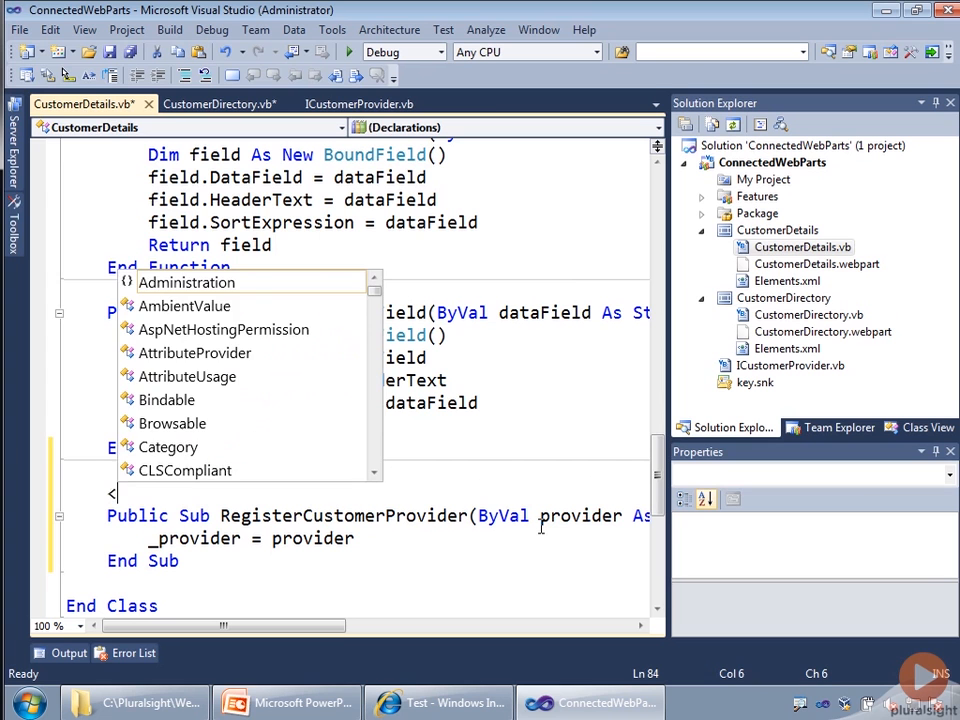
type("ConnectionConsumer")
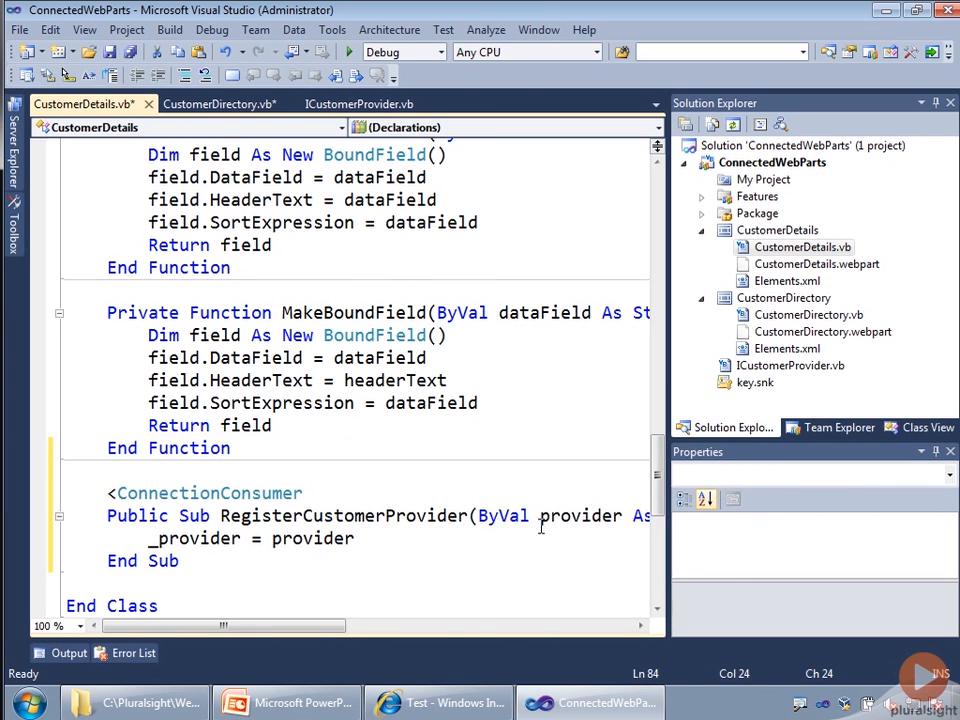
type("(\"")
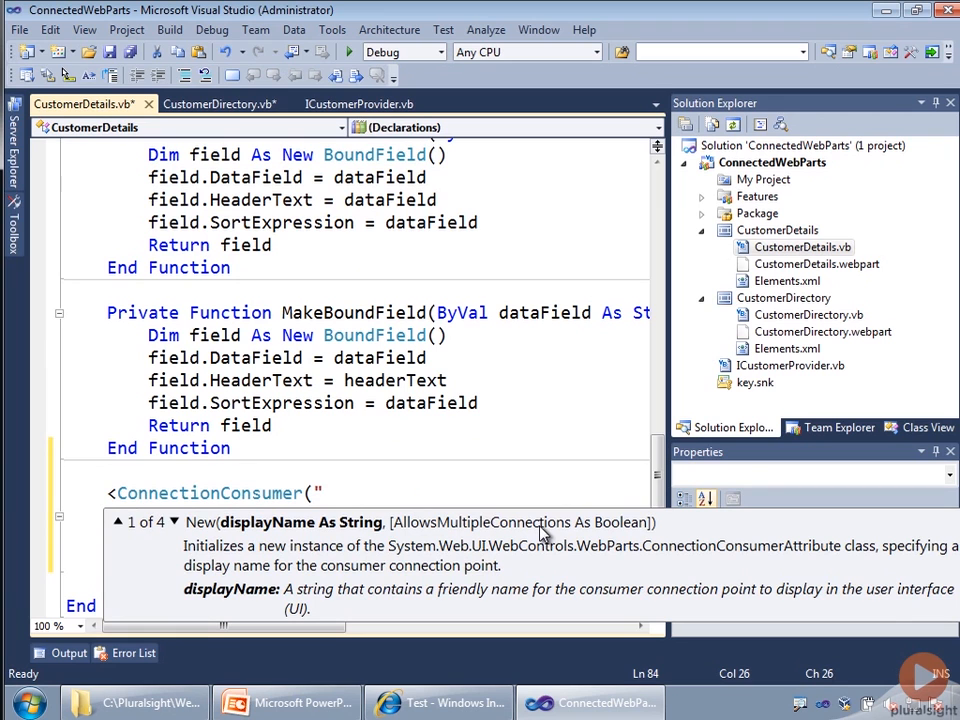
type("C")
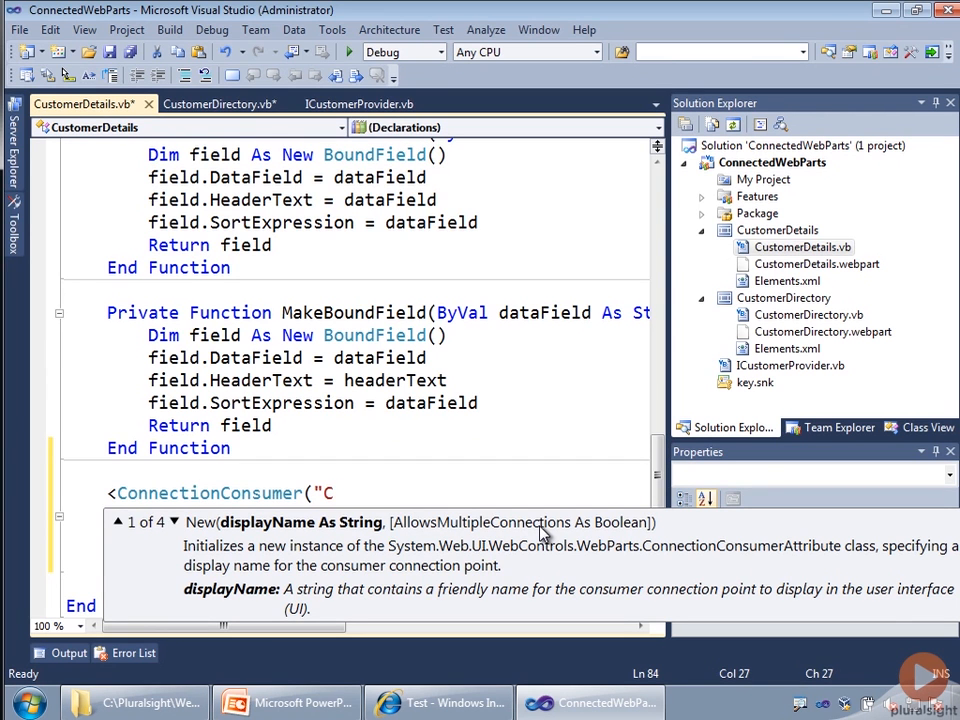
type("ustomer")
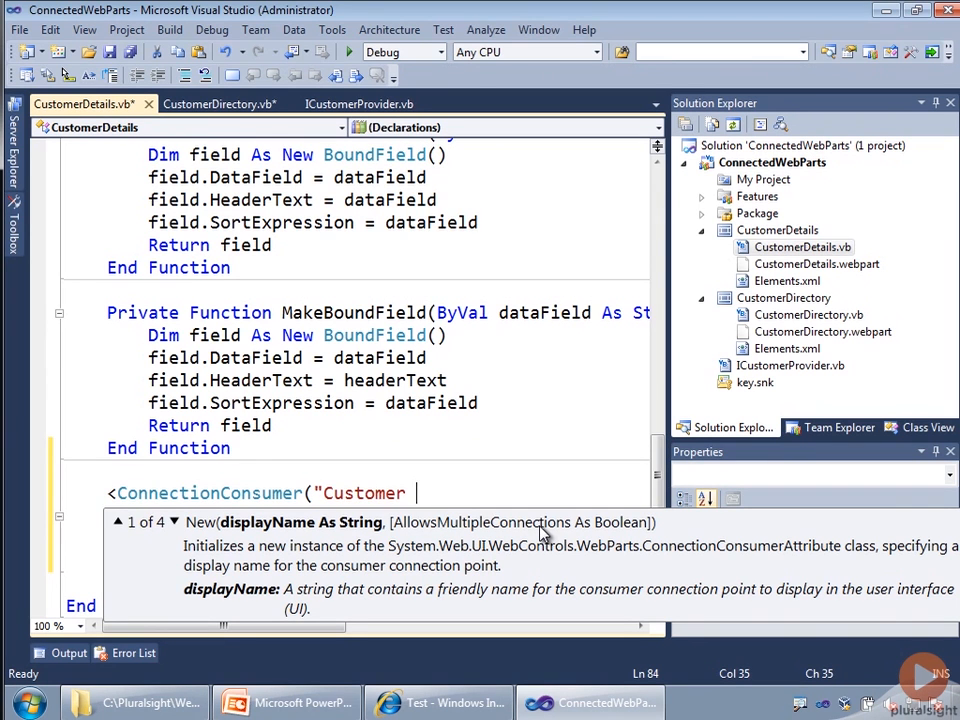
type("ID\")> _")
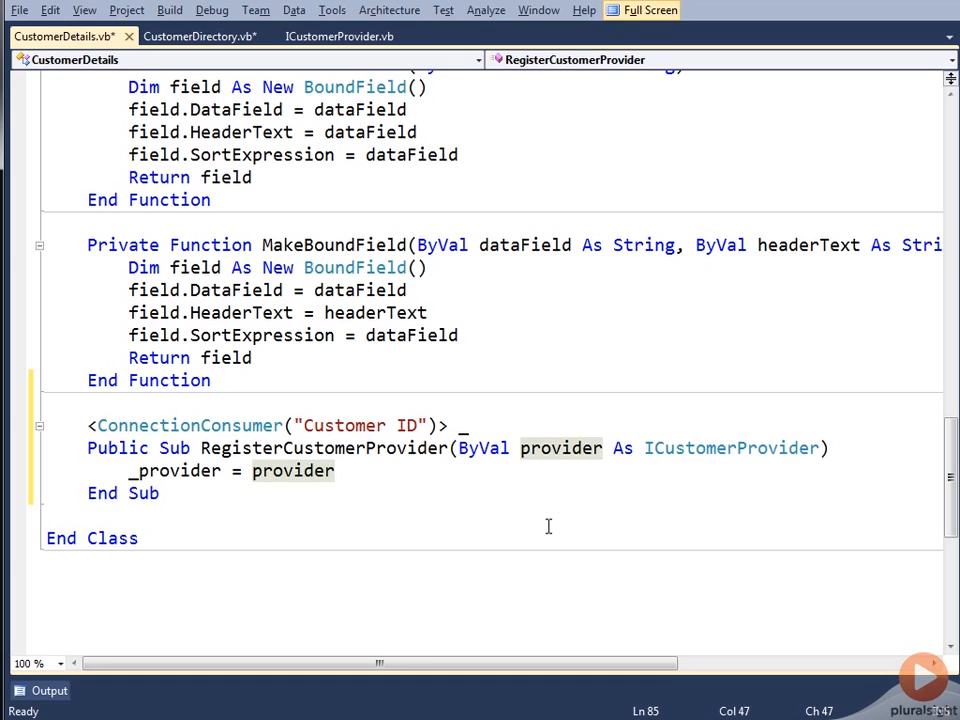
mouse_move(717, 453)
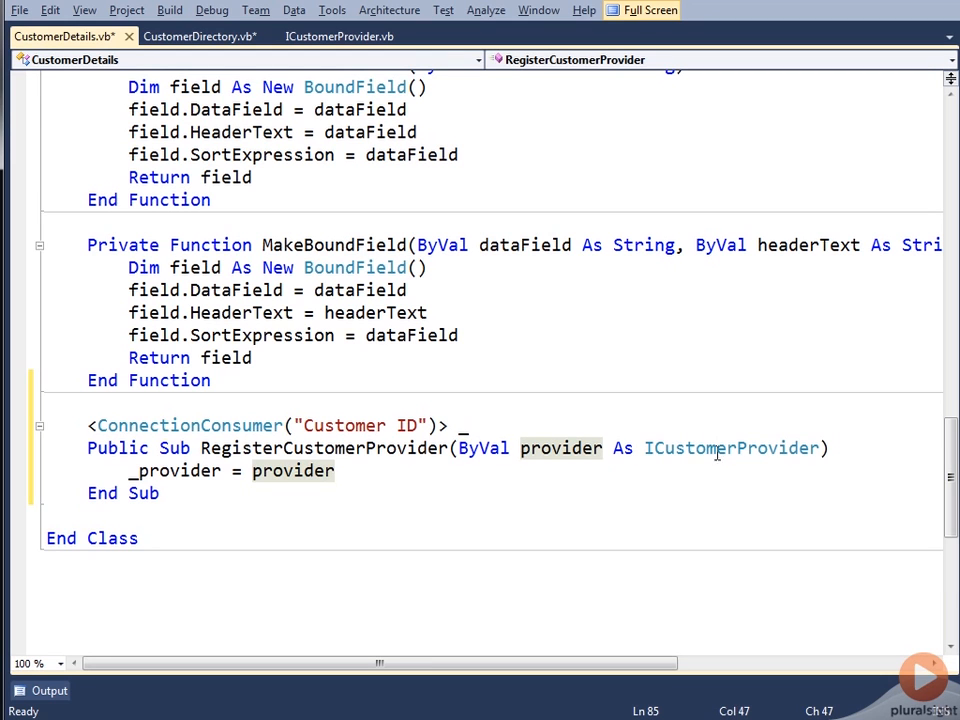
mouse_move(455, 505)
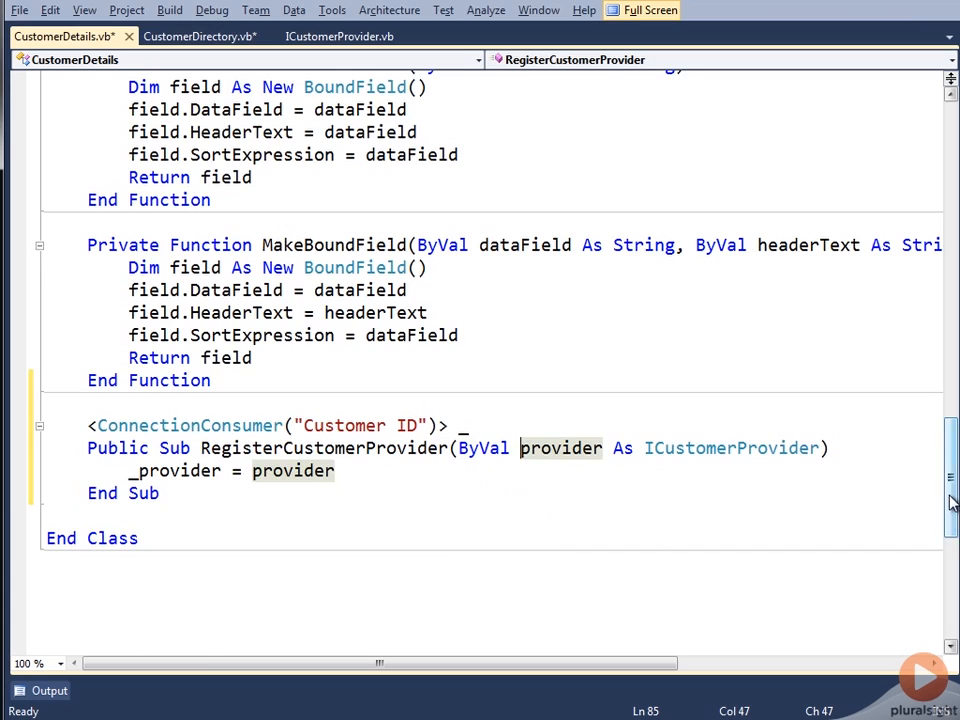
- Check the field declarations, then leave full-screen view to bring back Solution Explorer
scroll("up", 3)
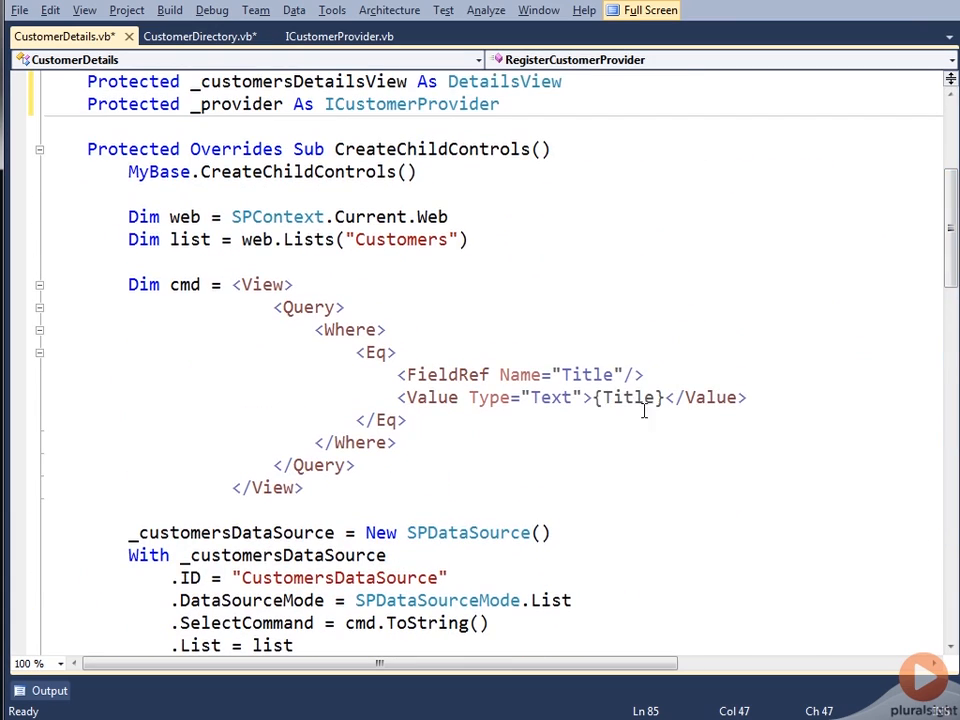
mouse_move(665, 397)
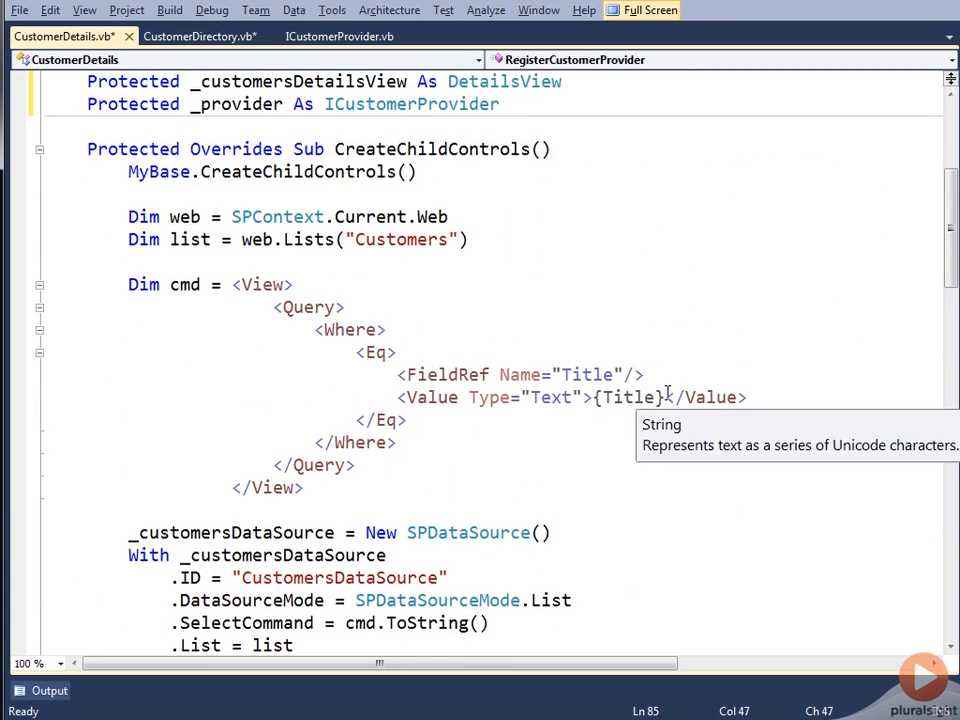
mouse_move(793, 344)
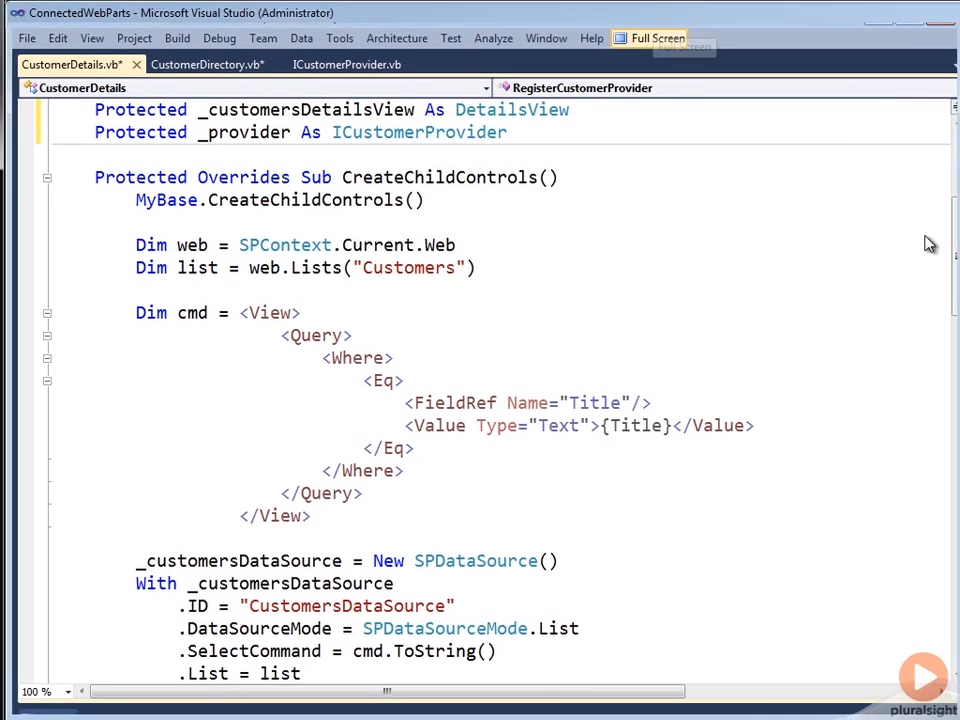
left_click(656, 38)
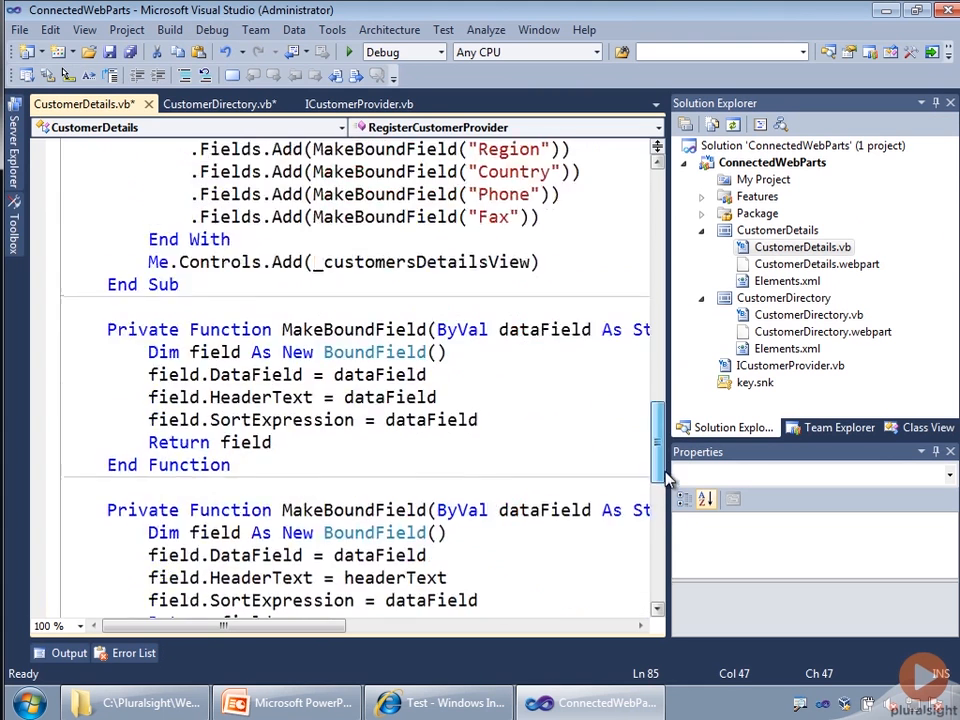
scroll("down", 3)
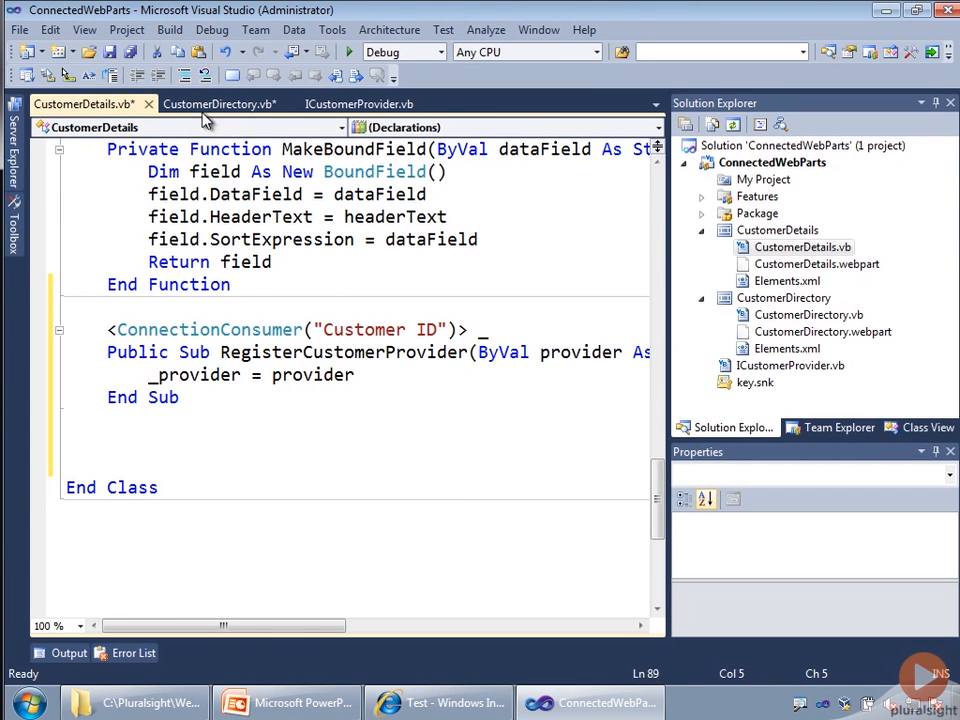
- Generate a Selecting event handler for _customersDataSource in CustomerDetails.vb
left_click(190, 127)
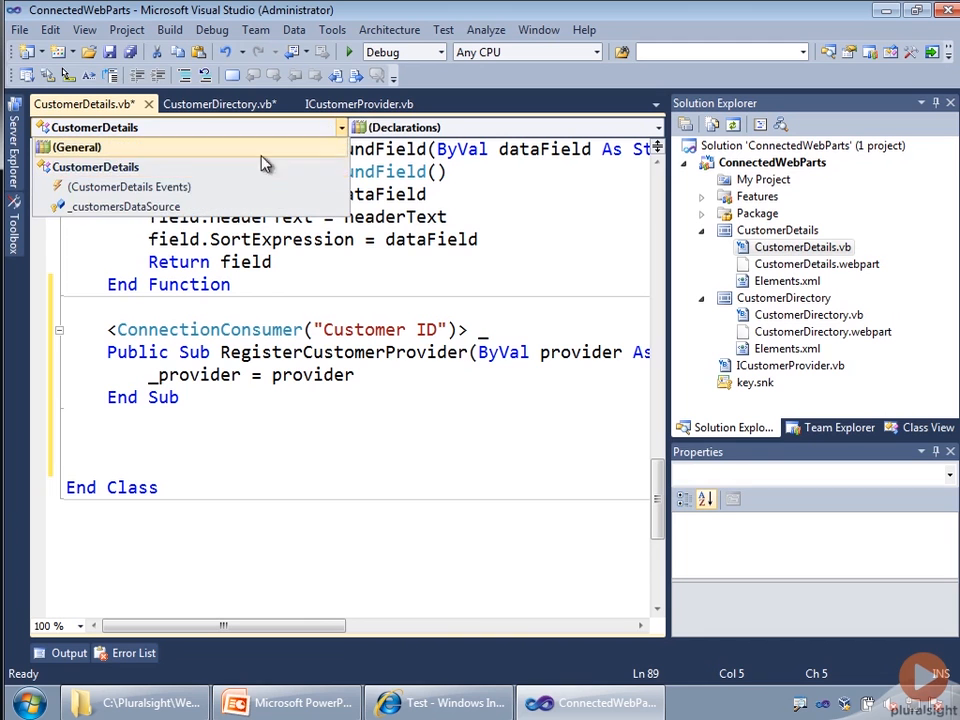
left_click(123, 206)
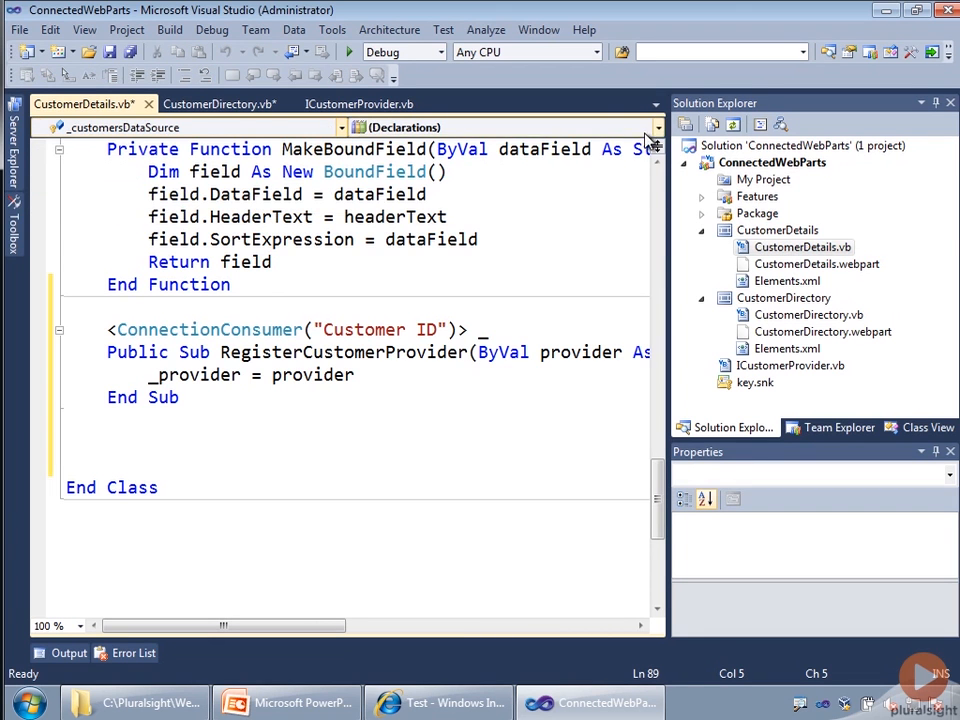
left_click(648, 127)
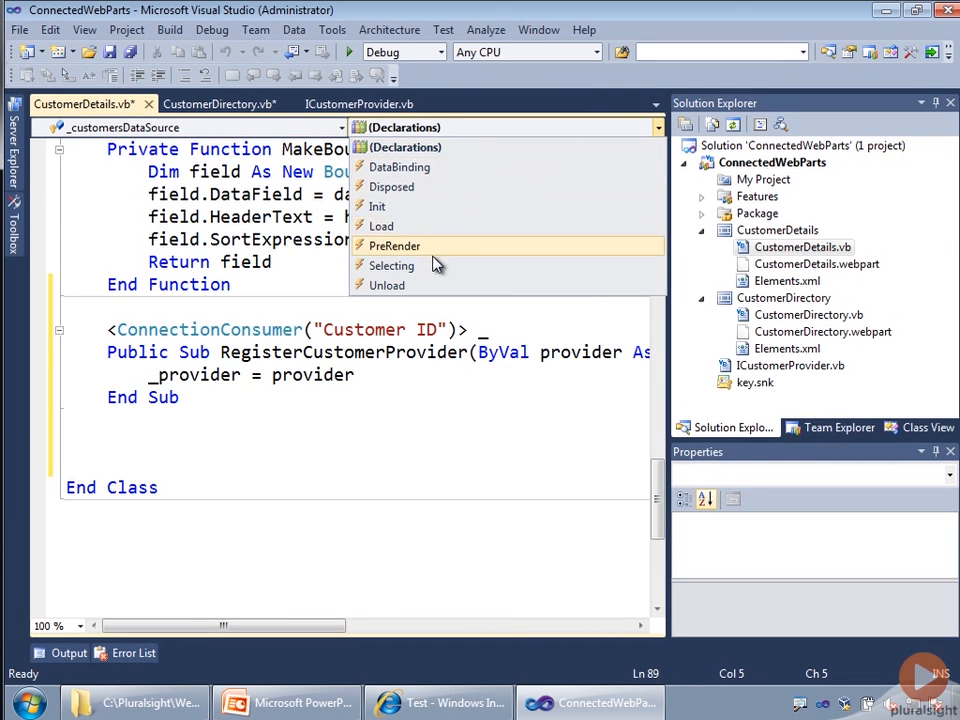
left_click(392, 265)
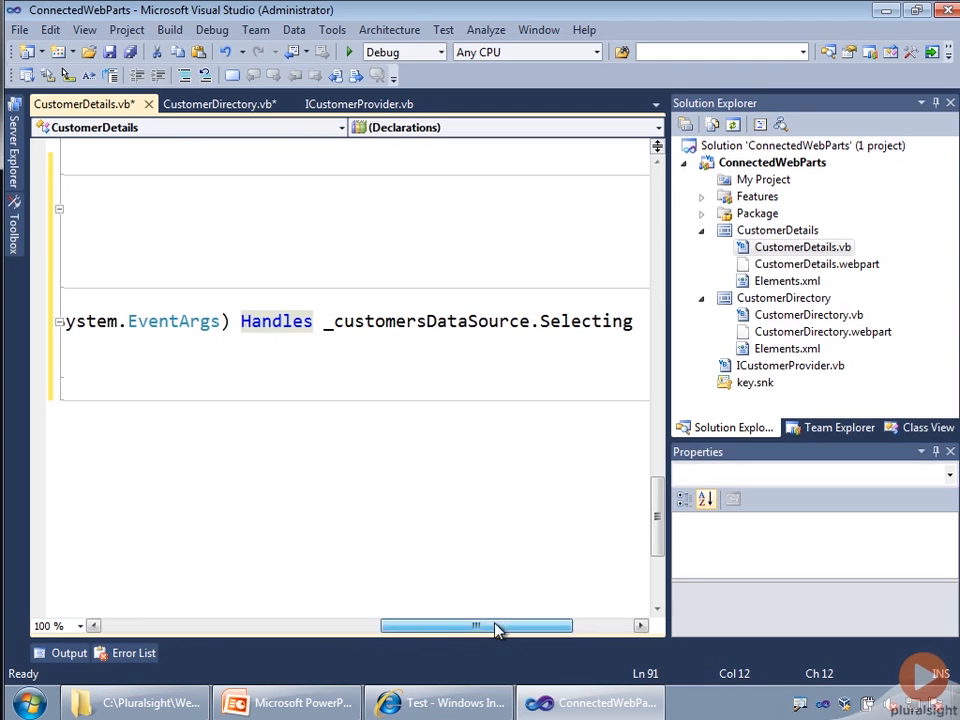
left_click_drag(475, 625, 195, 625)
type("If _")
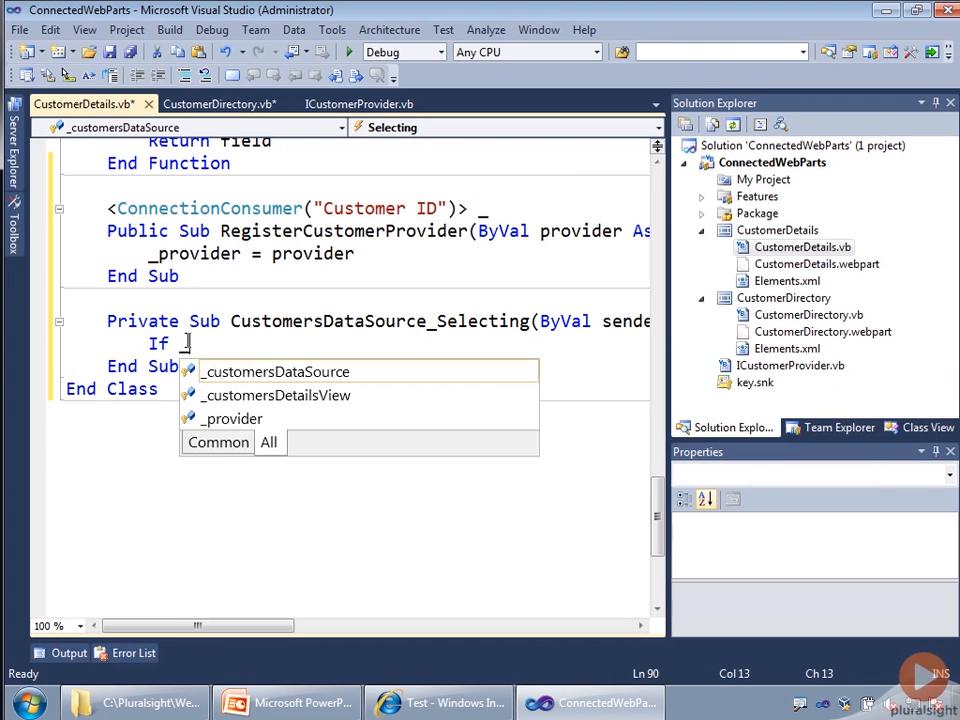
- Start the handler with 'If _provider IsNot Nothing' and default the _provider field to Nothing
type("provider i")
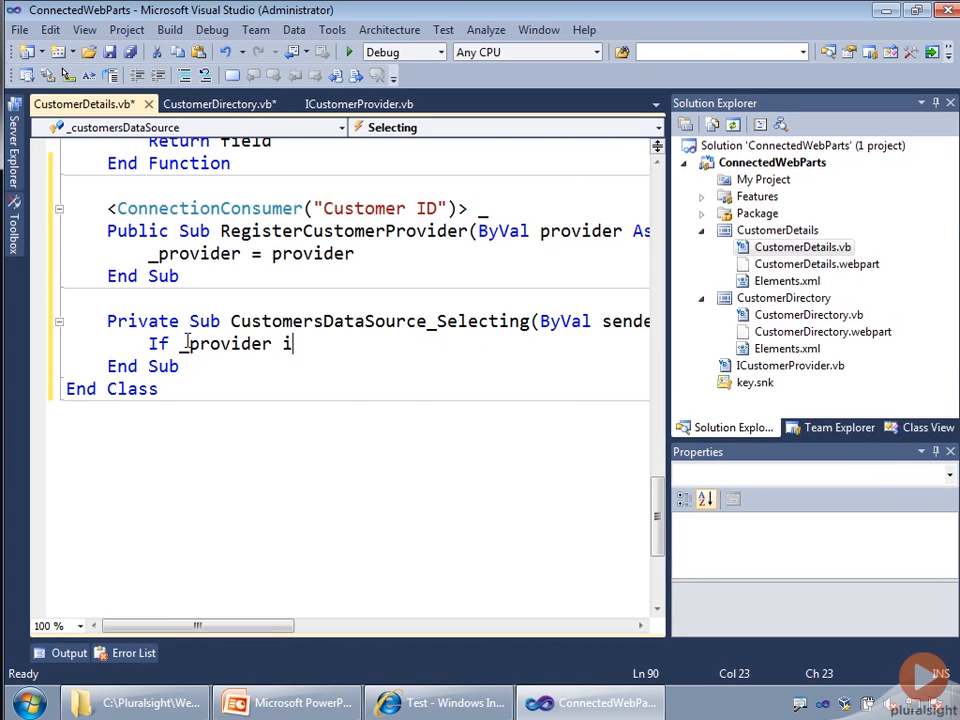
type("snot nothing")
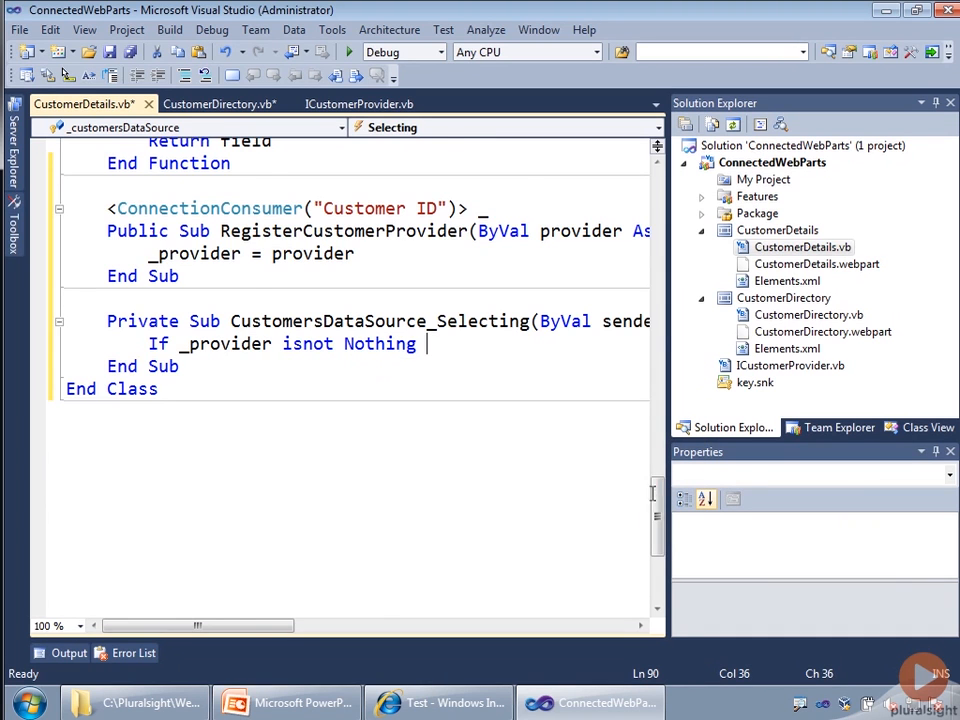
scroll("up", 3)
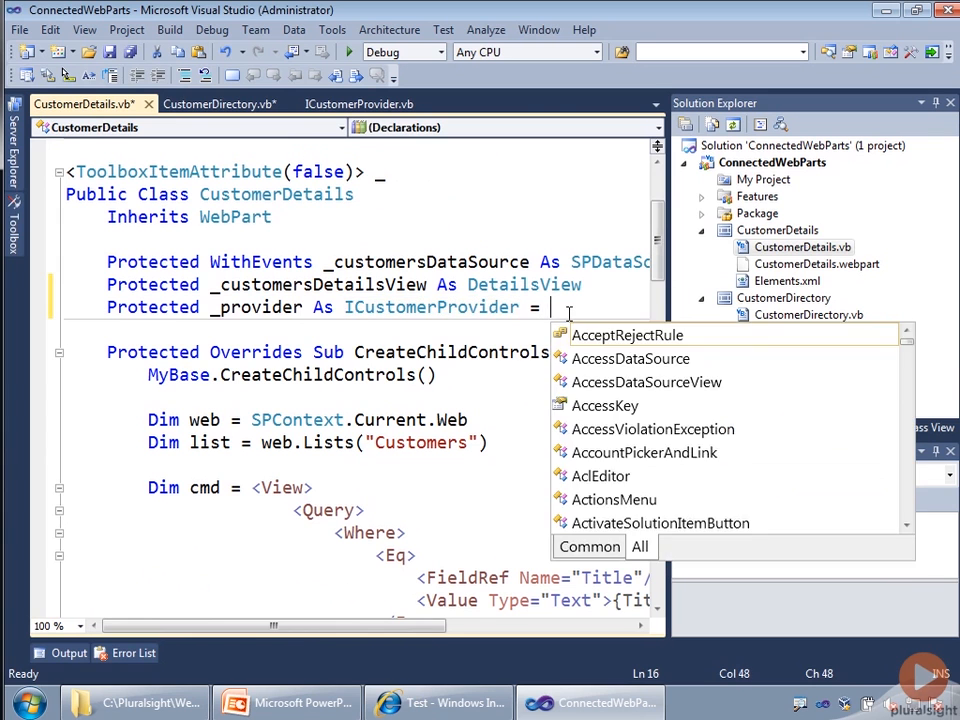
type("nothing")
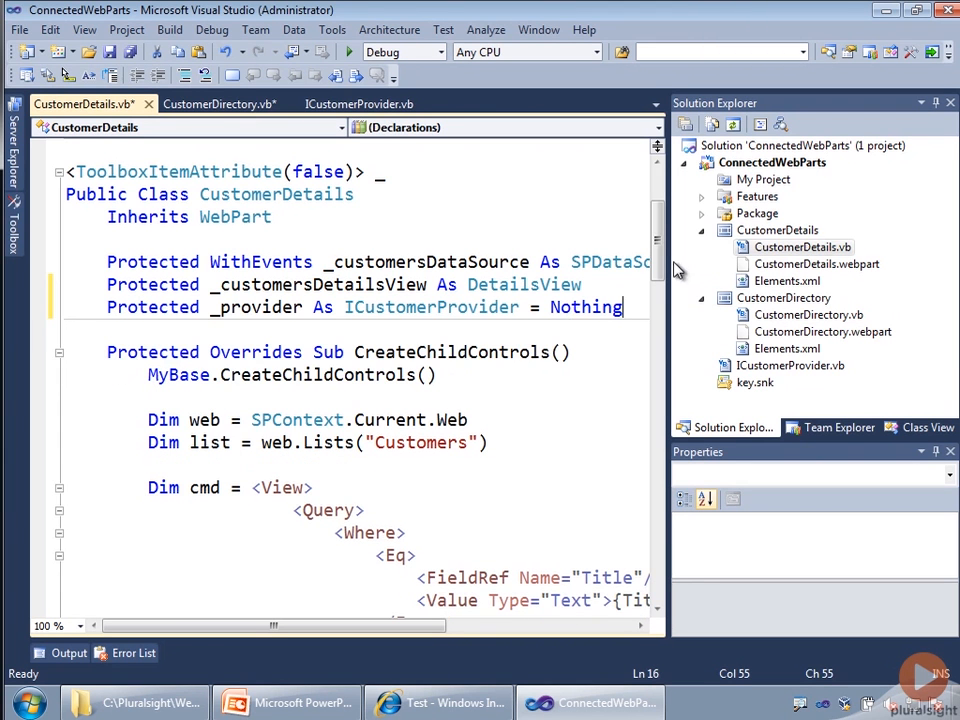
- Extend the If with 'AndAlso Not String.IsNullOrEmpty(_provider.CustomerId) Then'
scroll("down", 3)
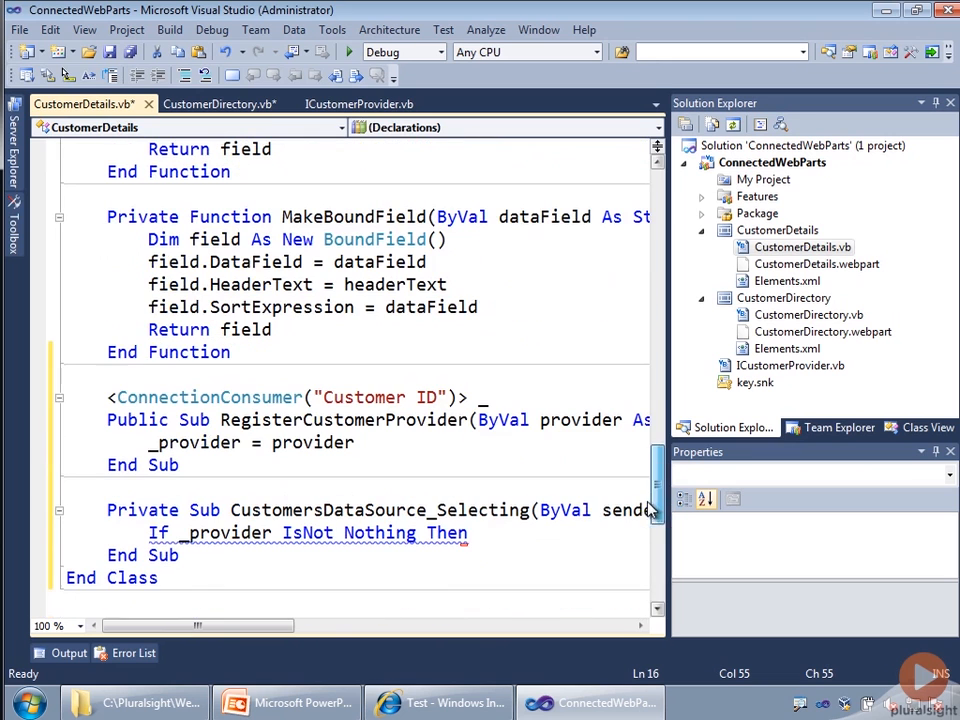
left_click(450, 532)
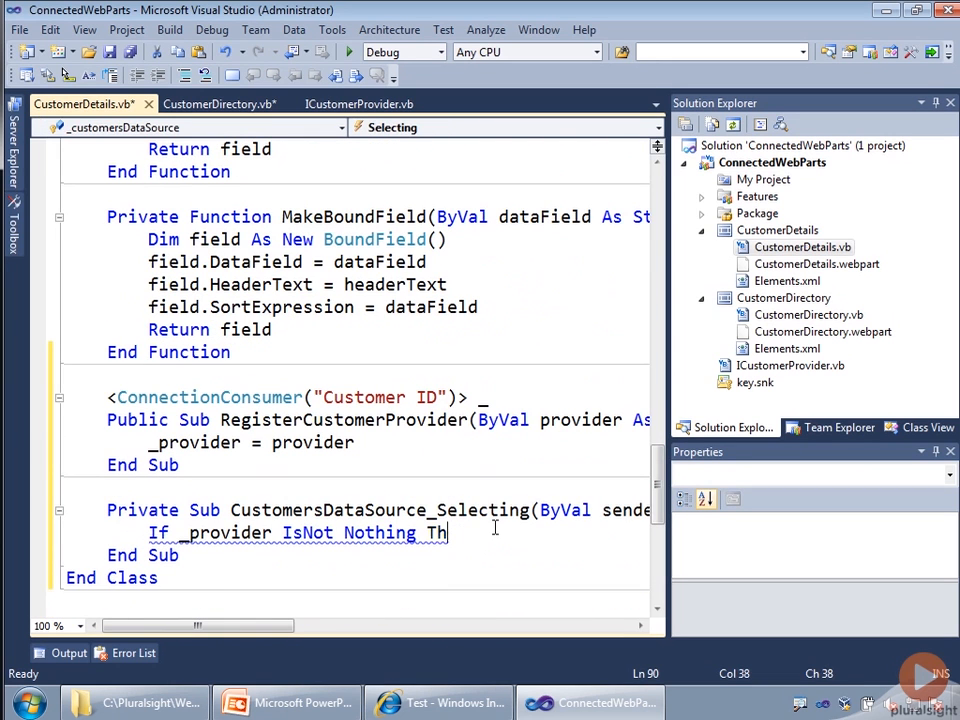
type("andalso")
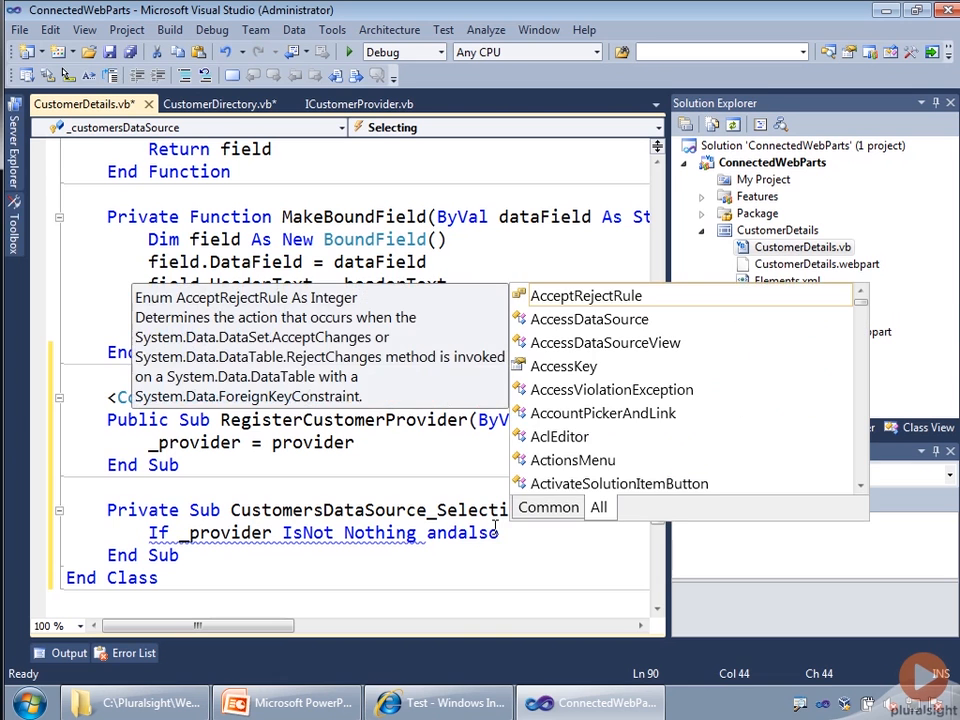
type("_provider.CustomerId")
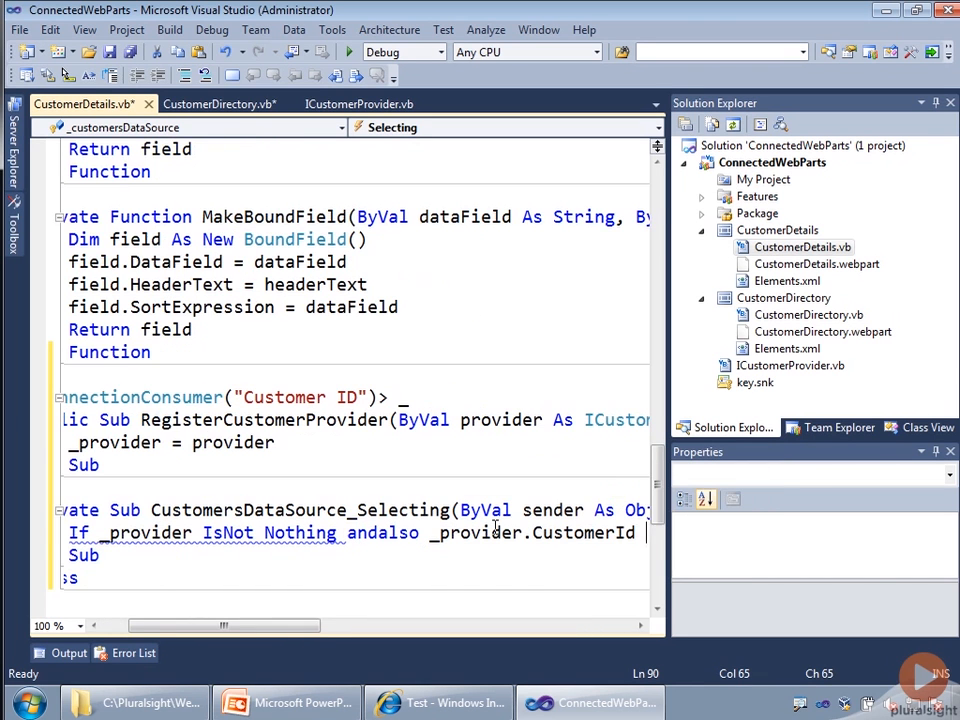
type("Is")
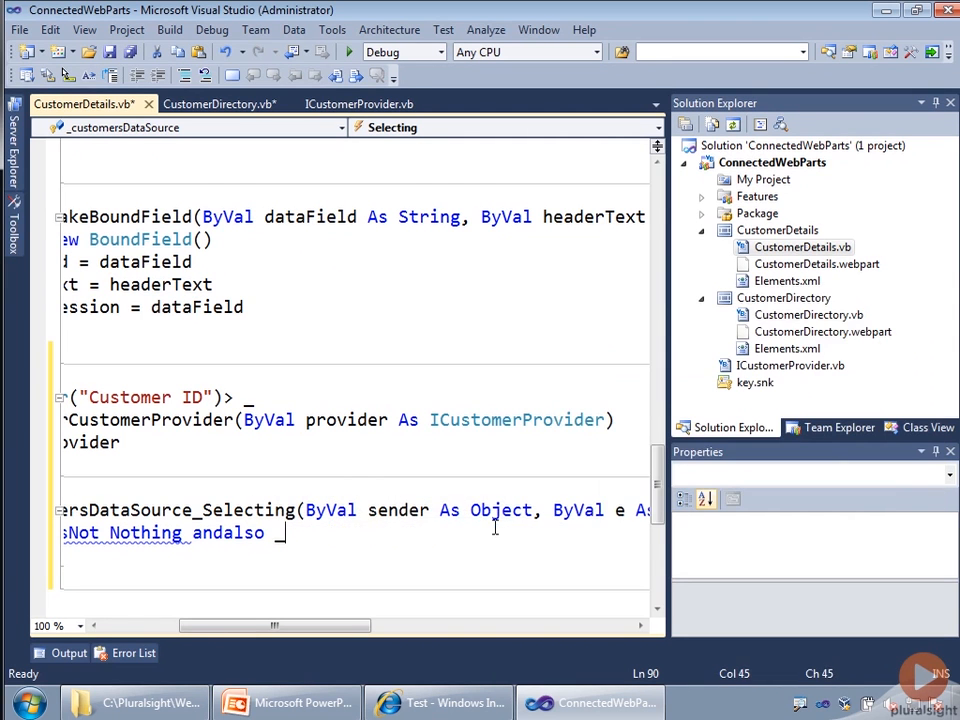
type("string")
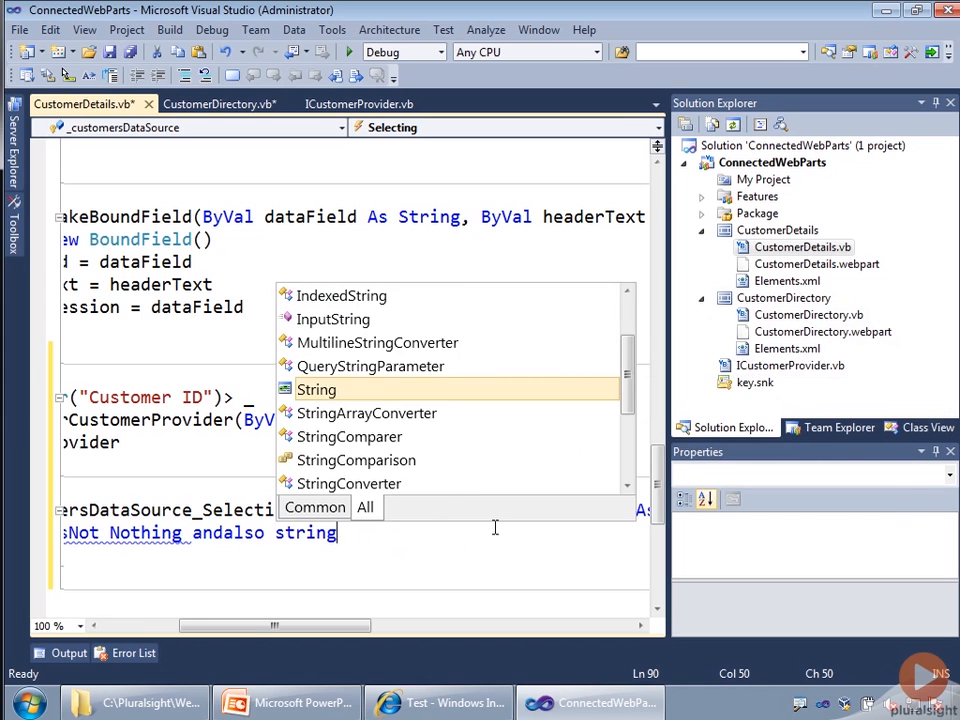
type(".is")
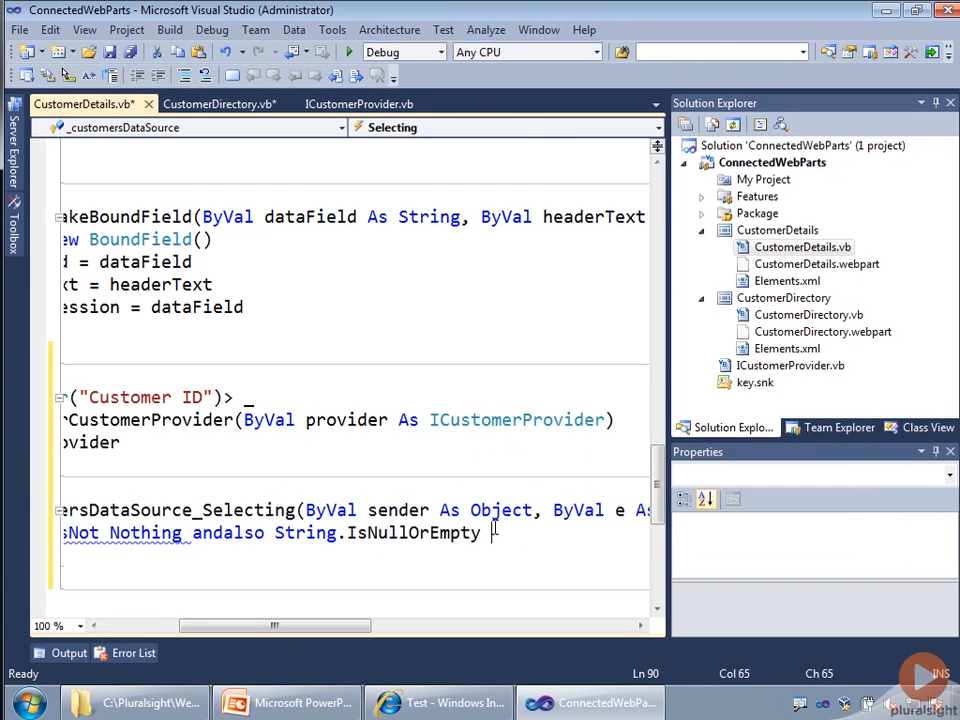
type("(")
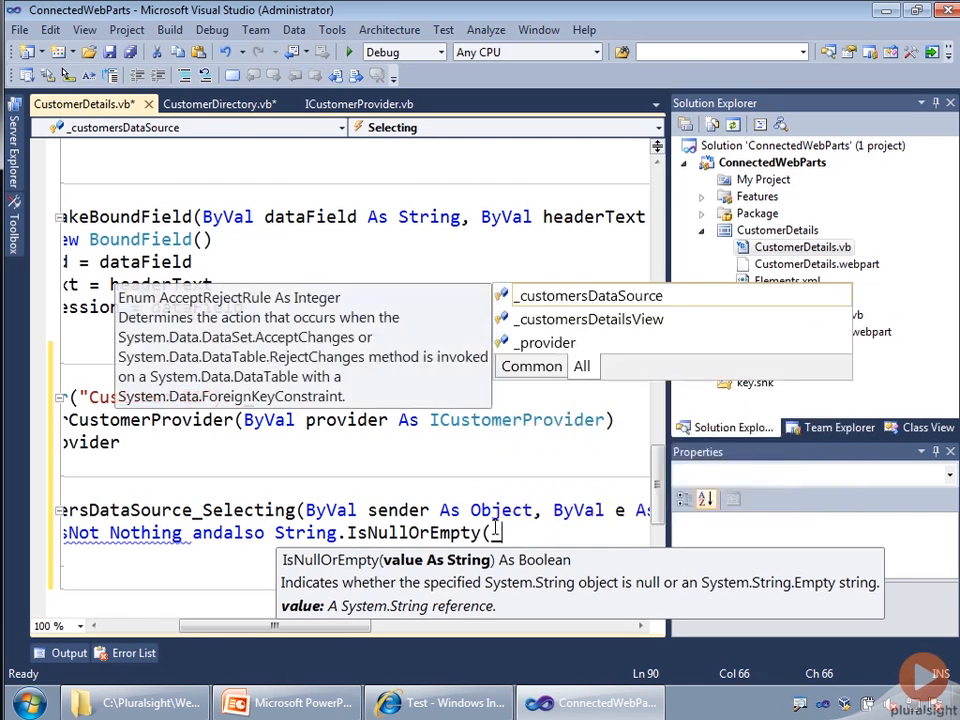
type("_provider,cu")
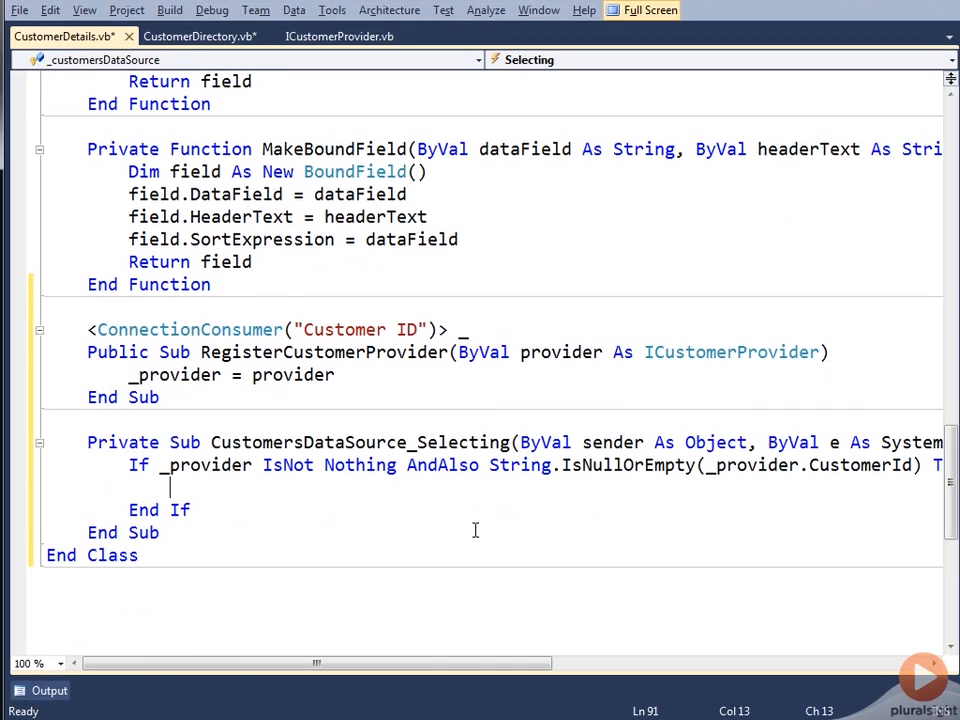
mouse_move(483, 451)
type(" Not")
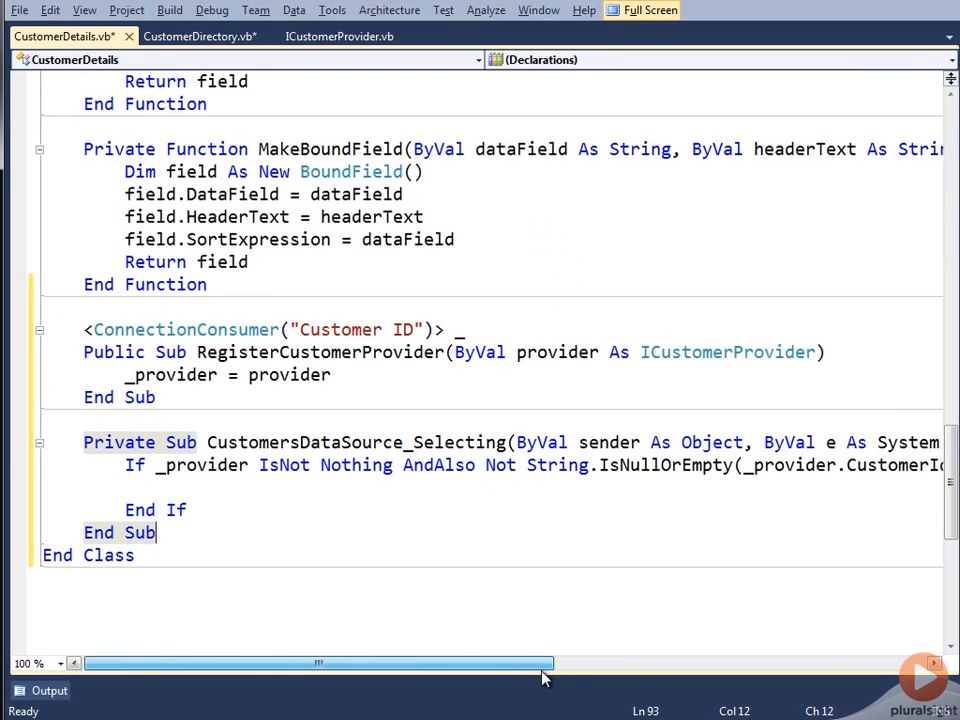
- Inside the If, set _customersDataSource.SelectParameters("Title").DefaultValue from _provider.CustomerId
left_click_drag(320, 663, 440, 663)
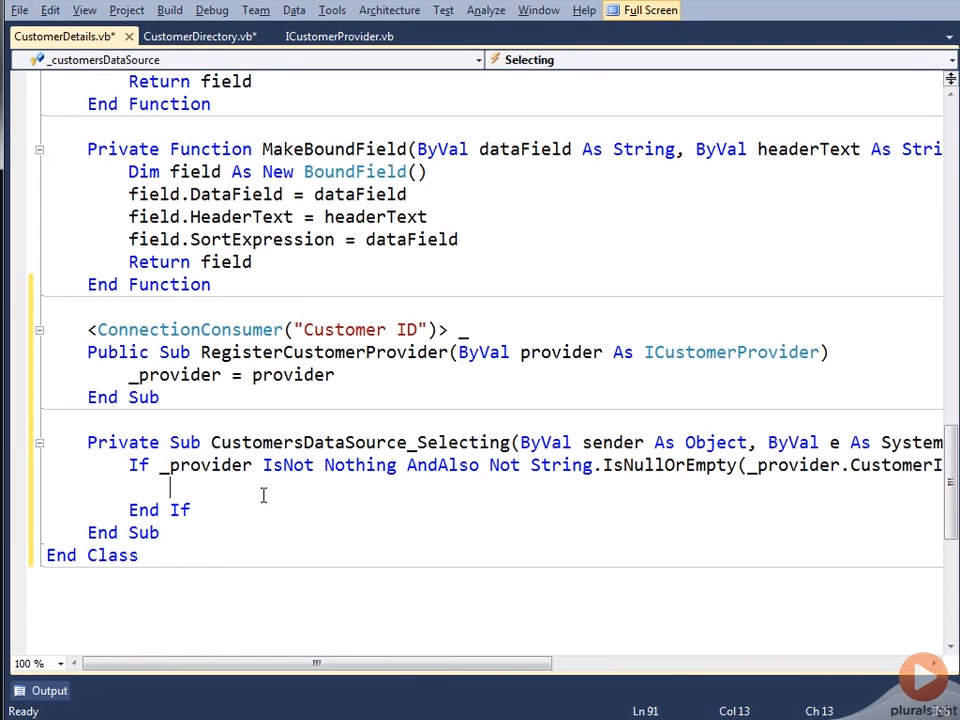
type("_")
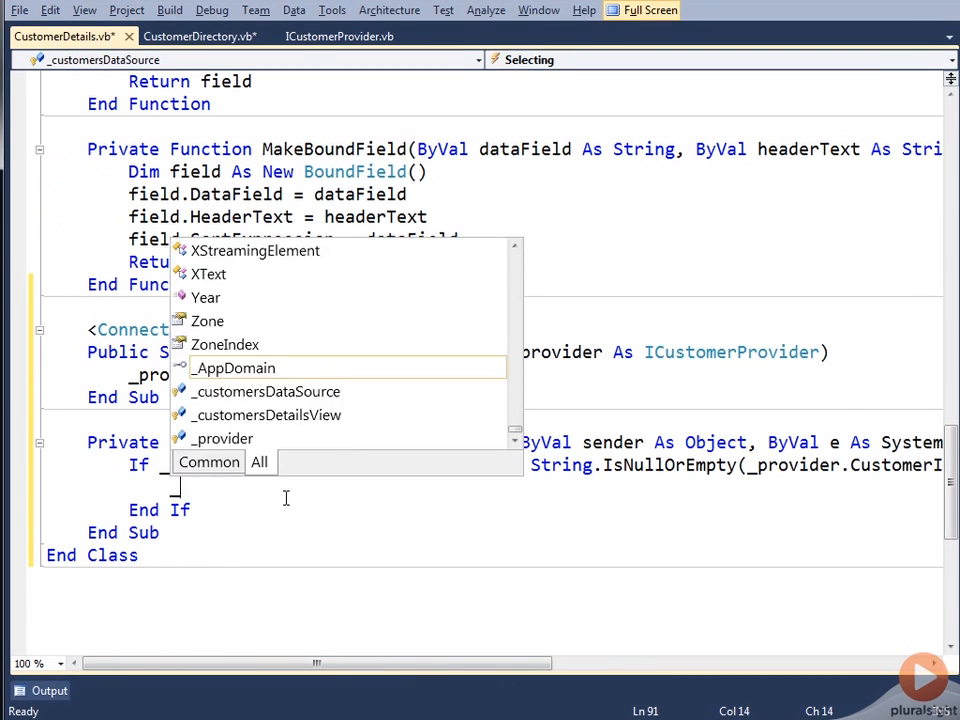
type("cu")
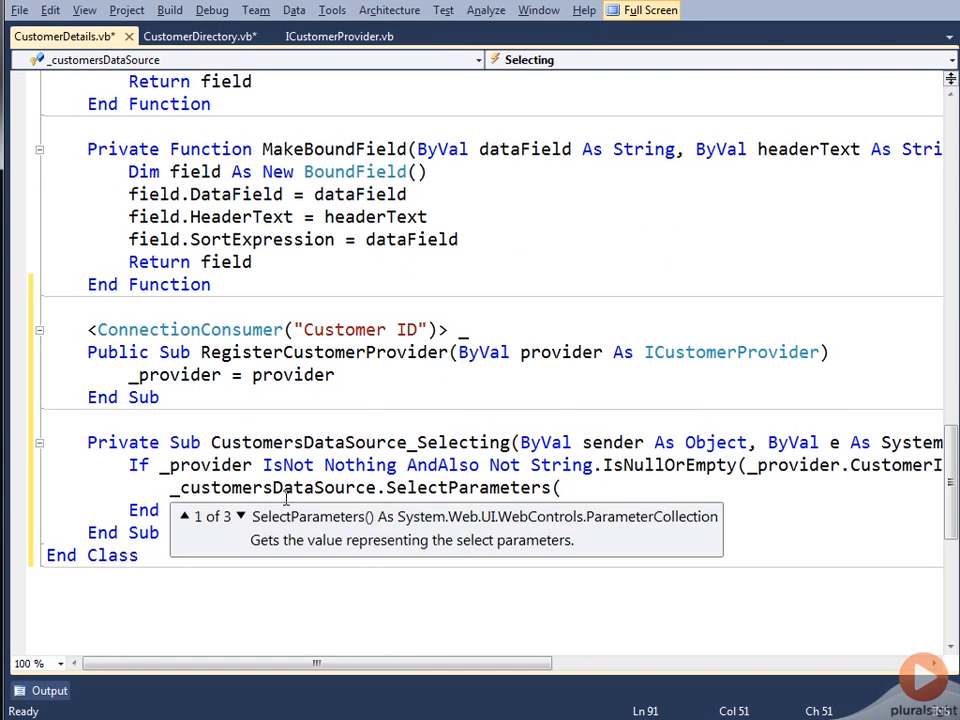
type("\"Tiutle")
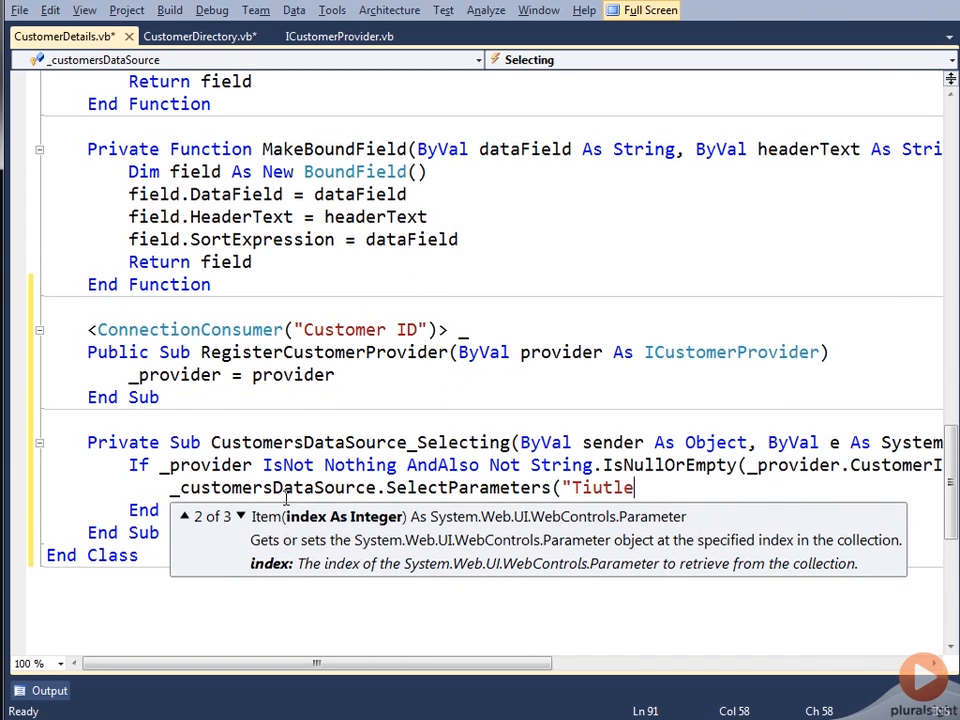
key("Backspace")
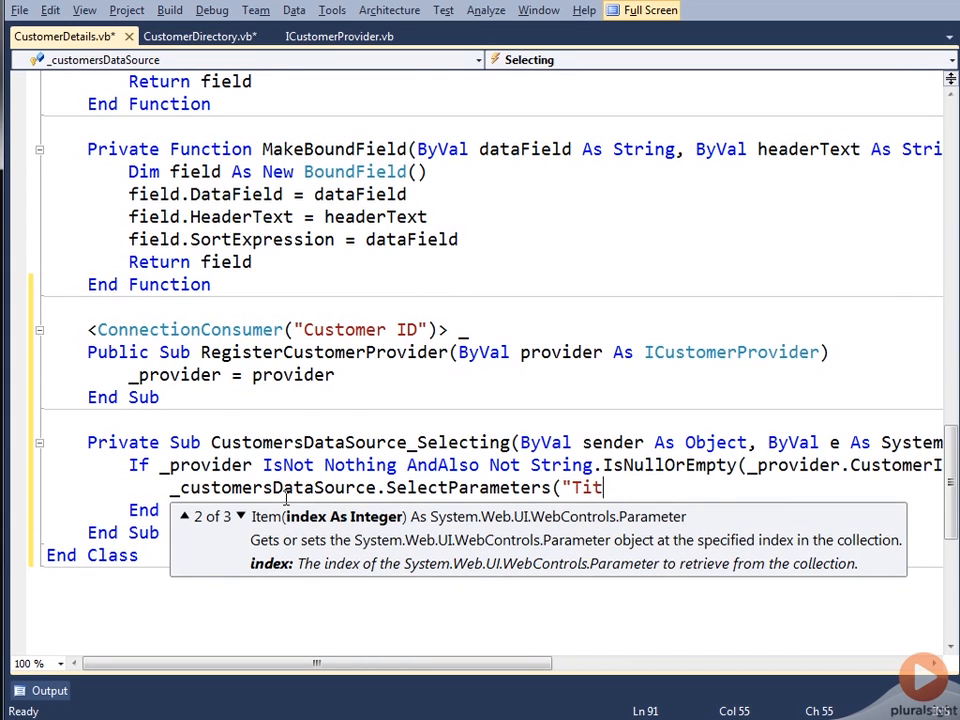
type("le\")")
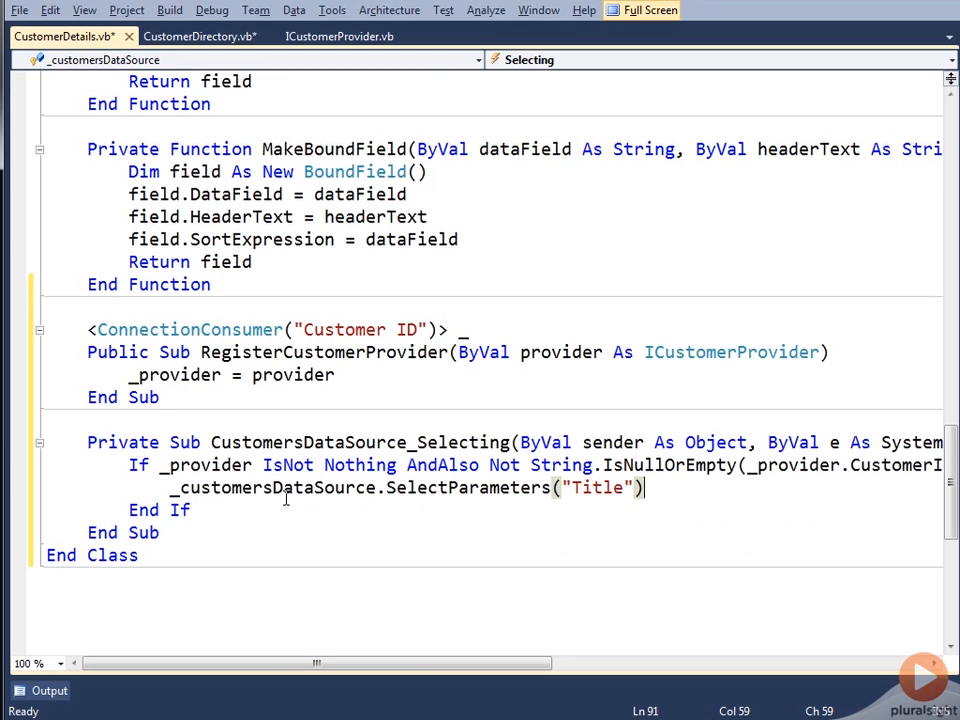
type(".DefaultValue = _provider.Cus")
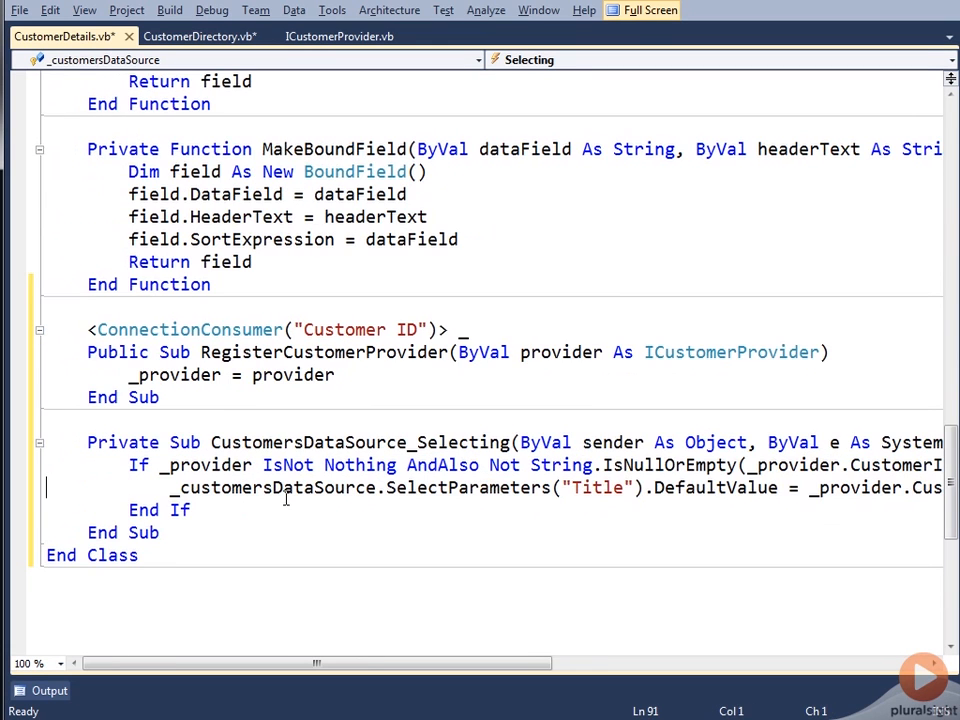
- Save all edited code files and confirm ConnectedWebParts builds successfully
left_click(647, 10)
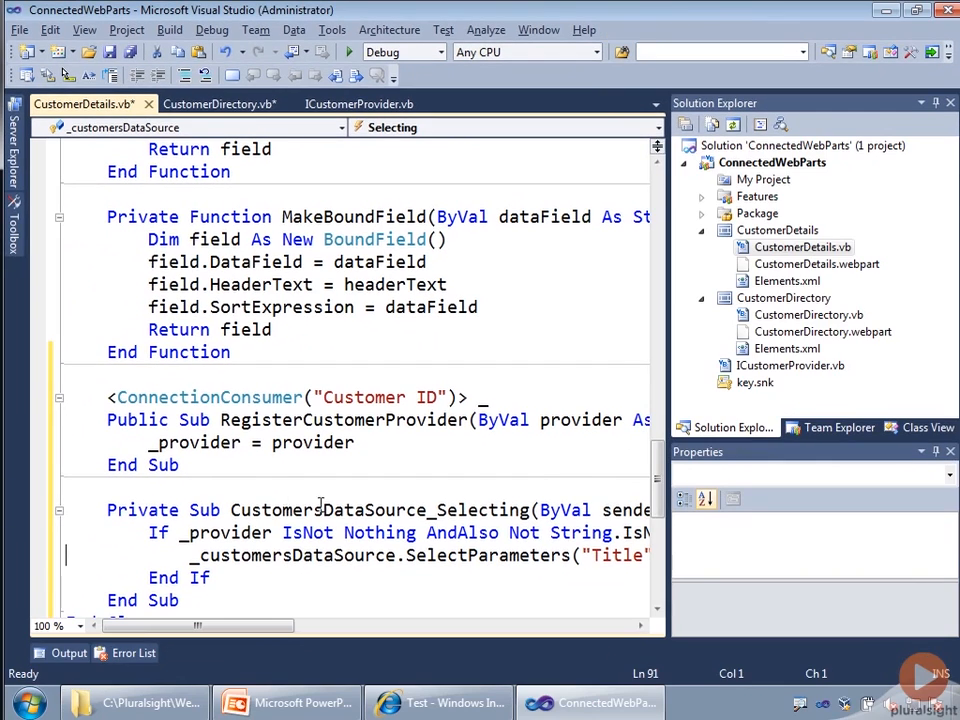
scroll("up", 3)
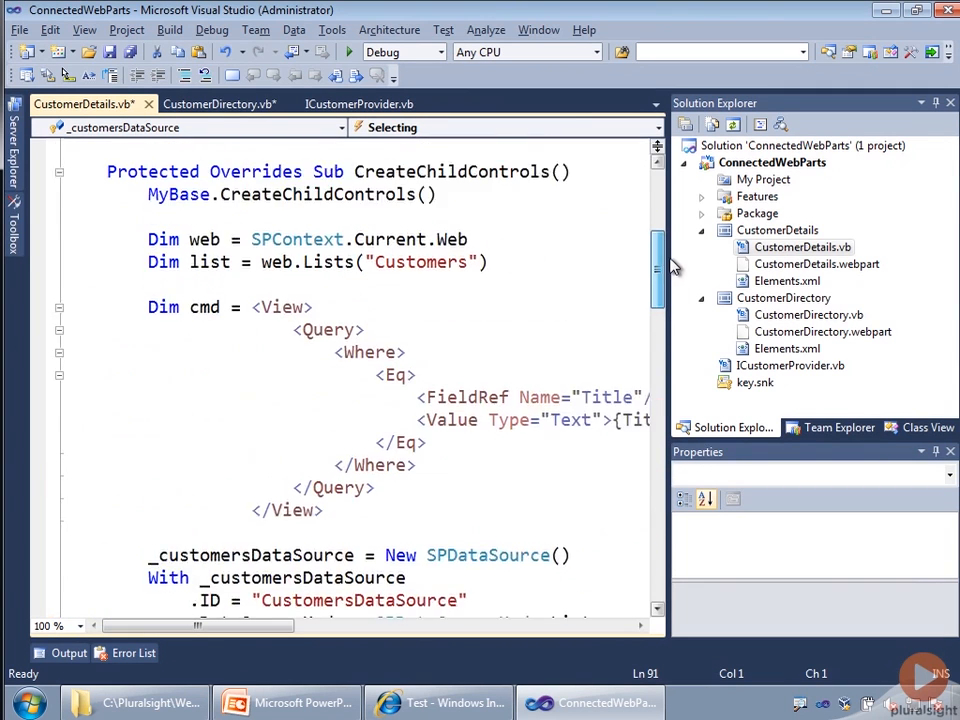
scroll("down", 3)
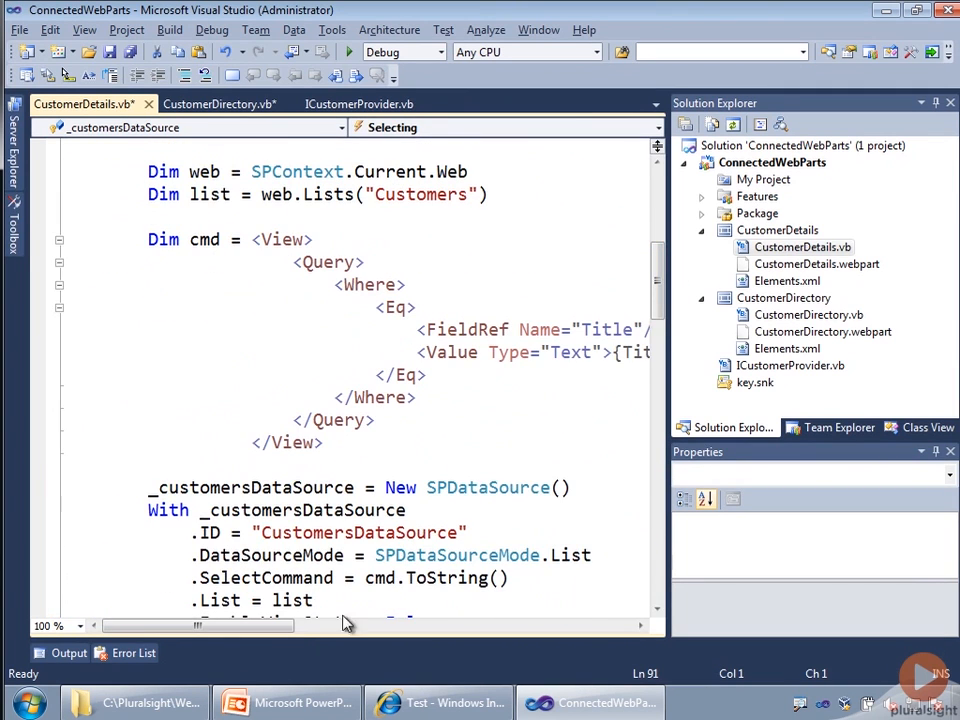
scroll("down", 3)
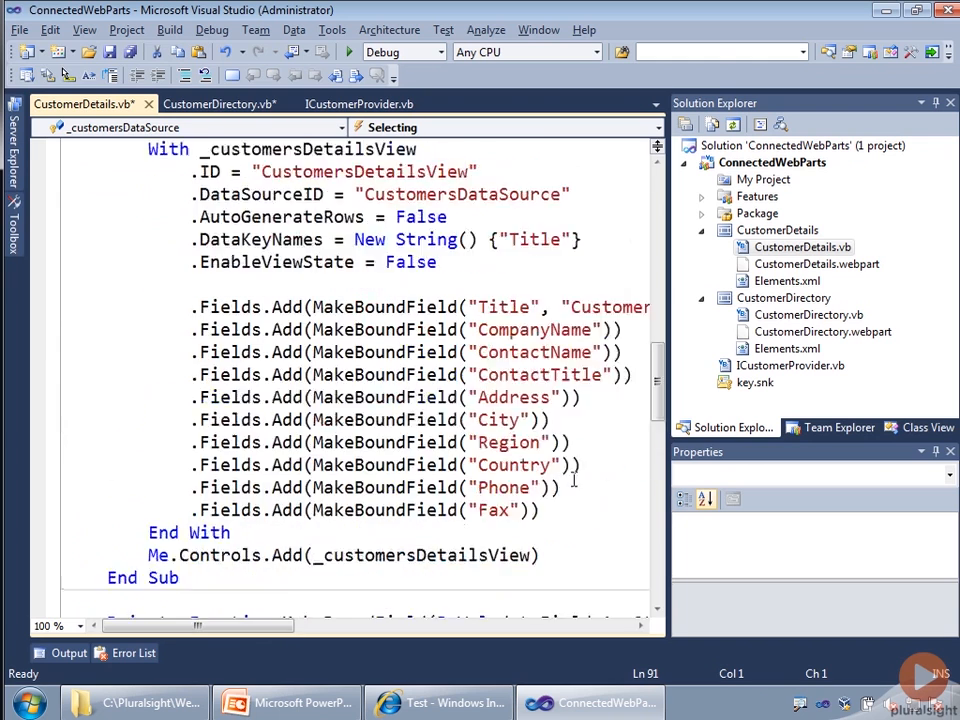
scroll("down", 3)
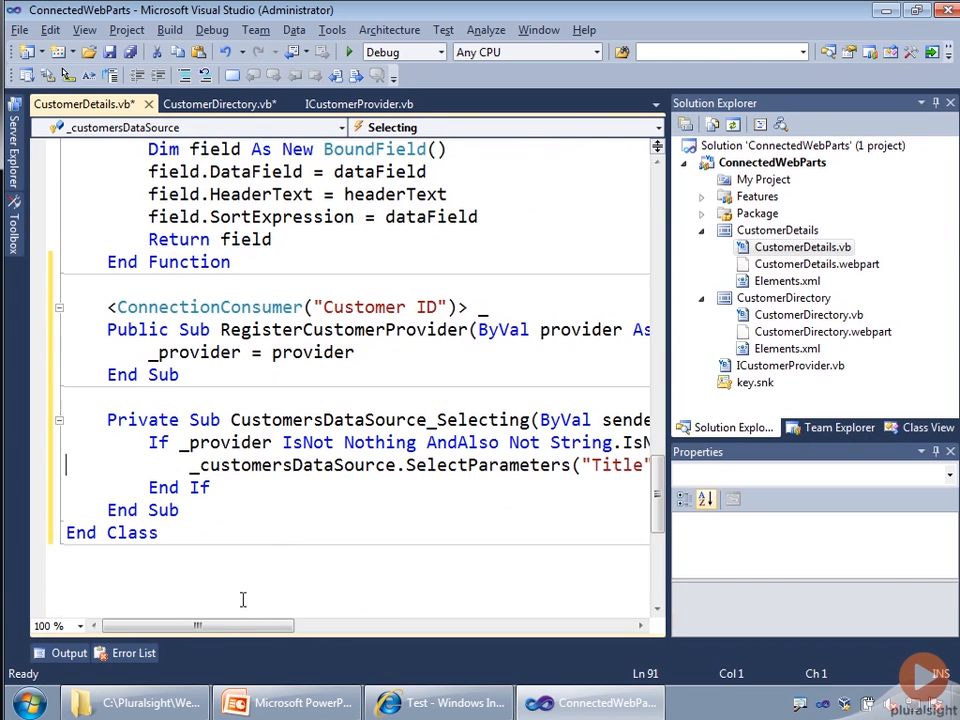
scroll("right", 3)
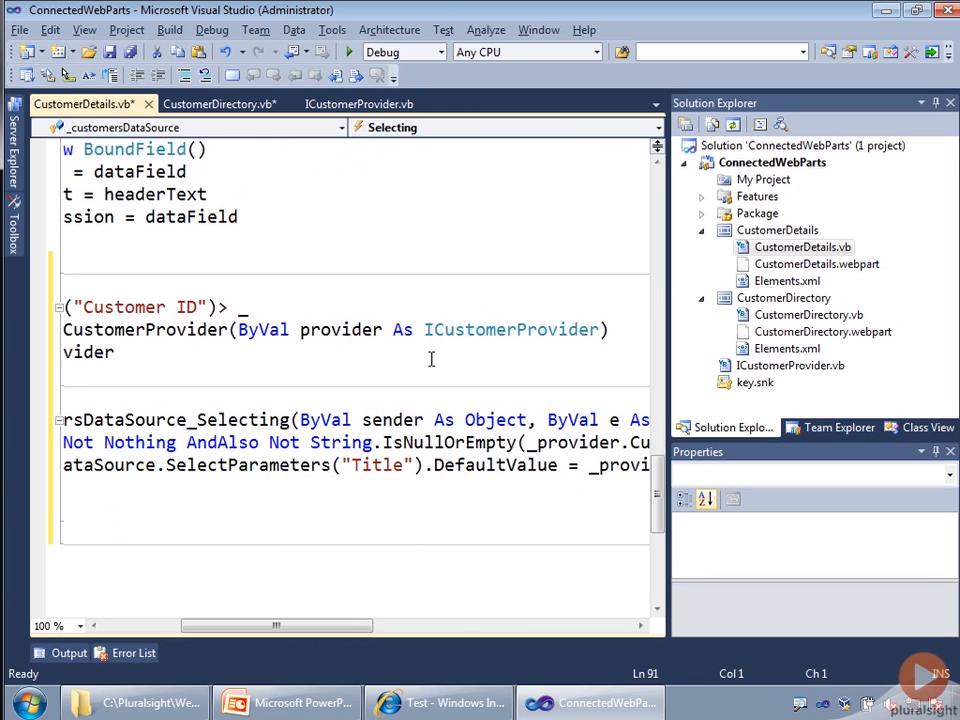
mouse_move(560, 330)
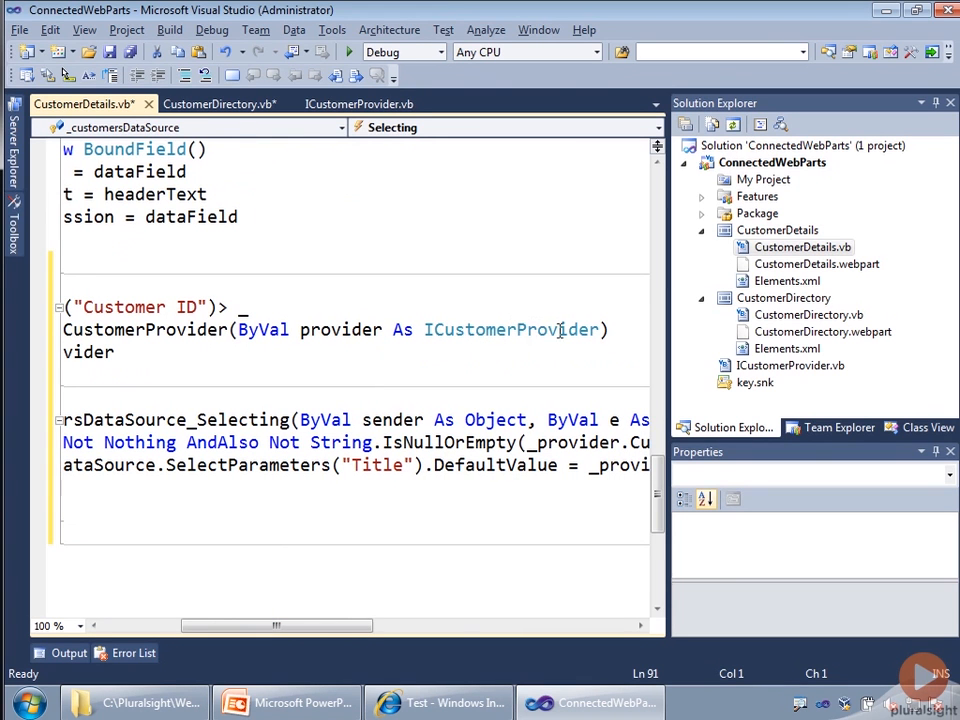
mouse_move(524, 335)
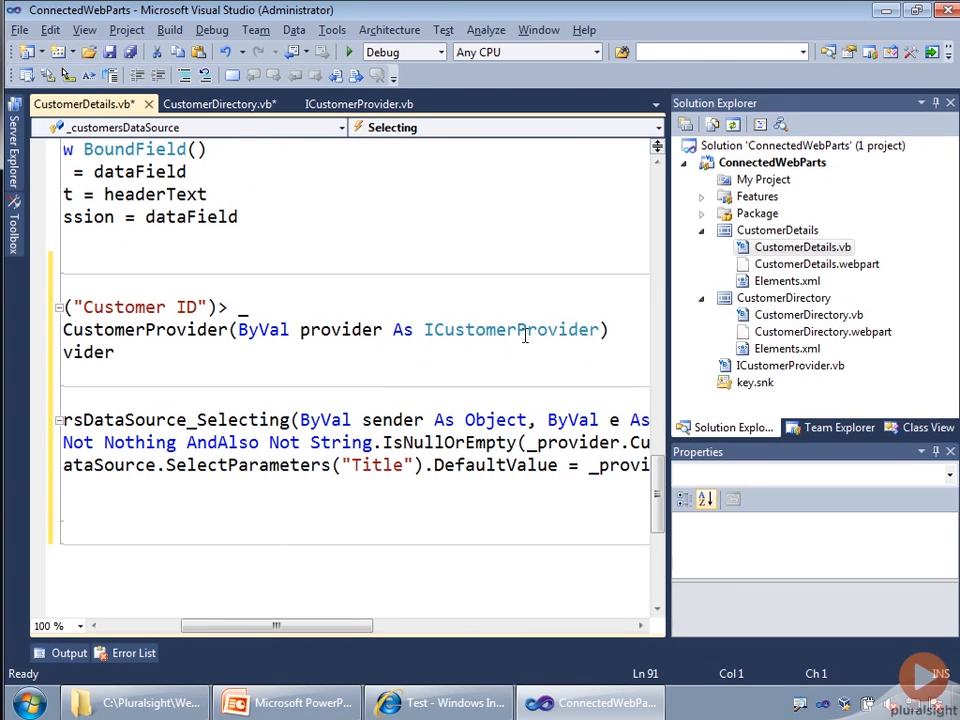
scroll("left", 3)
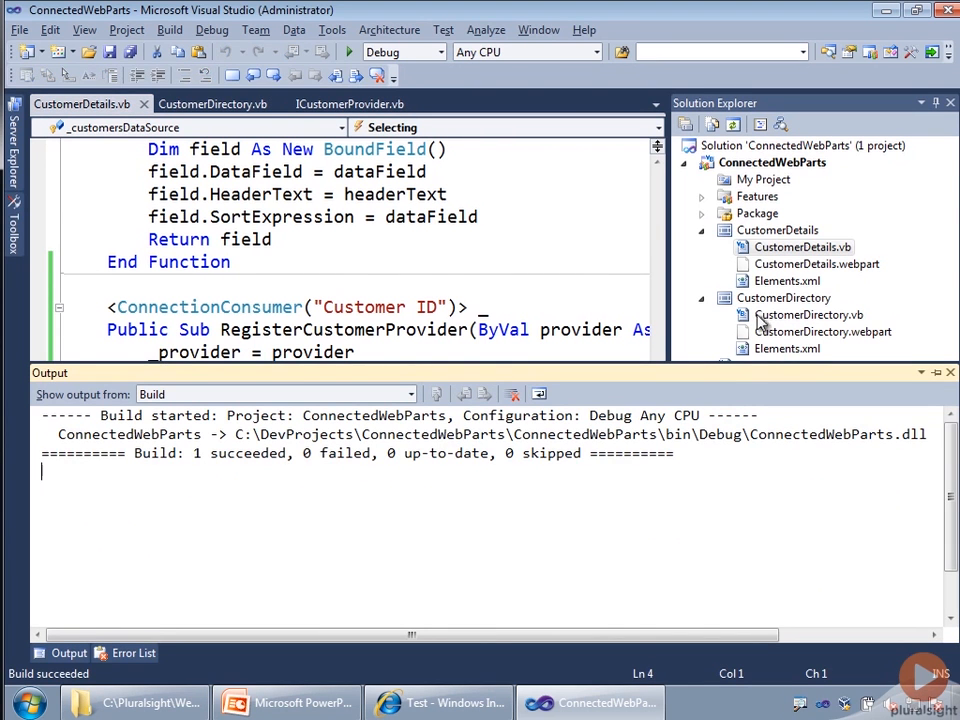
- Deploy the ConnectedWebParts project, then switch to the test page in Internet Explorer
right_click(771, 162)
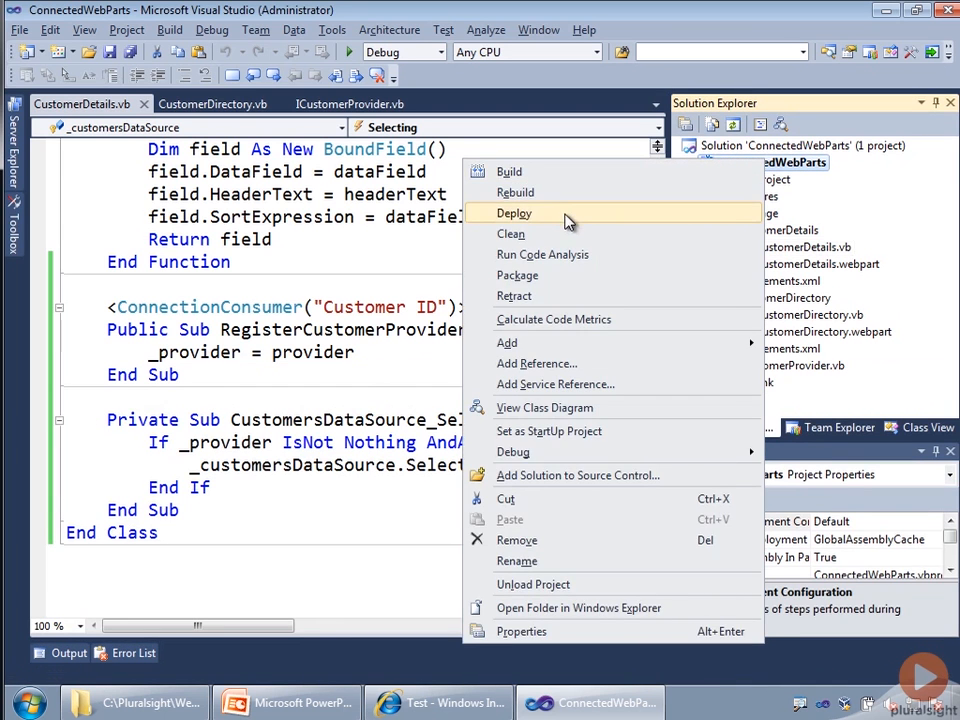
left_click(514, 213)
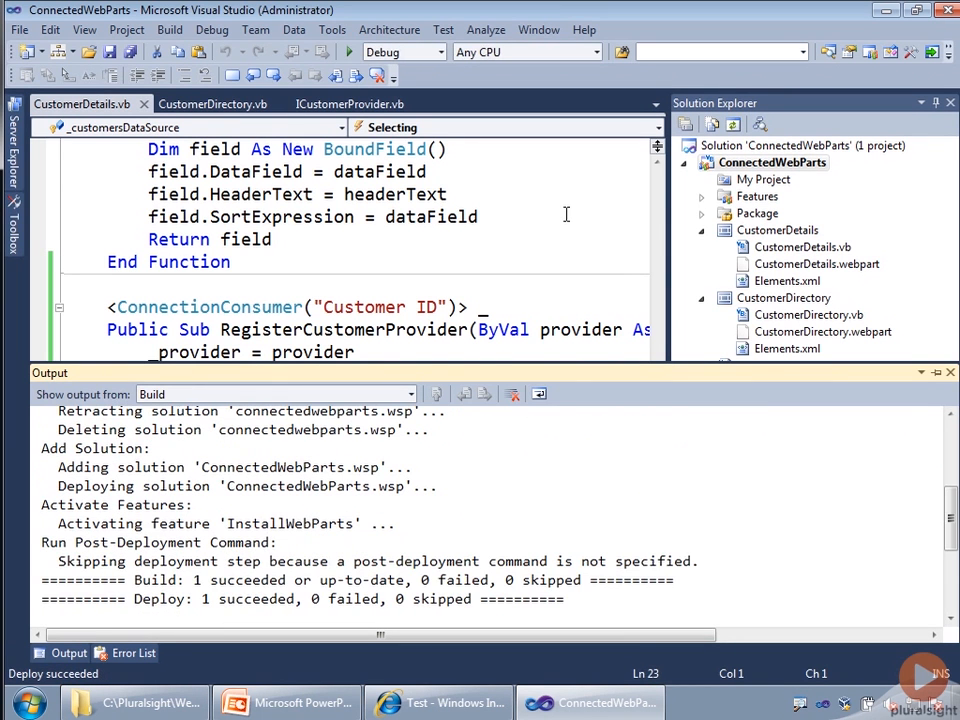
left_click(437, 702)
type("ttp://win7virtualbox/sites/demo/SiteAssets/Test.aspx?Page")
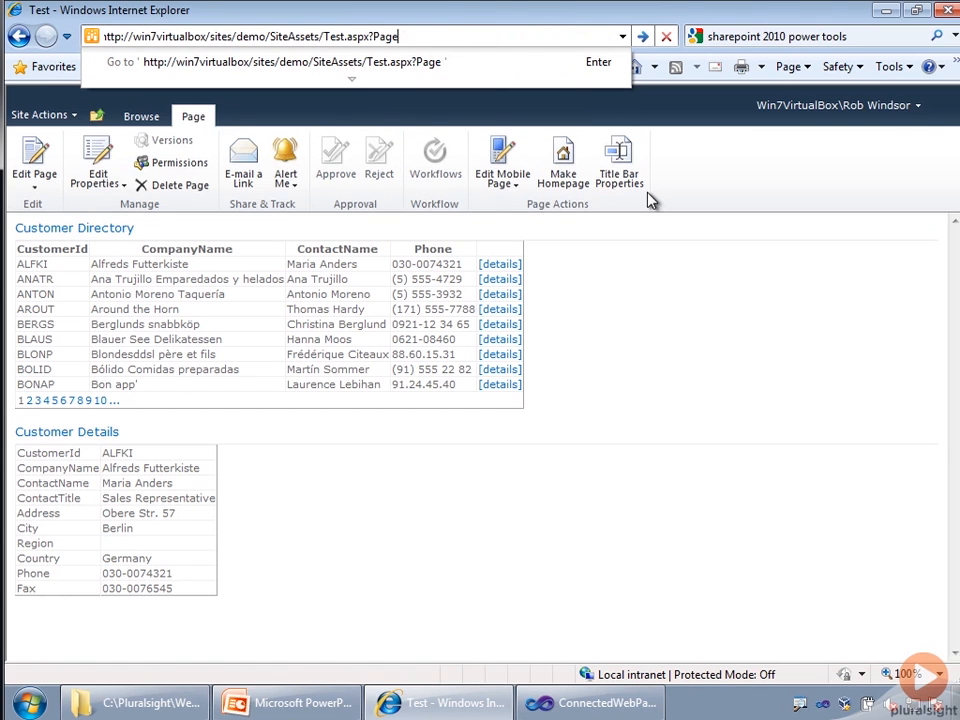
- Reload the test page, enter edit mode, and open Customer Directory's web part menu for connections
key("Return")
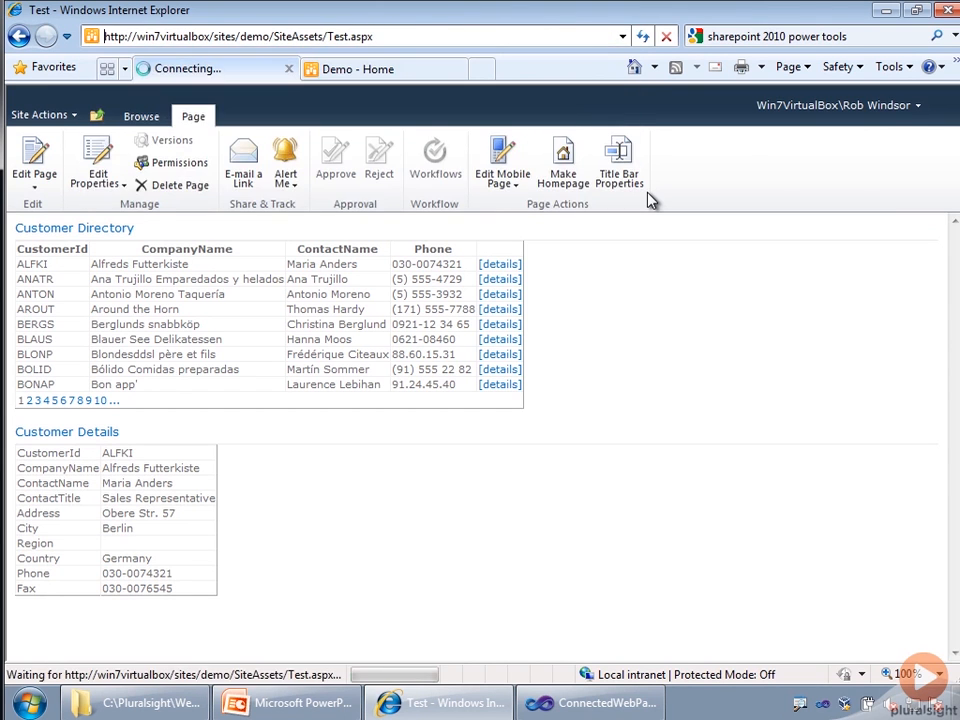
left_click(141, 116)
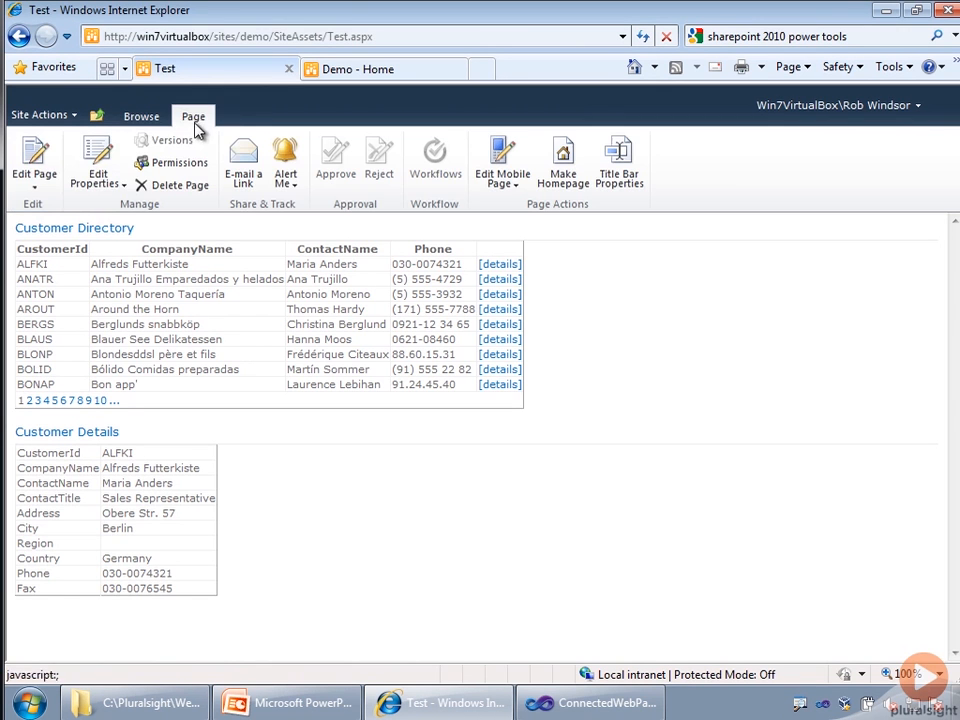
left_click(33, 160)
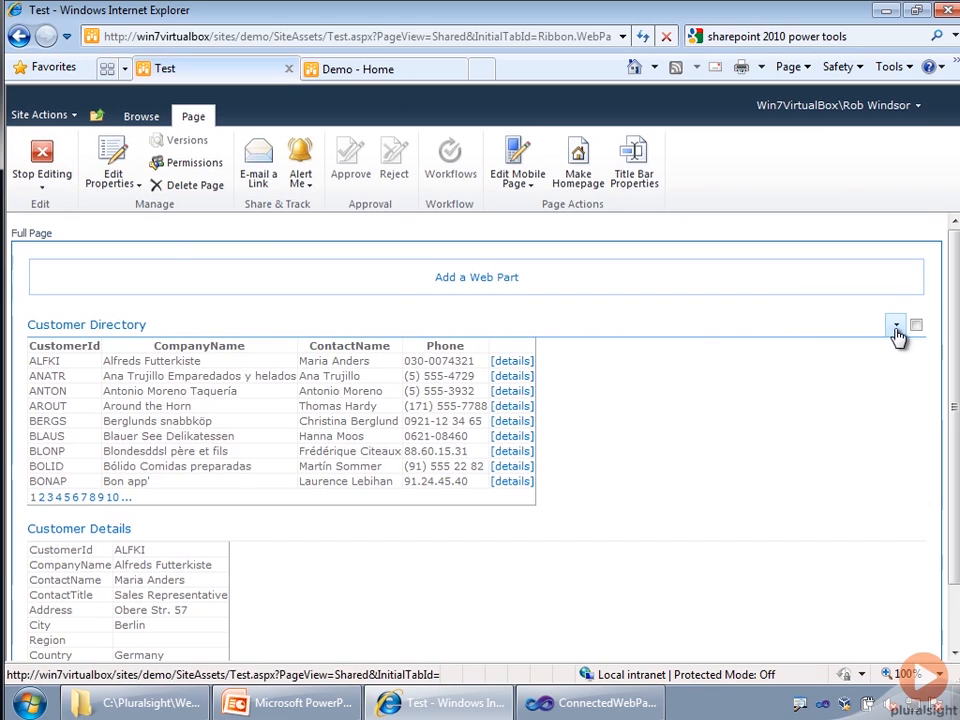
left_click(895, 324)
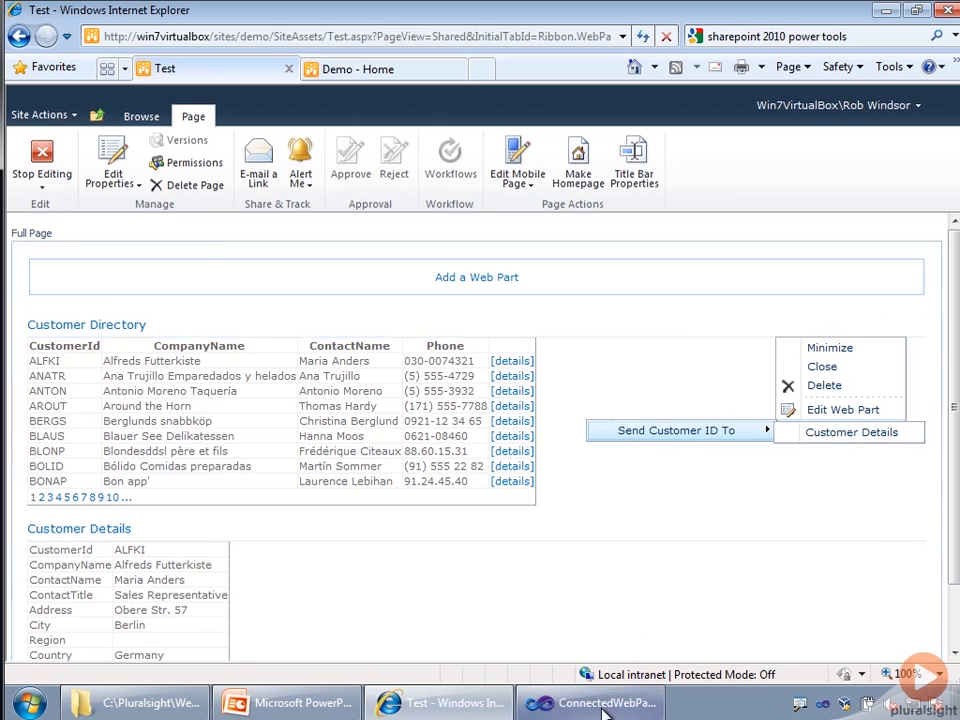
left_click(590, 703)
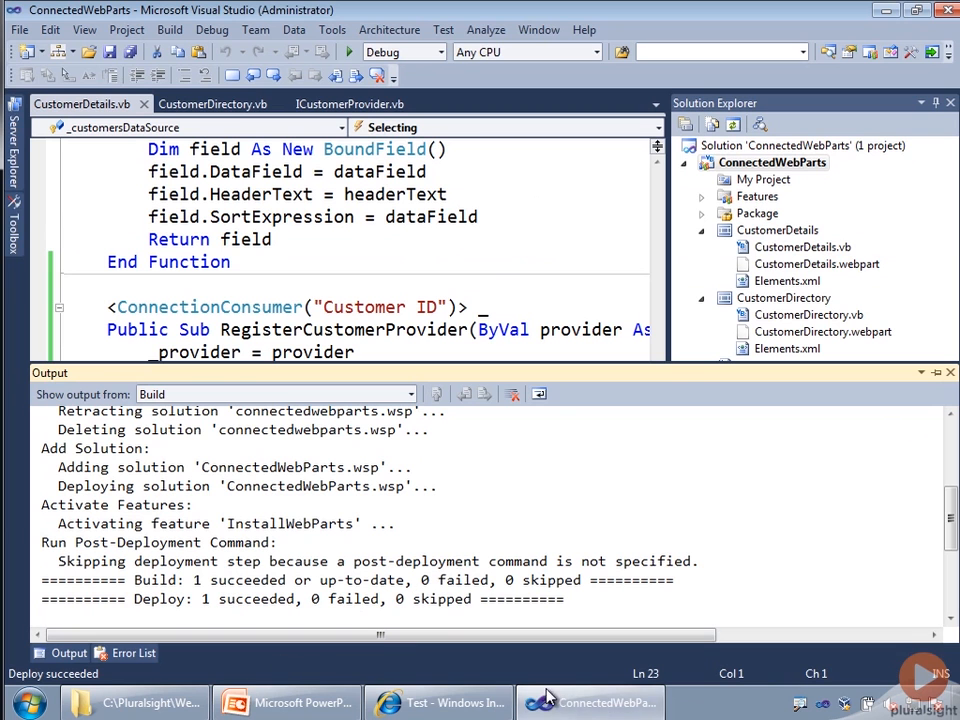
left_click(440, 702)
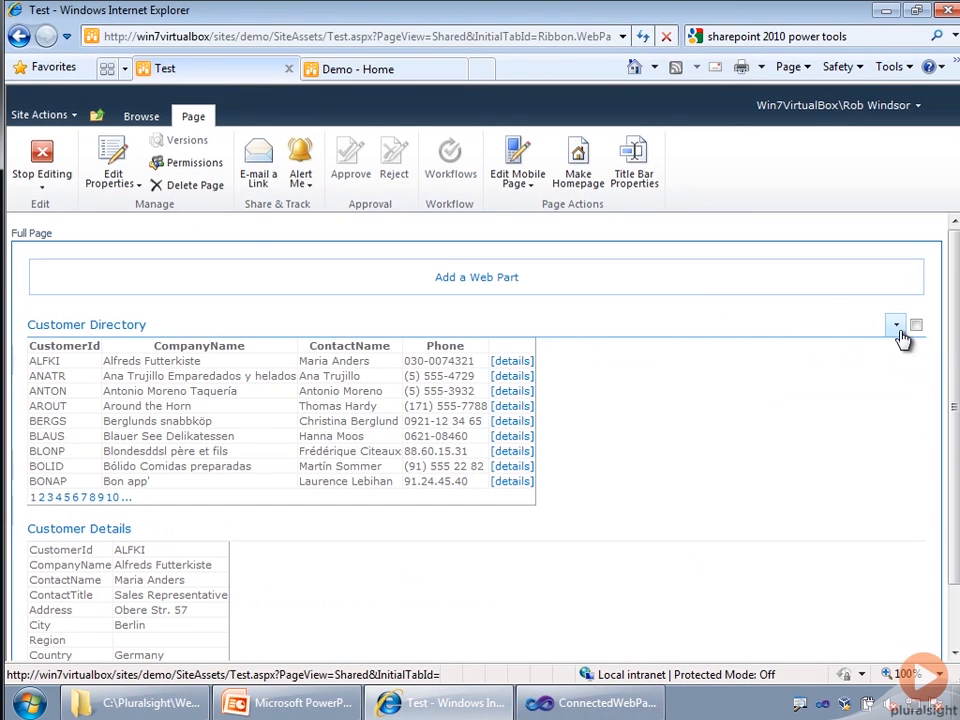
left_click(895, 325)
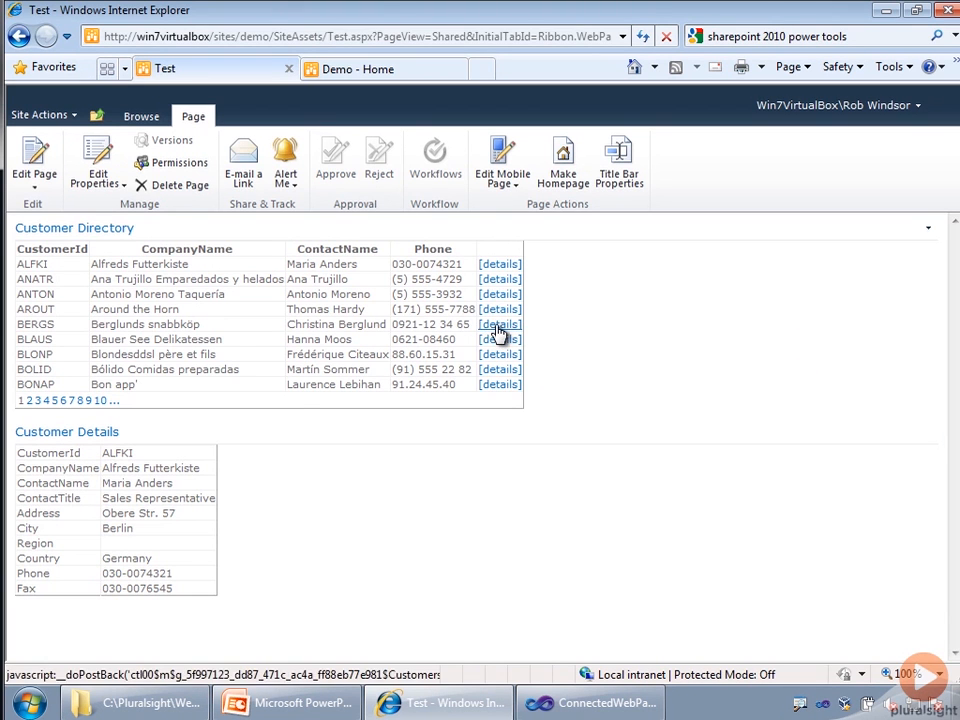
- Show details for BERGS and then BOLID, then switch back to Visual Studio
left_click(500, 324)
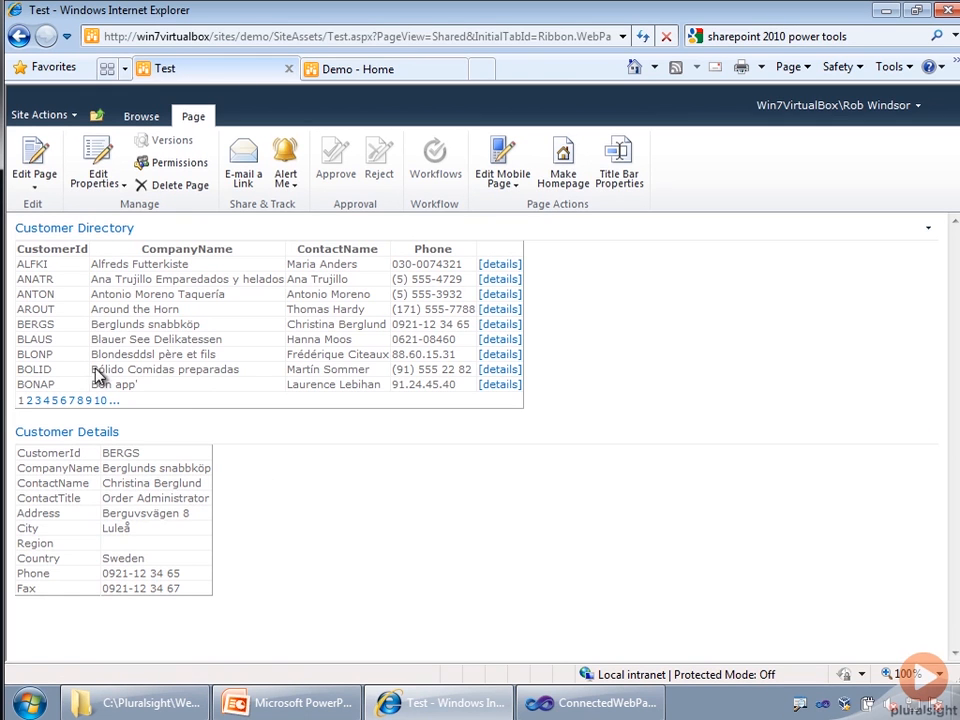
mouse_move(501, 369)
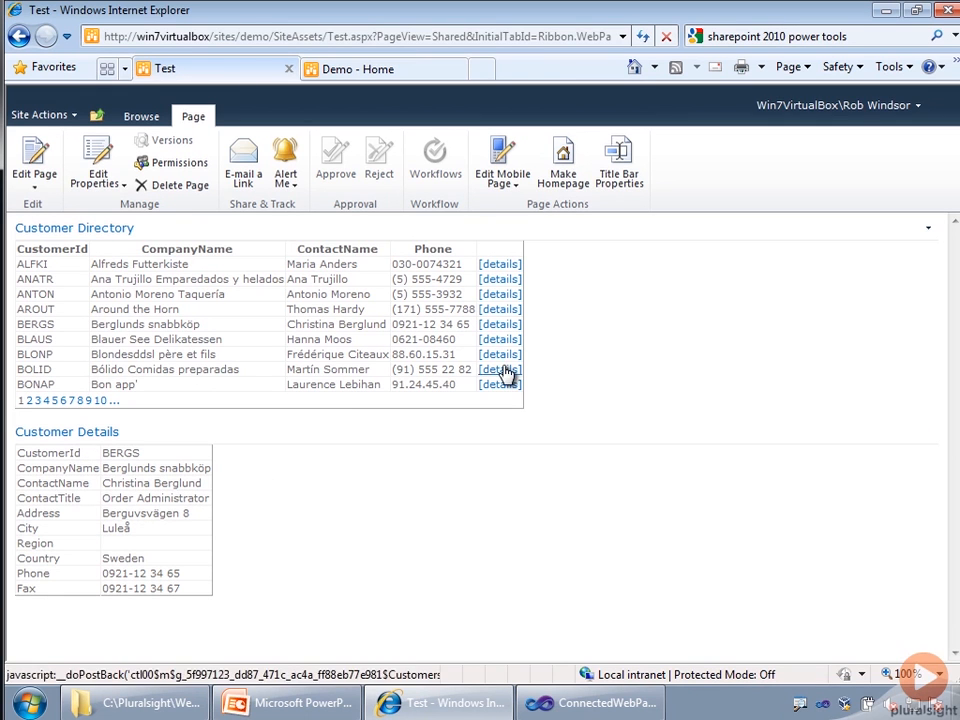
left_click(500, 369)
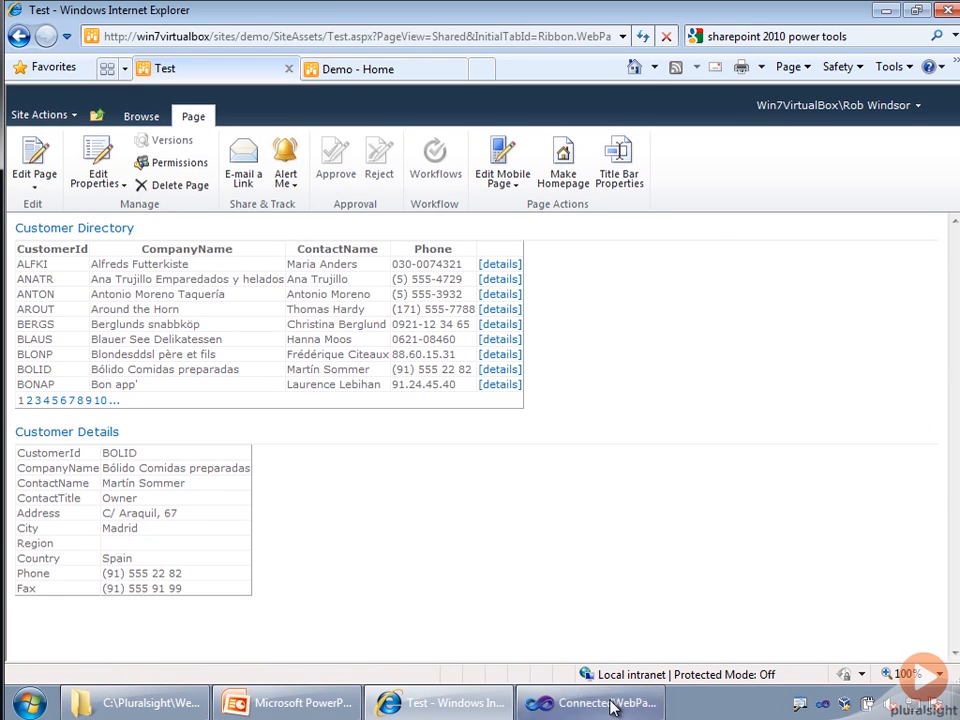
left_click(590, 703)
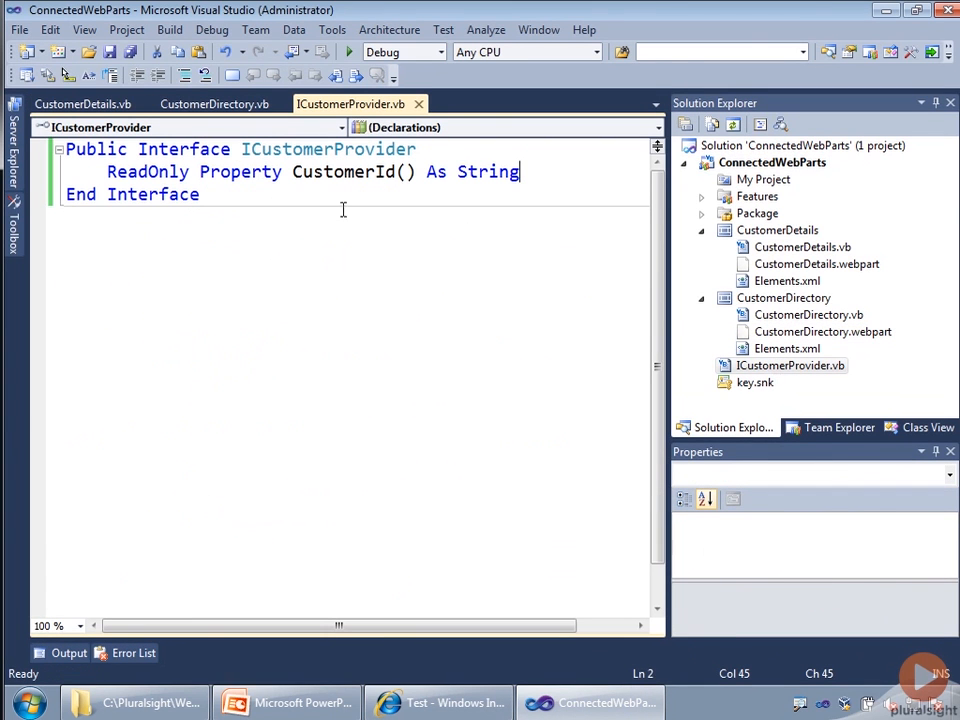
mouse_move(678, 313)
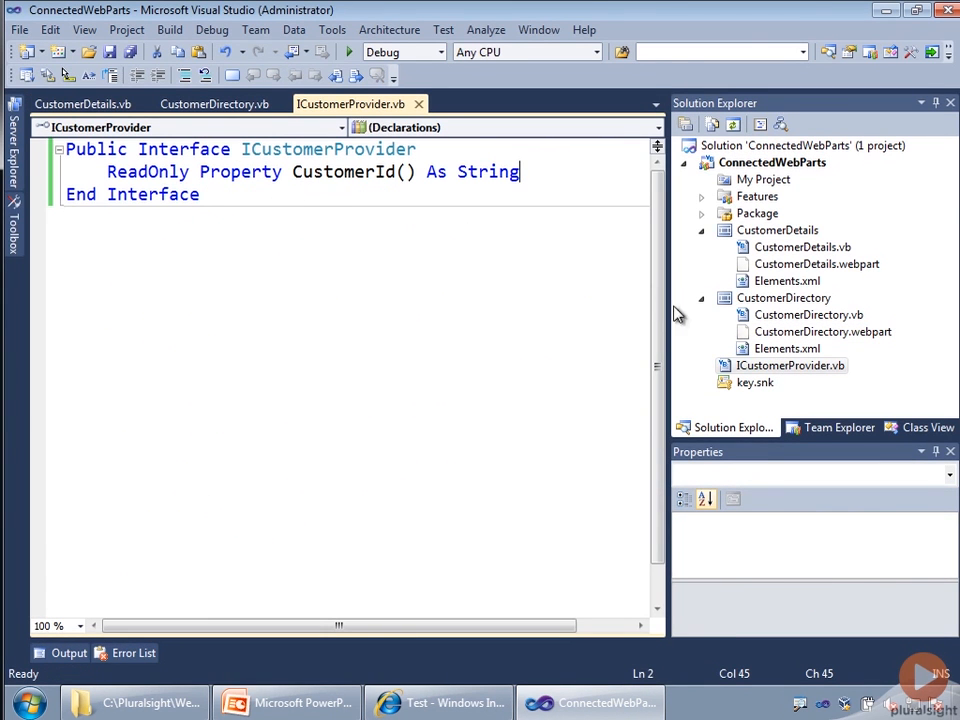
- Open CustomerDirectory.vb and point at its CustomerId property implementation
left_click(213, 104)
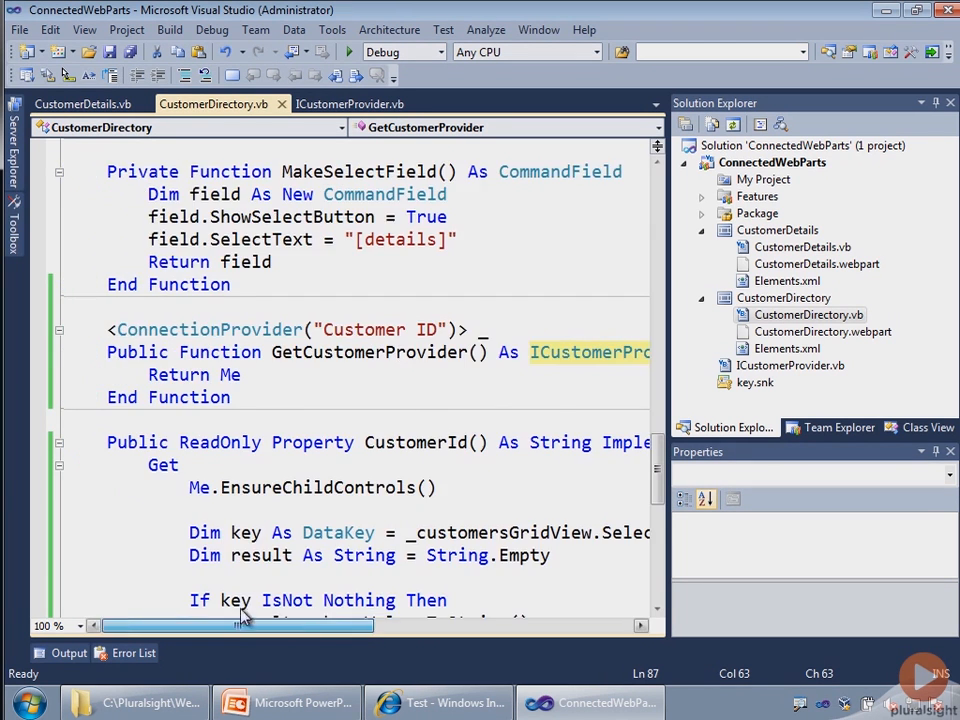
left_click(485, 329)
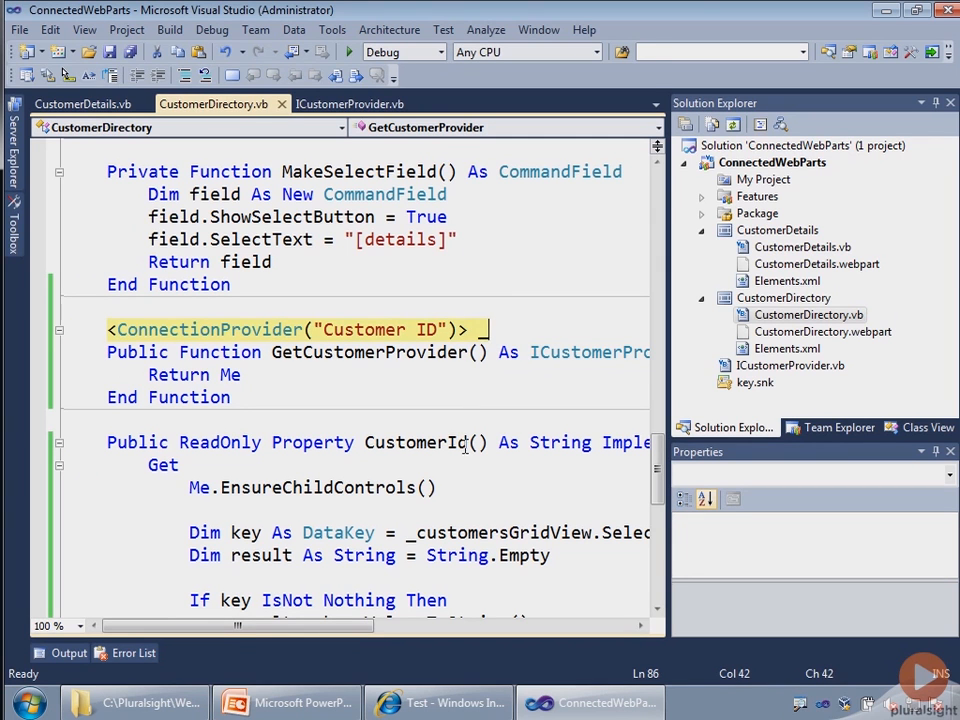
mouse_move(310, 487)
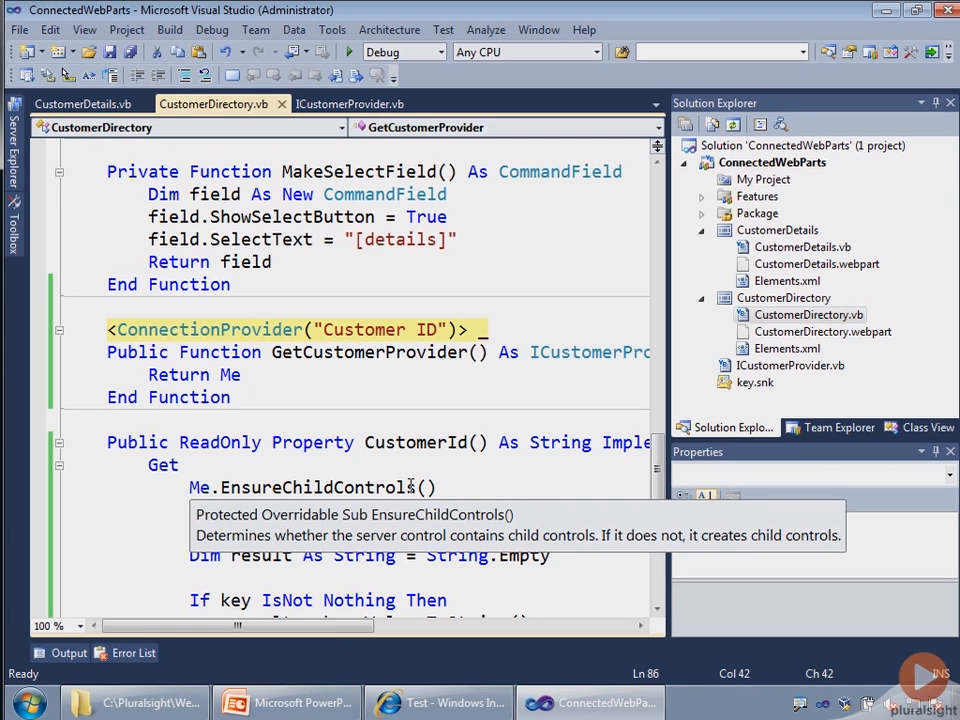
mouse_move(470, 448)
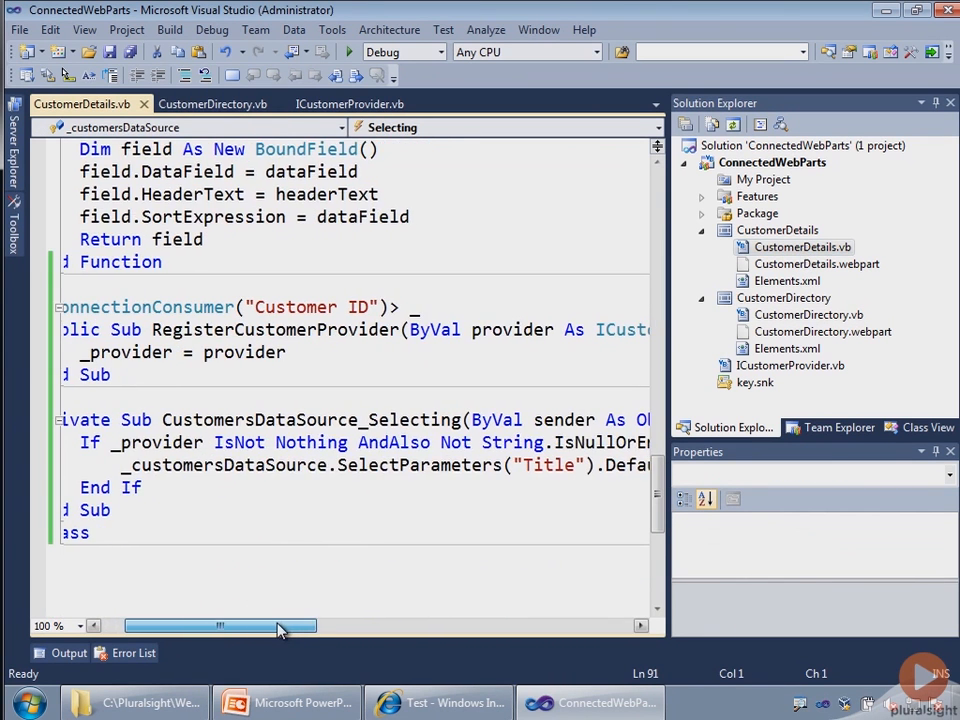
- Scroll through CustomerDetails.vb, then view the CustomerDirectory.vb and ICustomerProvider.vb files
left_click_drag(220, 625, 295, 625)
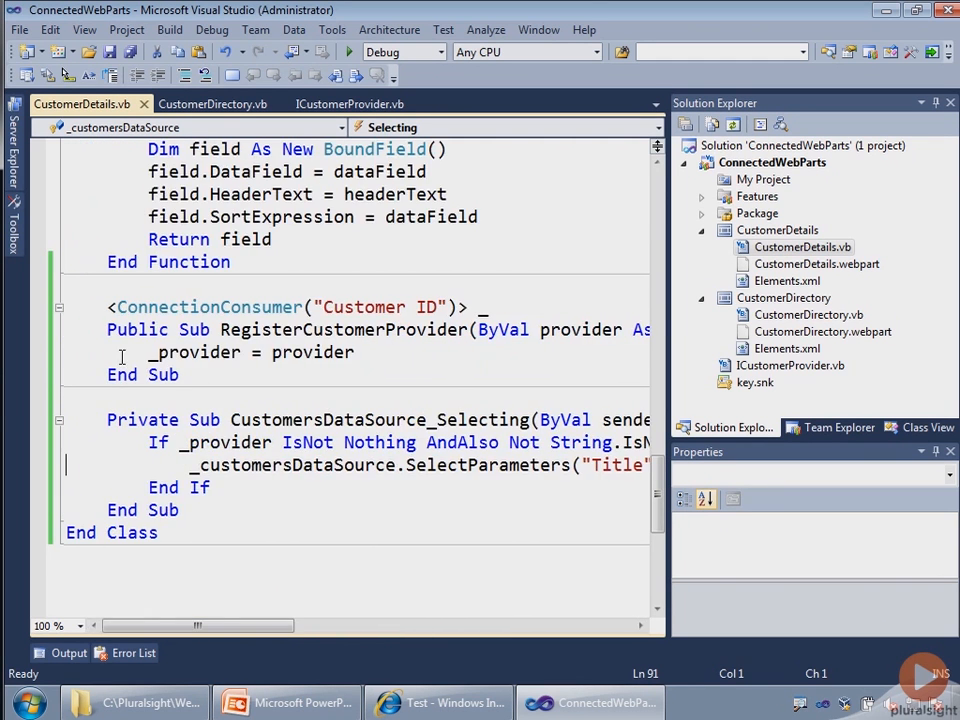
left_click(470, 307)
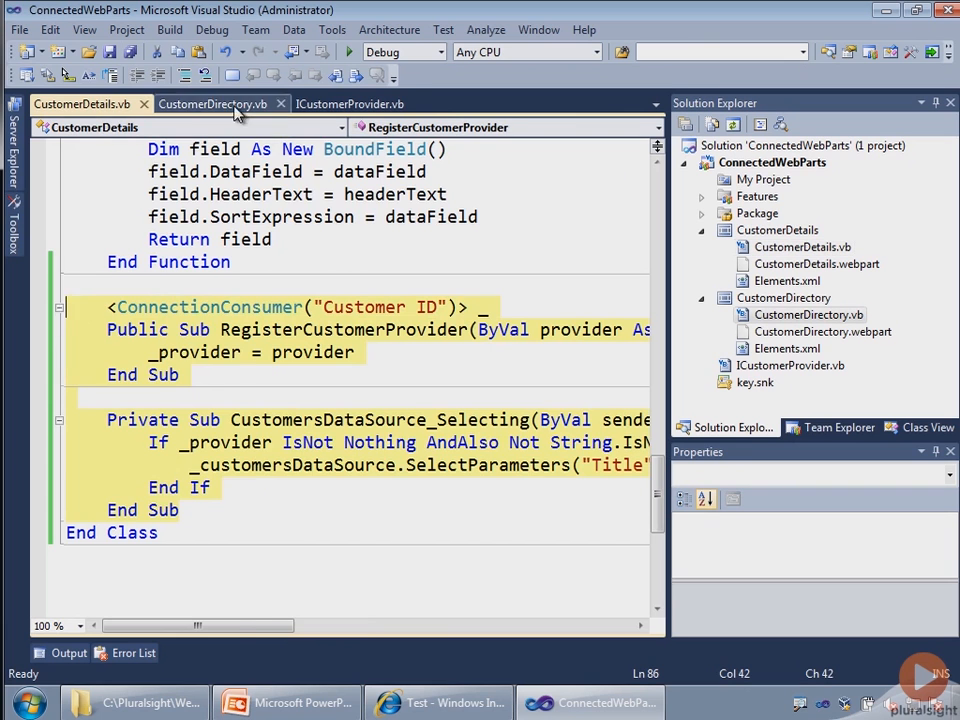
left_click(212, 103)
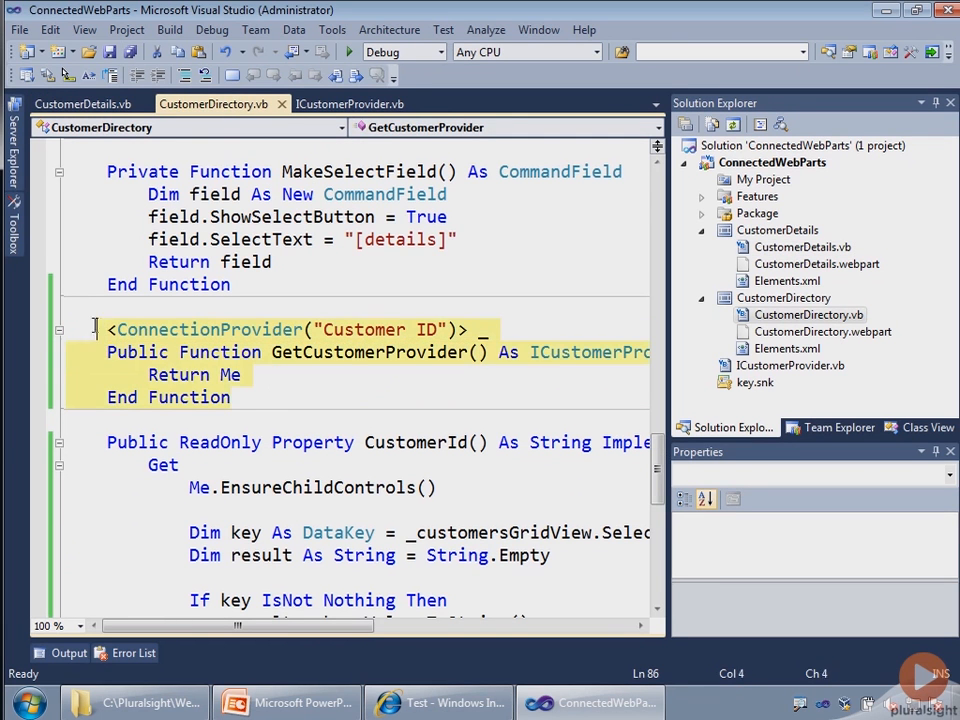
left_click(349, 104)
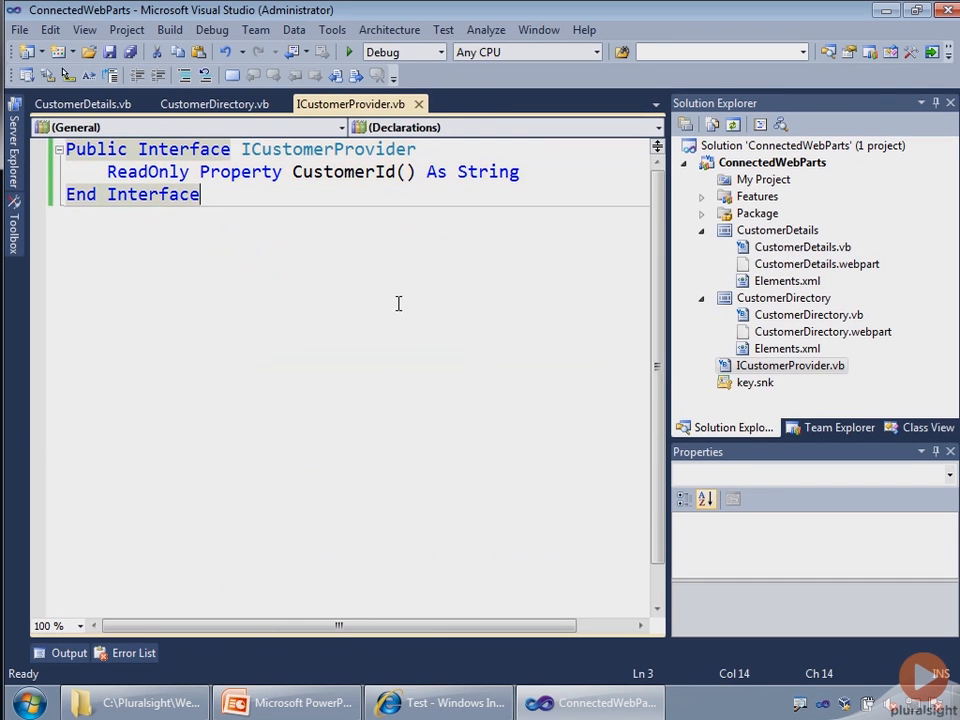
mouse_move(481, 340)
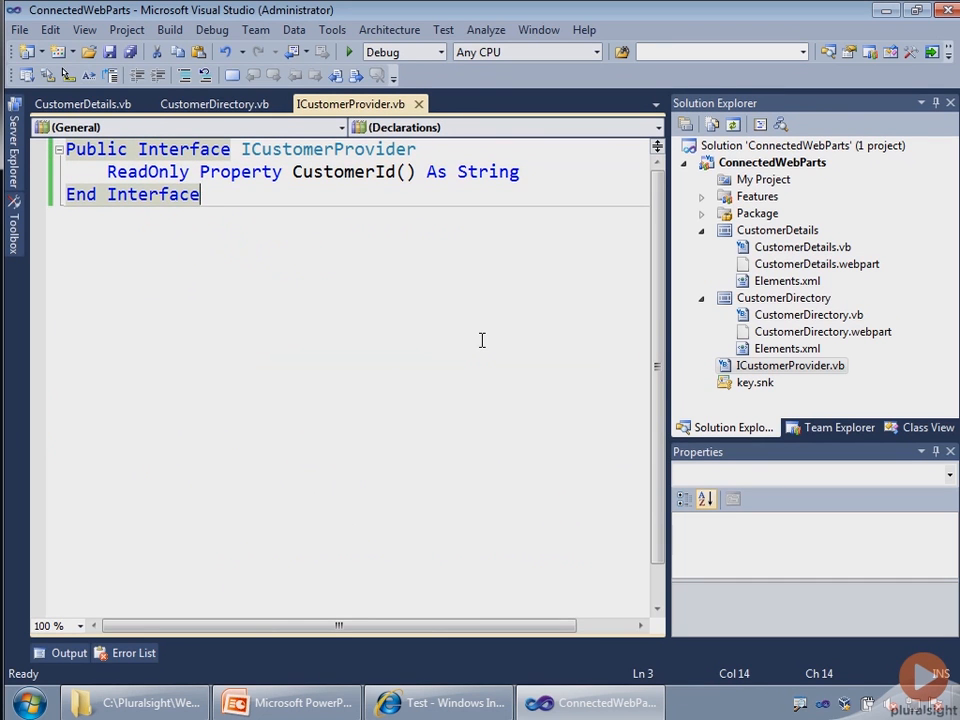